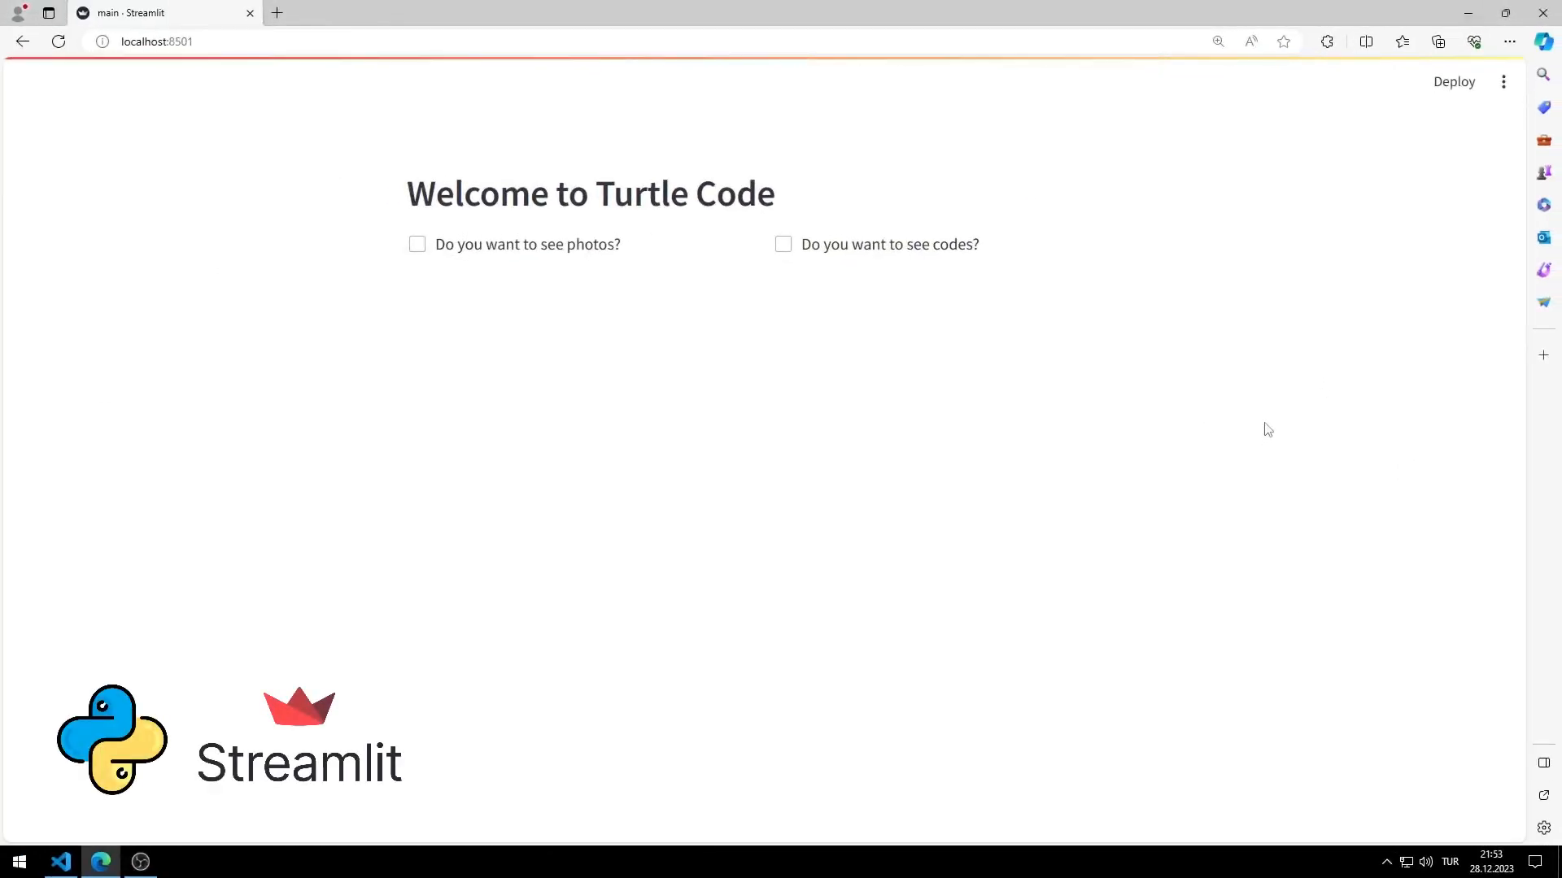
mouse_move(1060, 431)
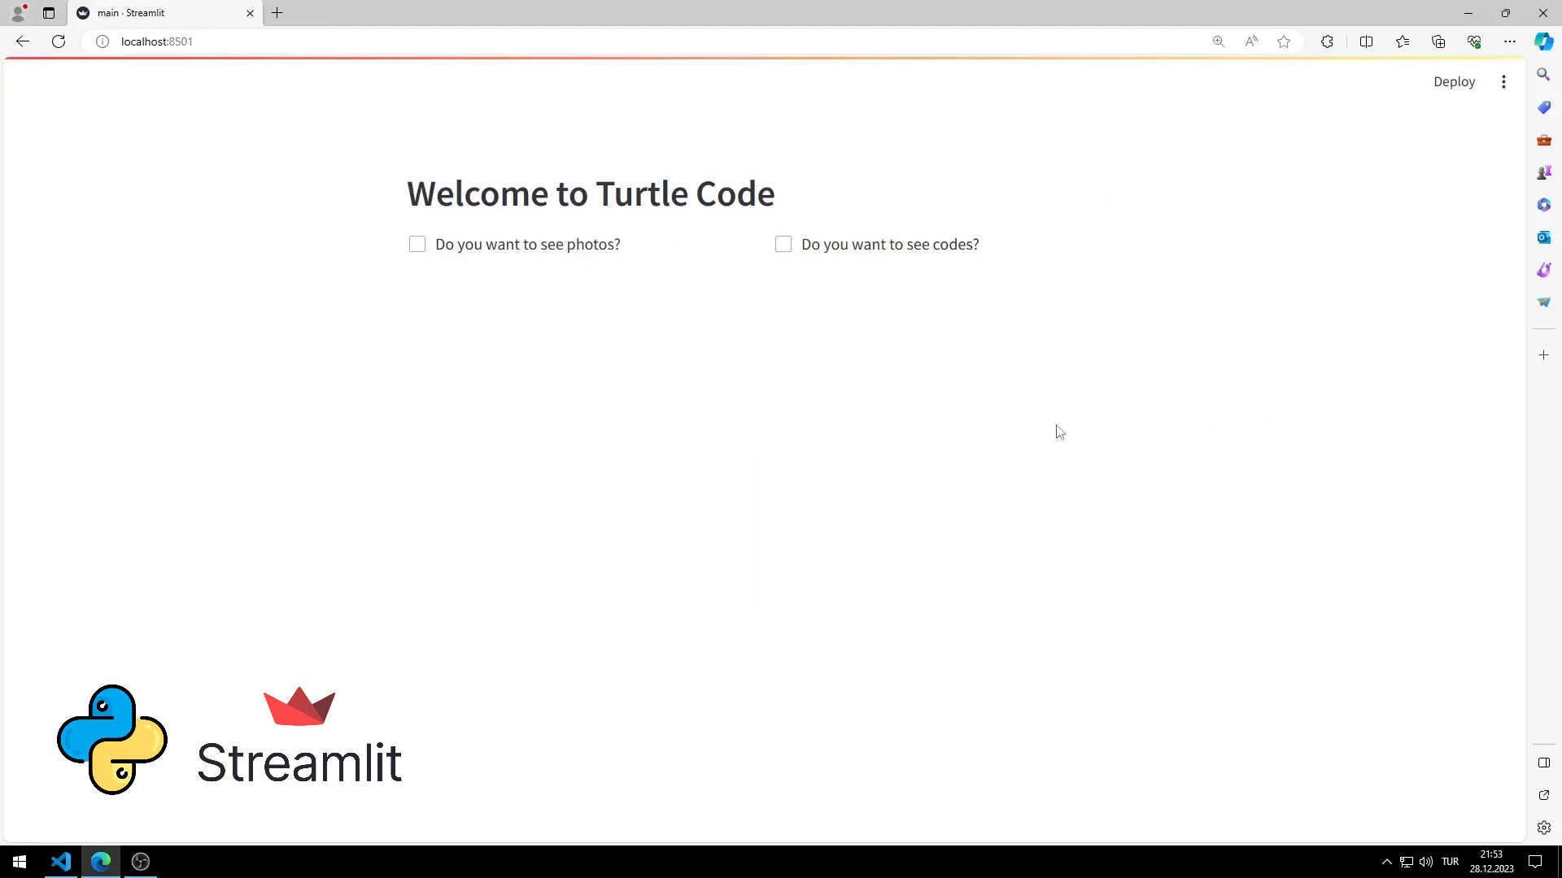
Toggle the 'see photos' and 'see codes' checkboxes, leaving both ticked with images and code shown
click(417, 244)
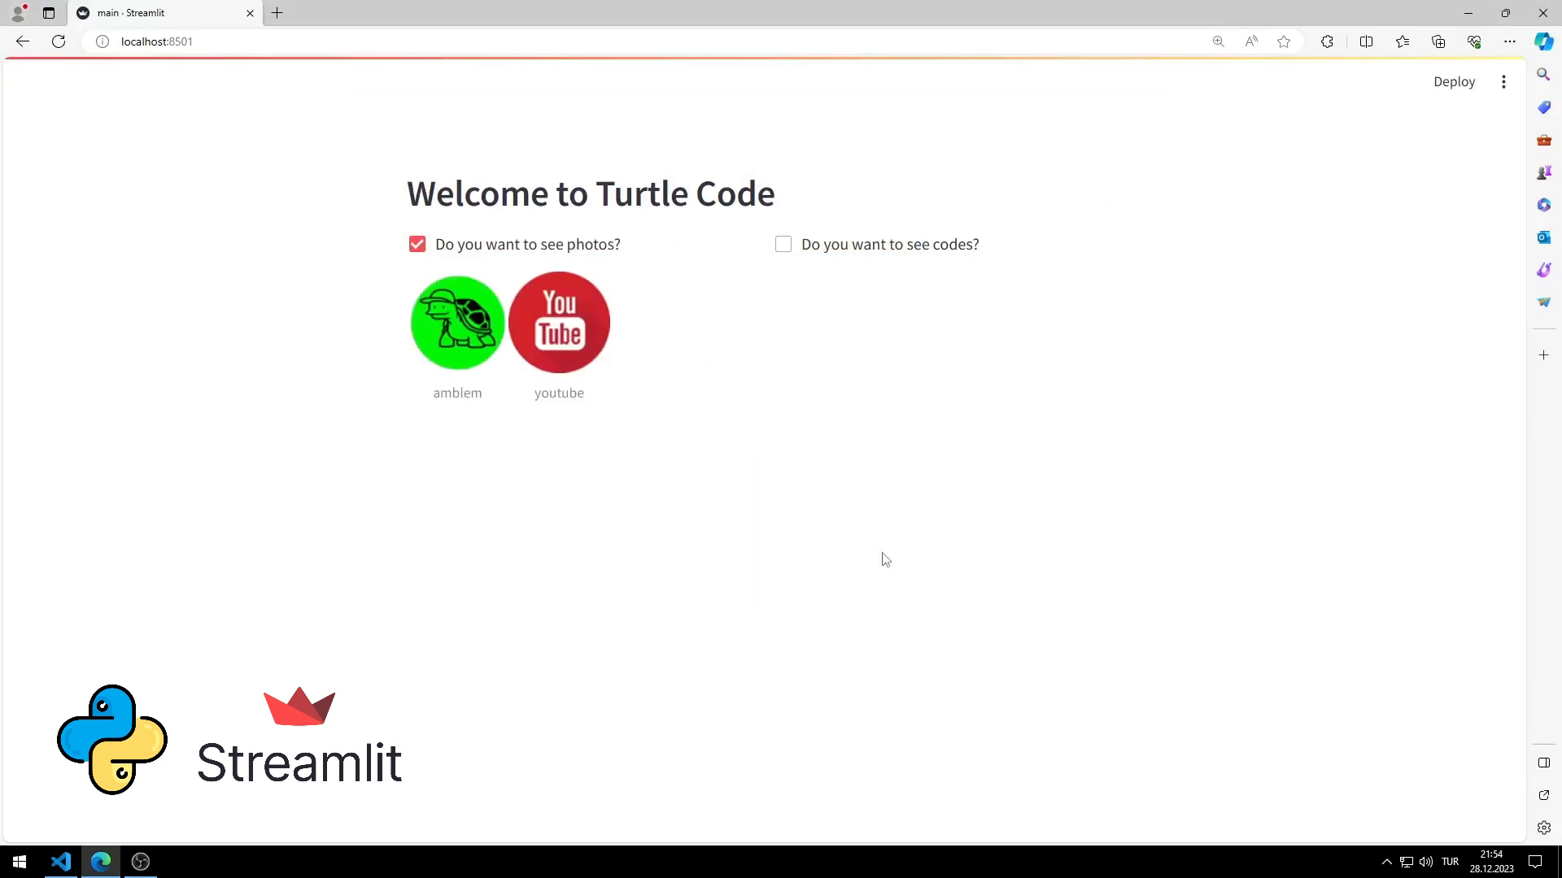
mouse_move(547, 246)
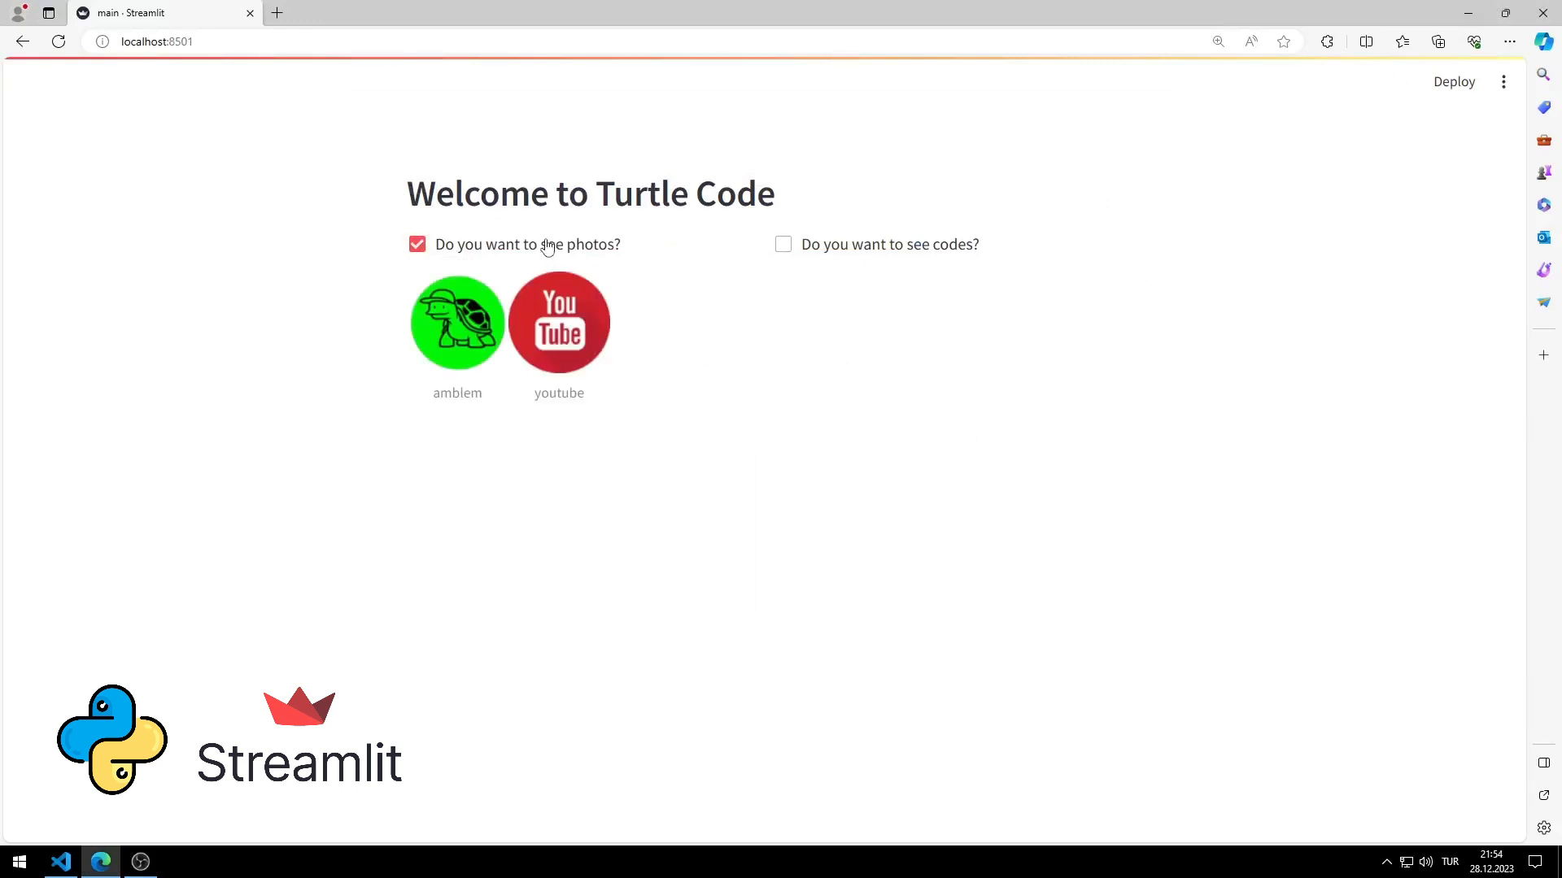
click(782, 245)
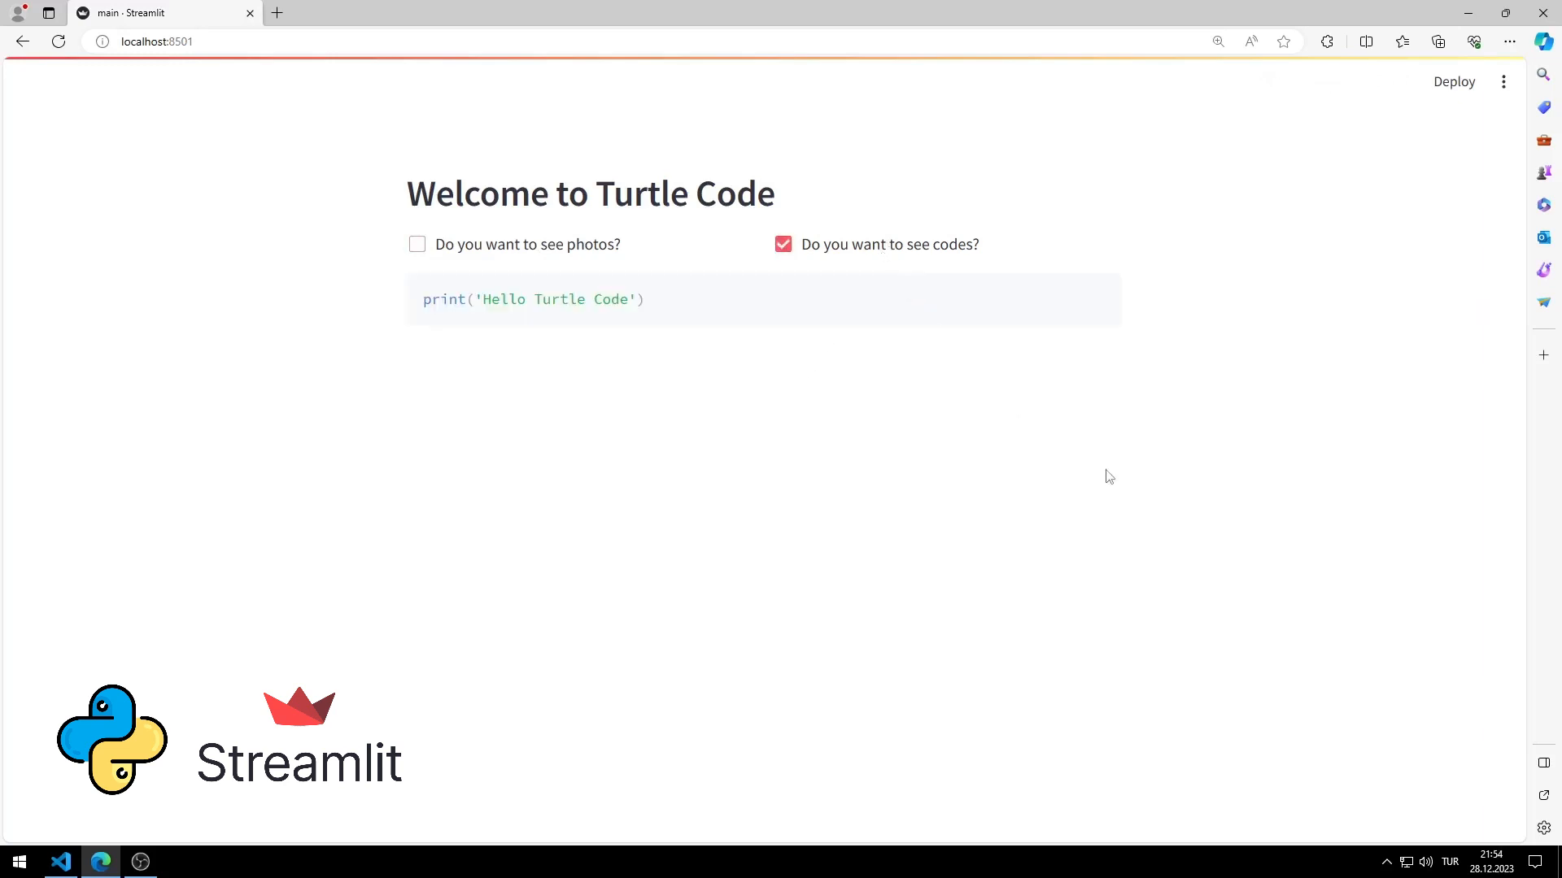
click(783, 244)
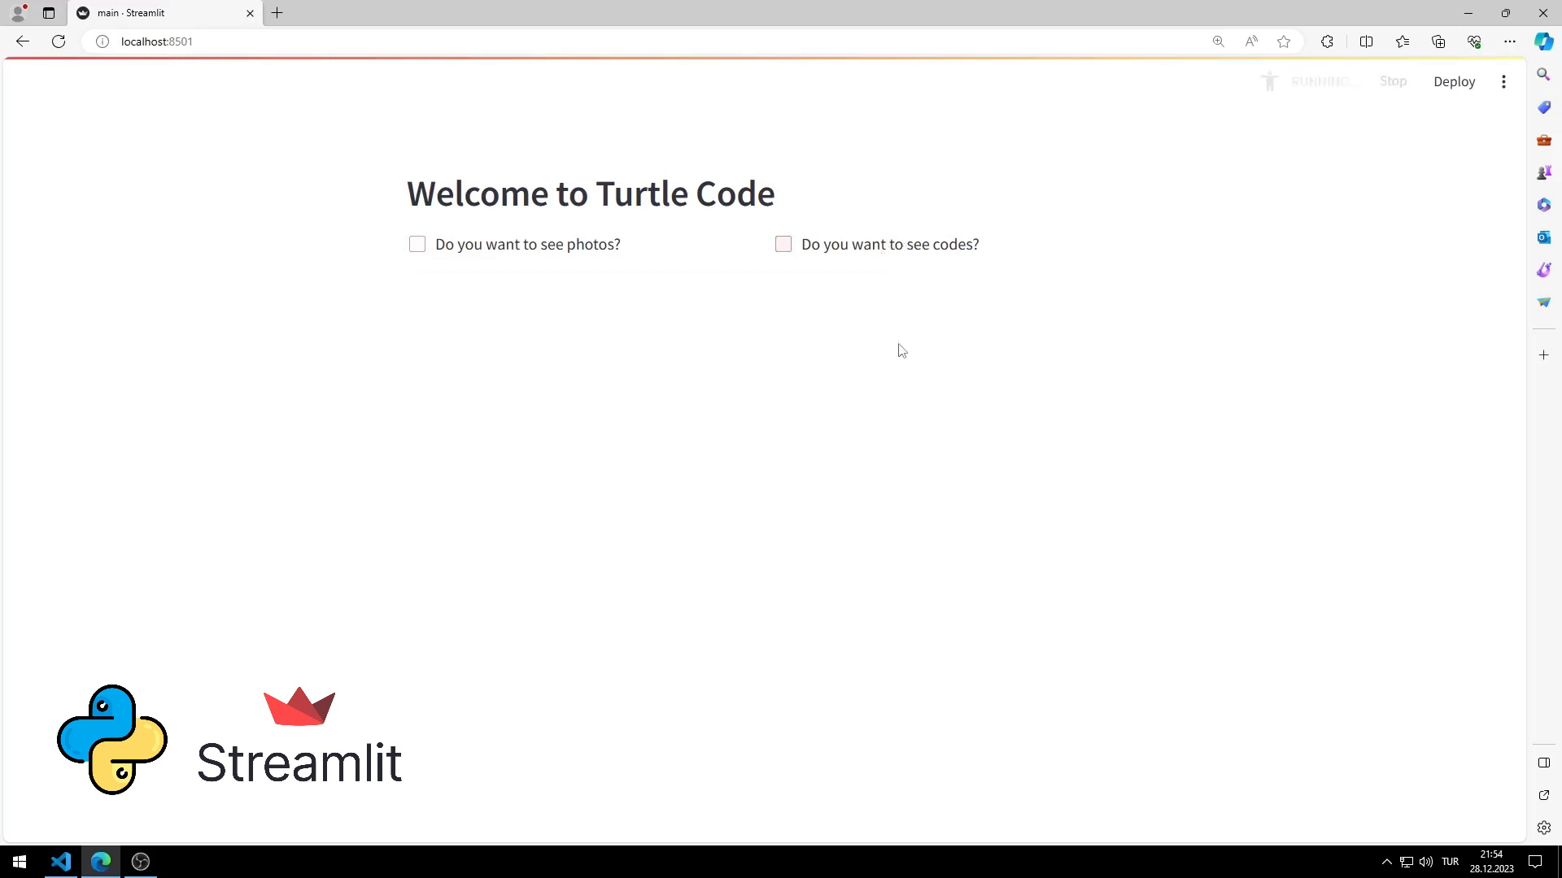
click(417, 244)
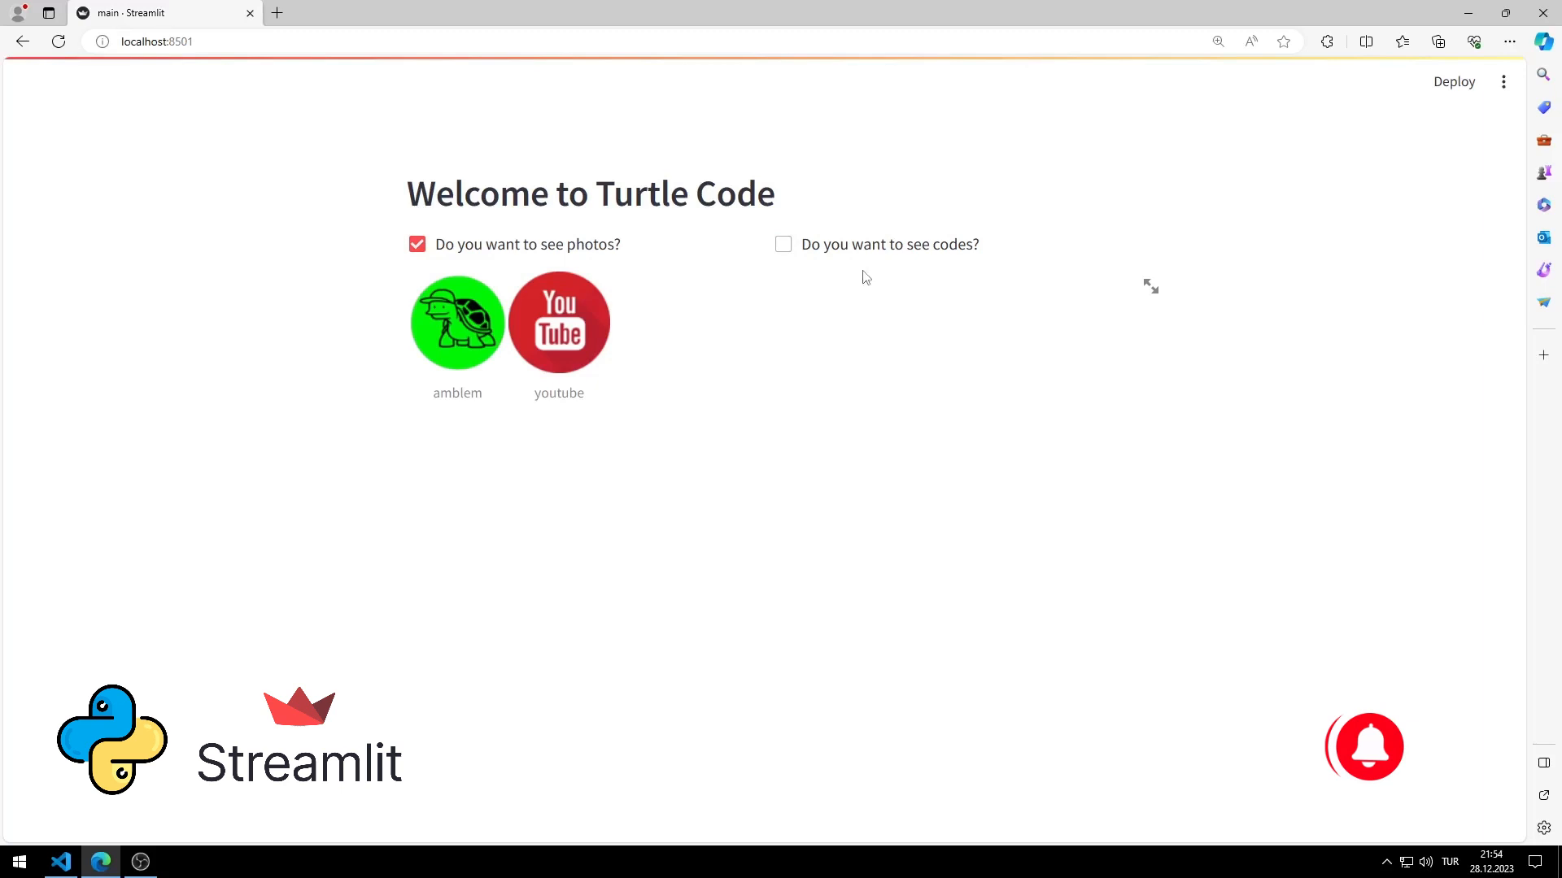
click(782, 244)
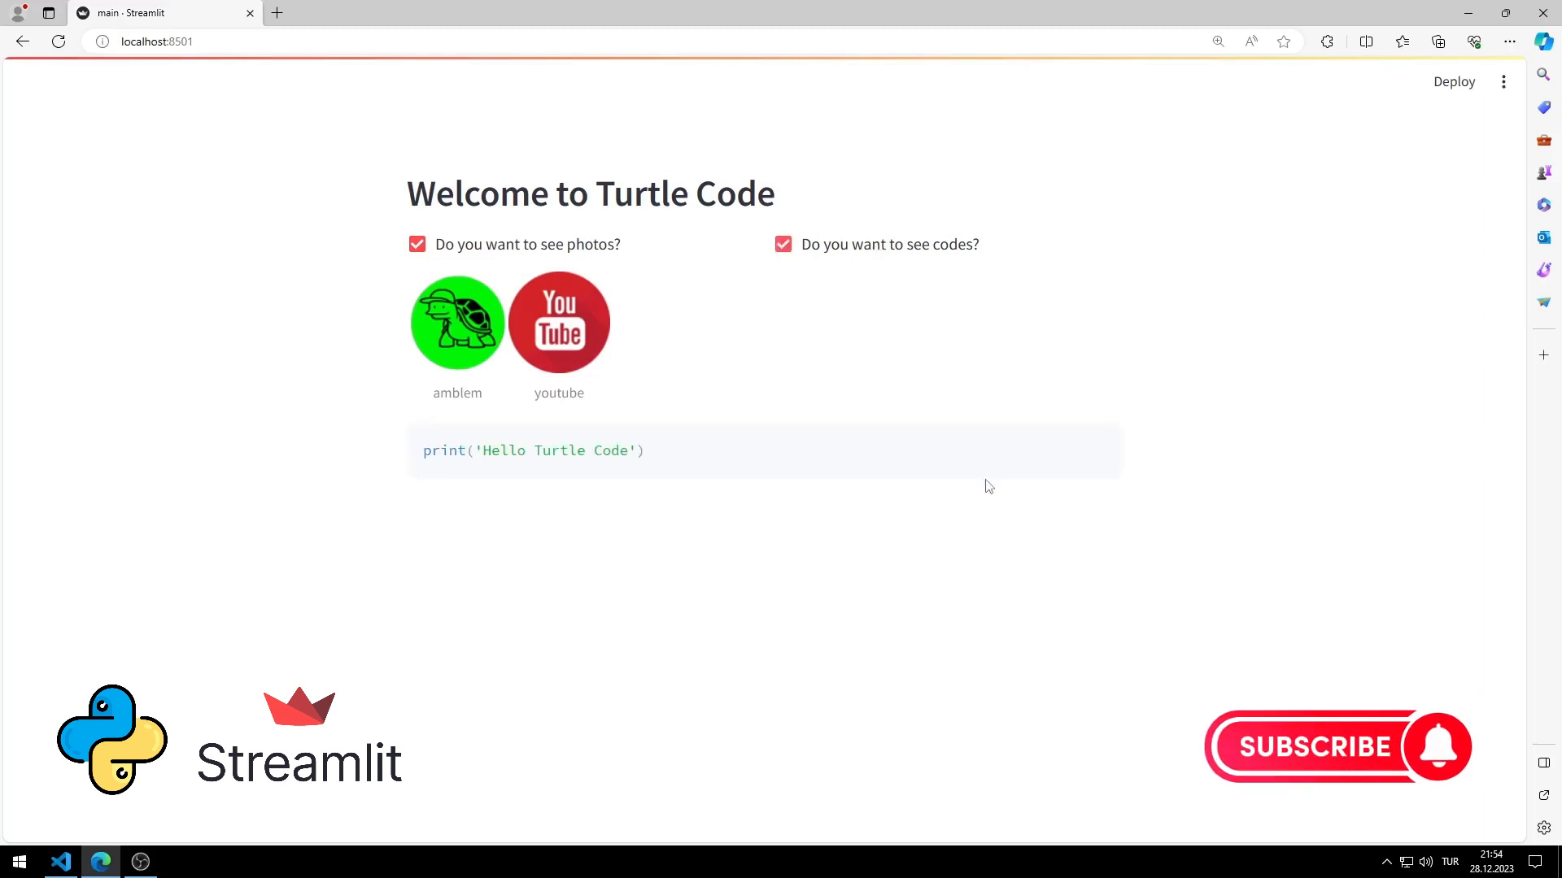
click(60, 862)
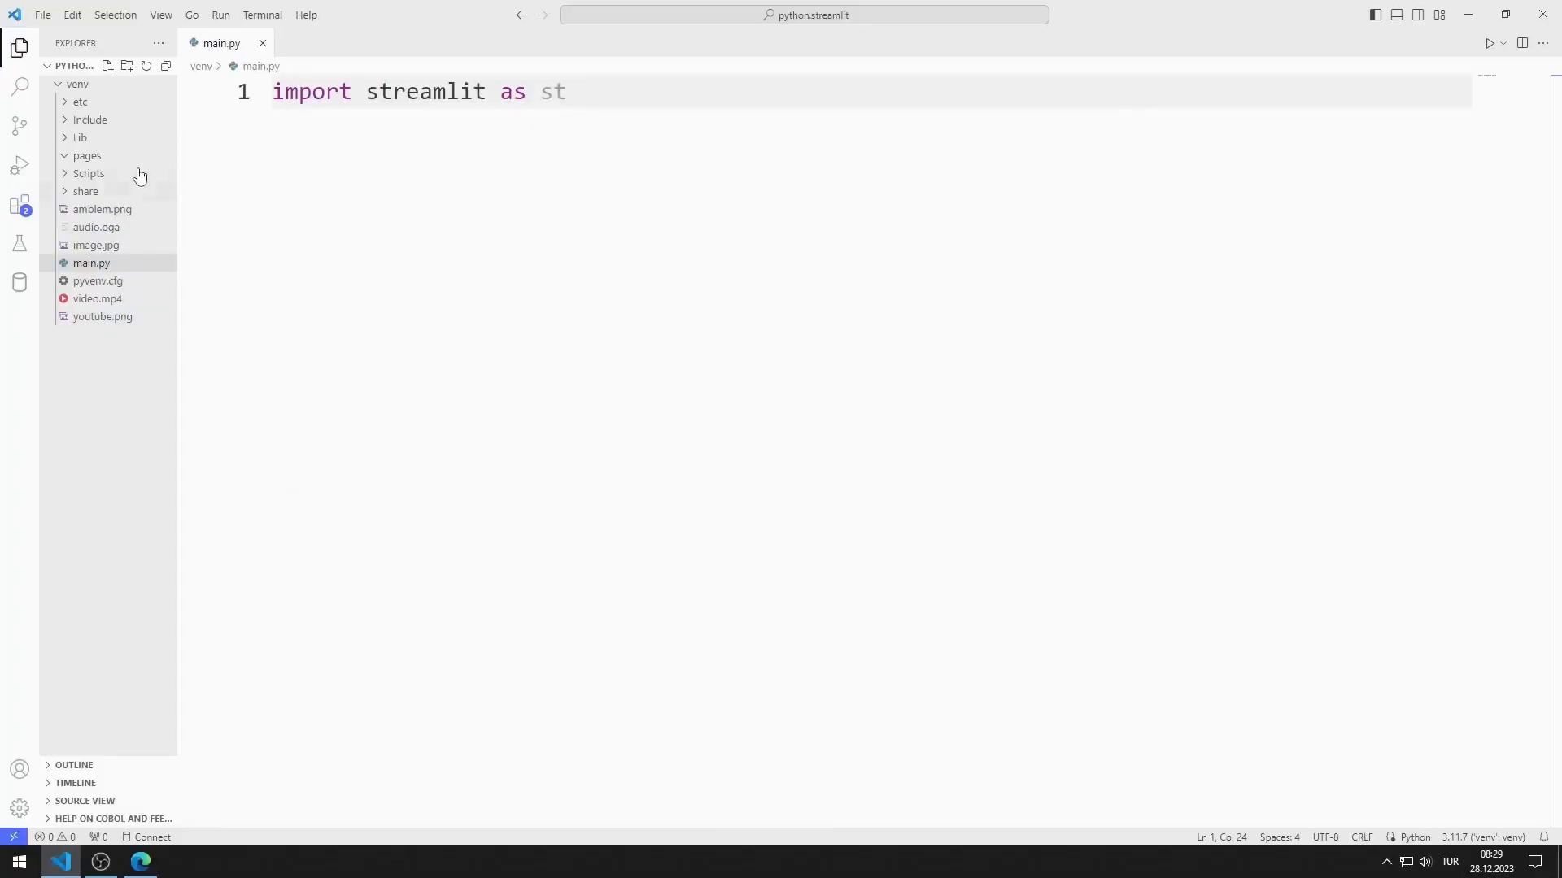
Start a new Command Prompt terminal in Visual Studio Code
click(262, 14)
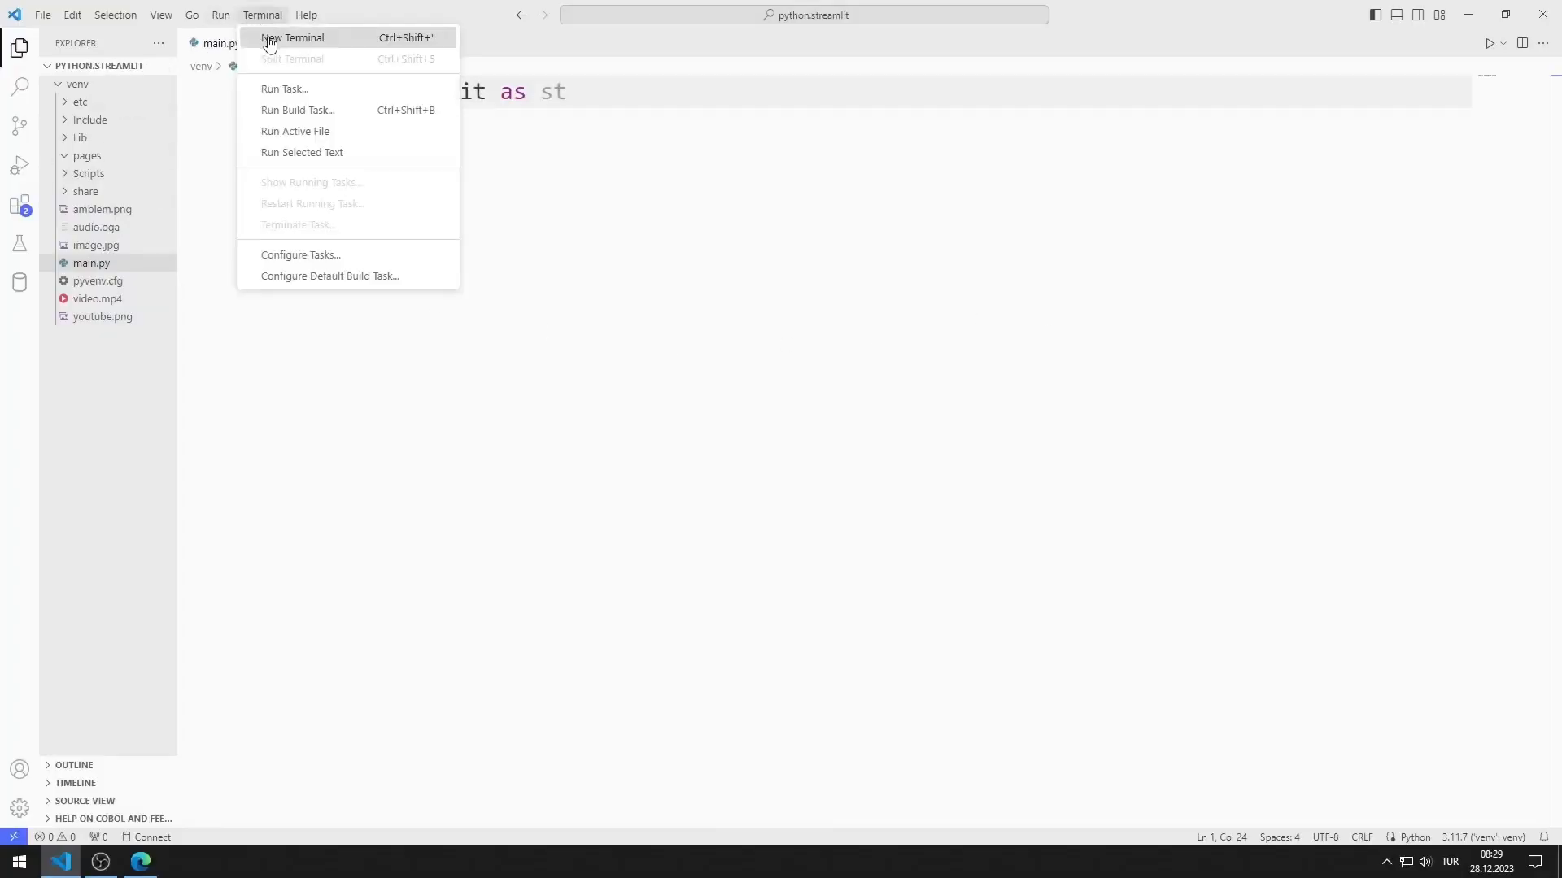
click(293, 37)
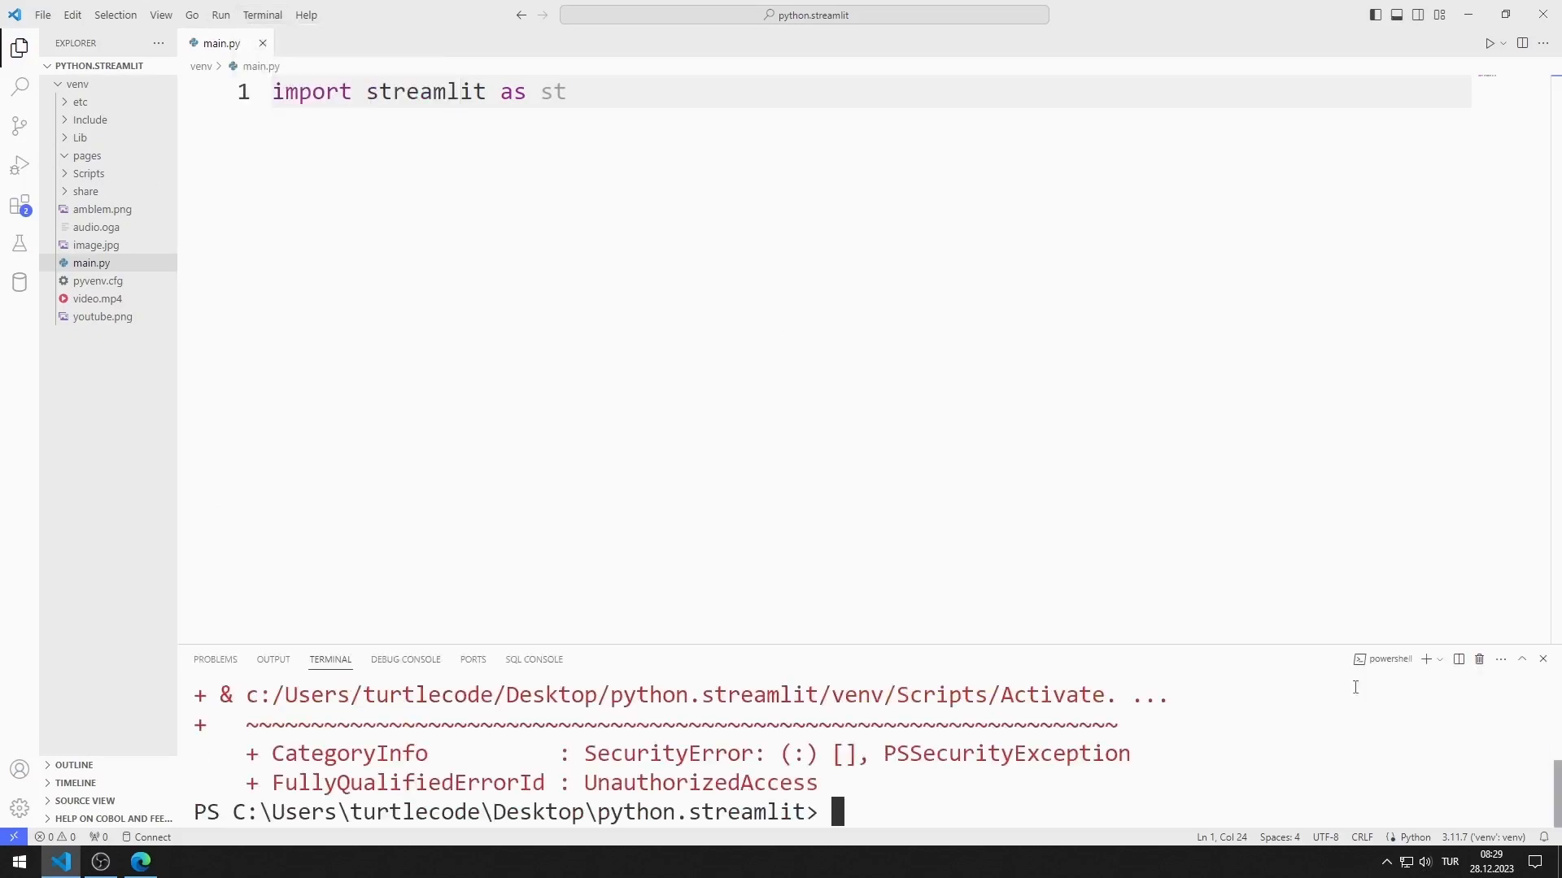
click(1441, 659)
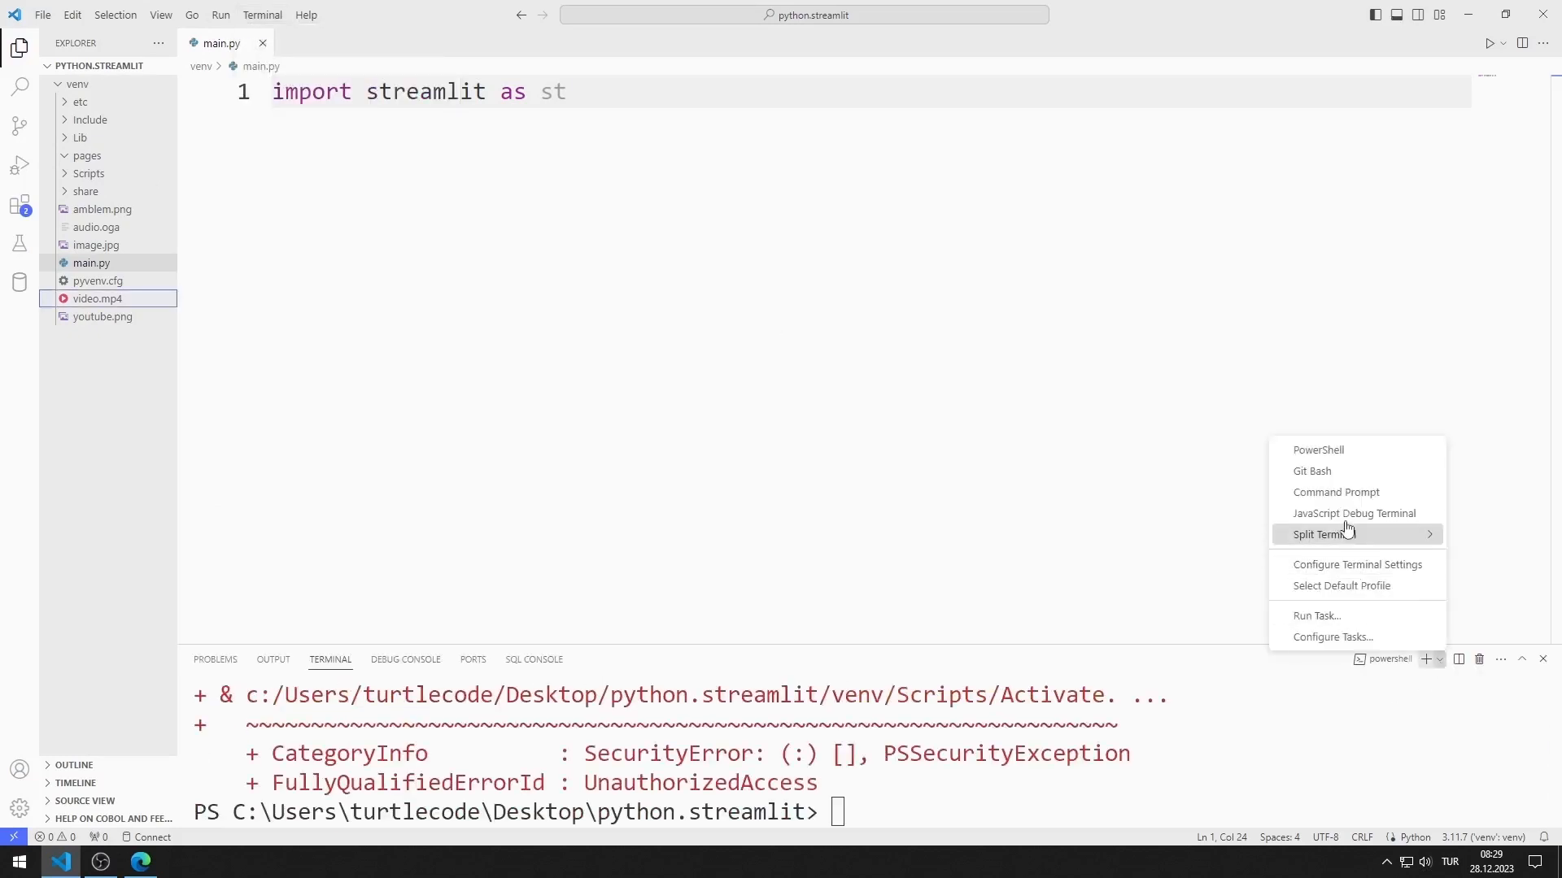
click(1335, 492)
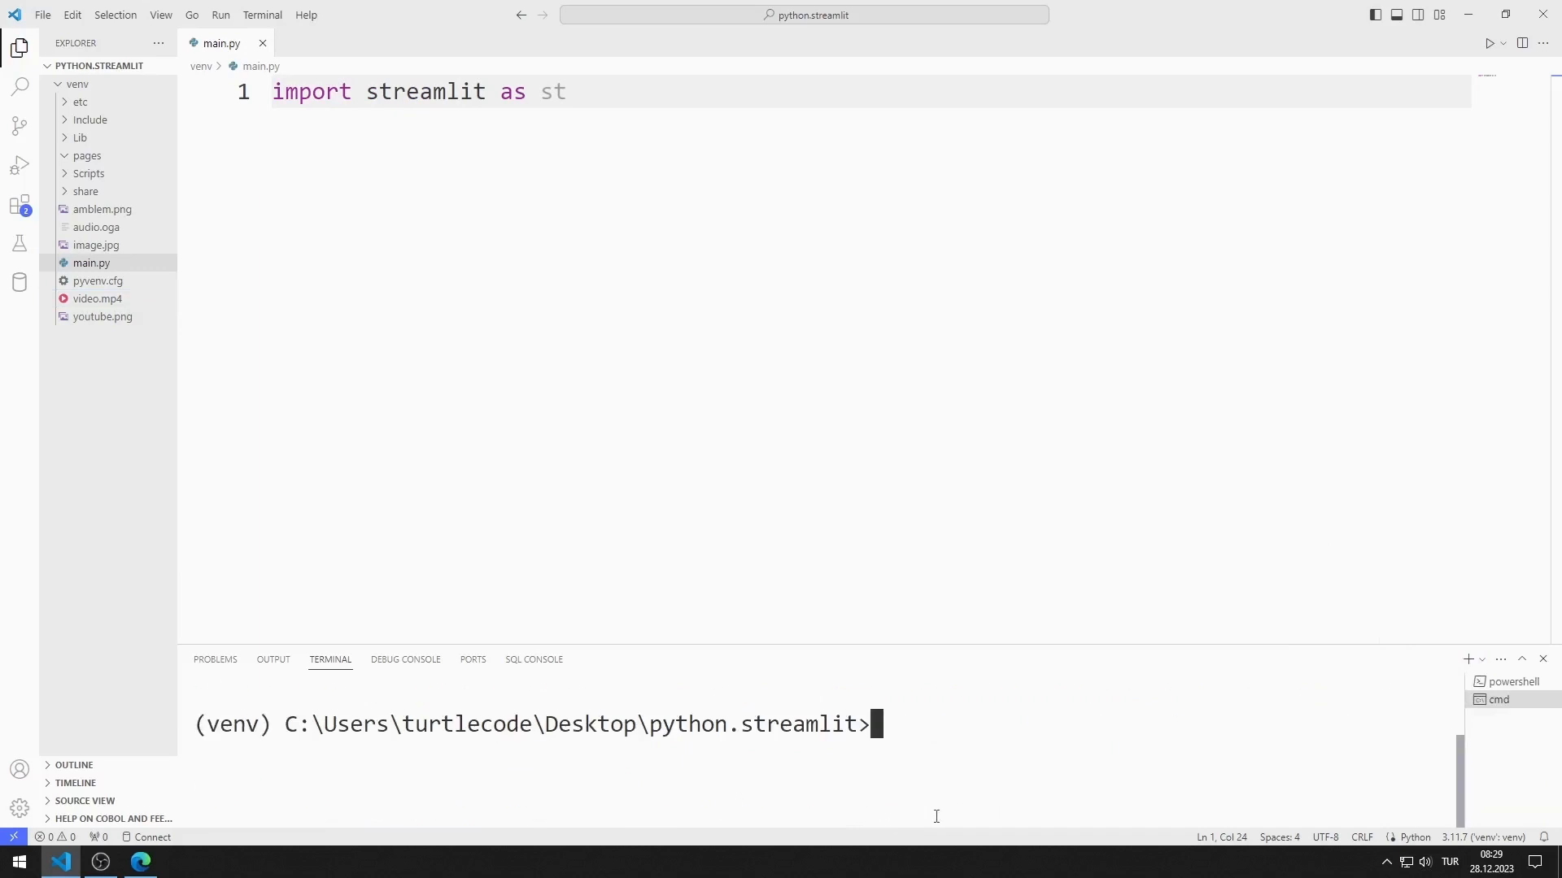
Run cd venv and streamlit run main.py, then follow the localhost:8501 URL
text(cd venv)
text(streamlit run main.py)
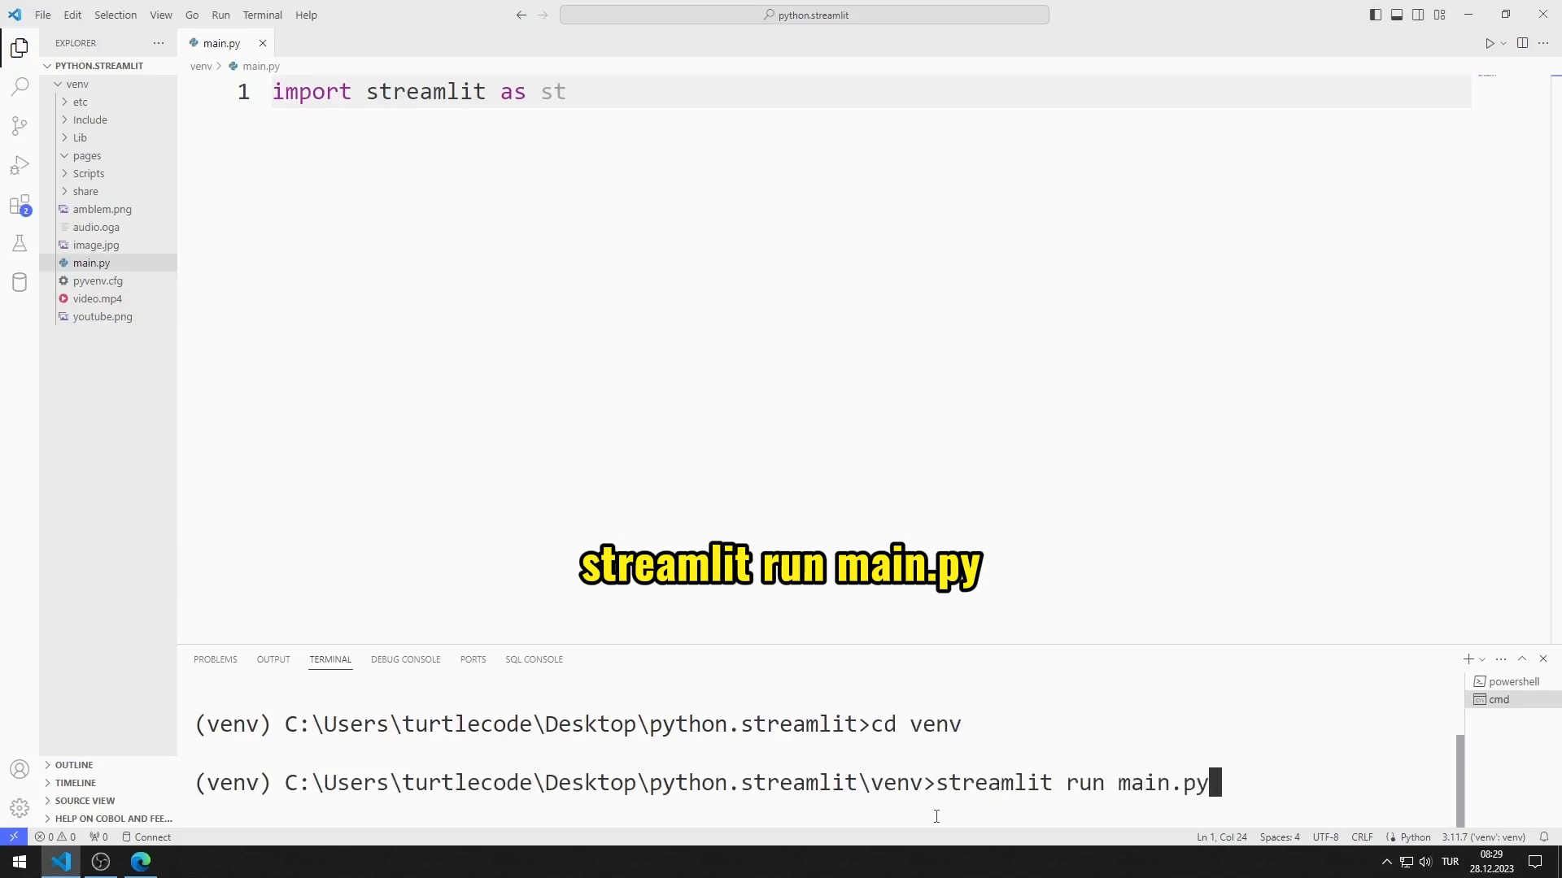
key(Enter)
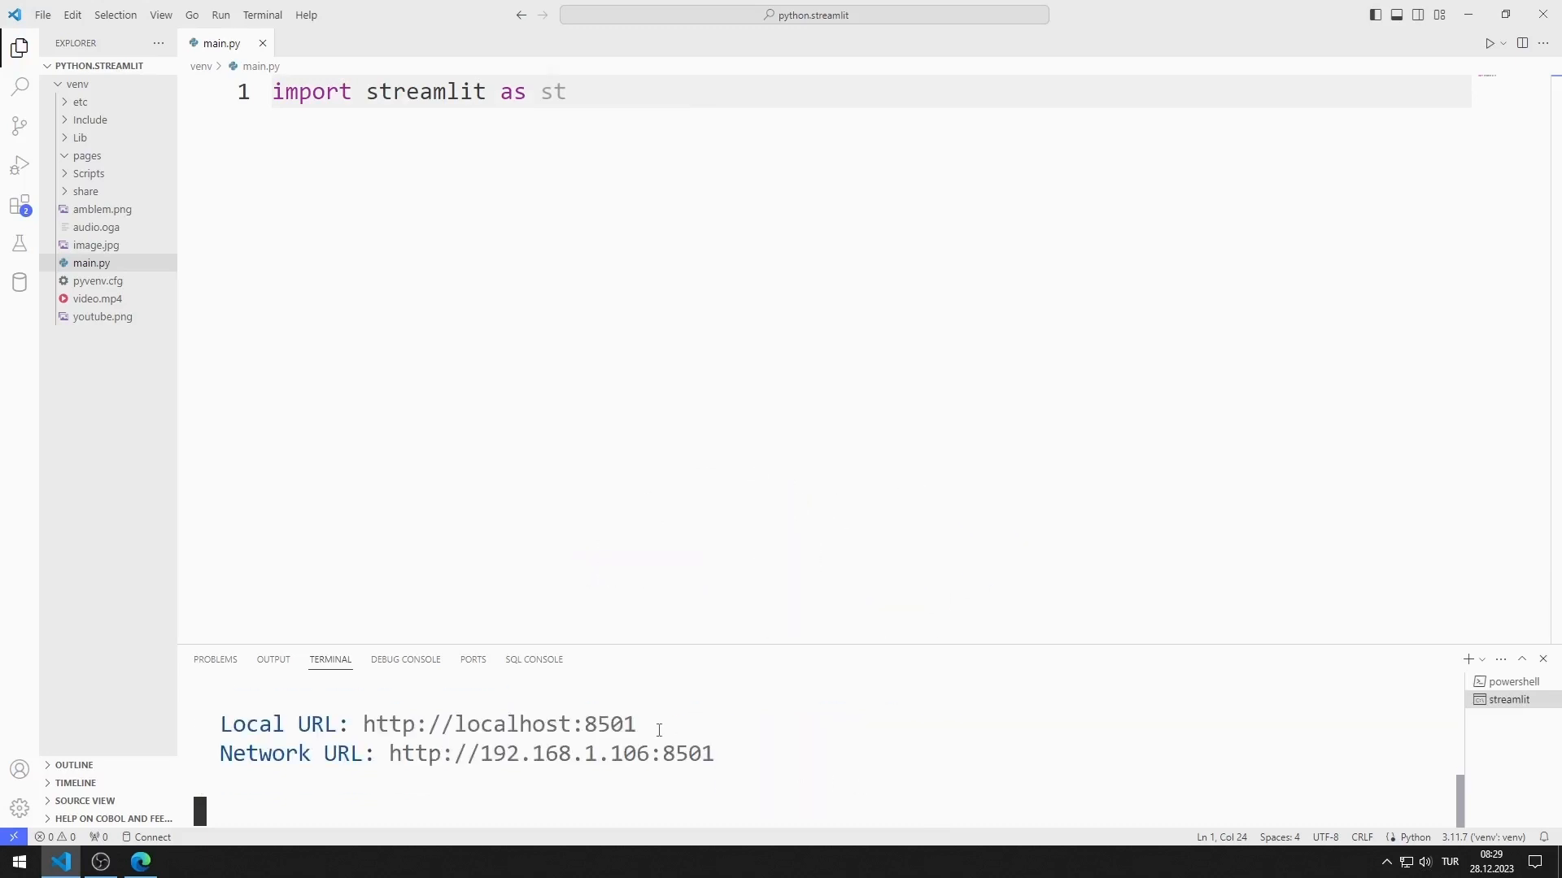
mouse_move(498, 724)
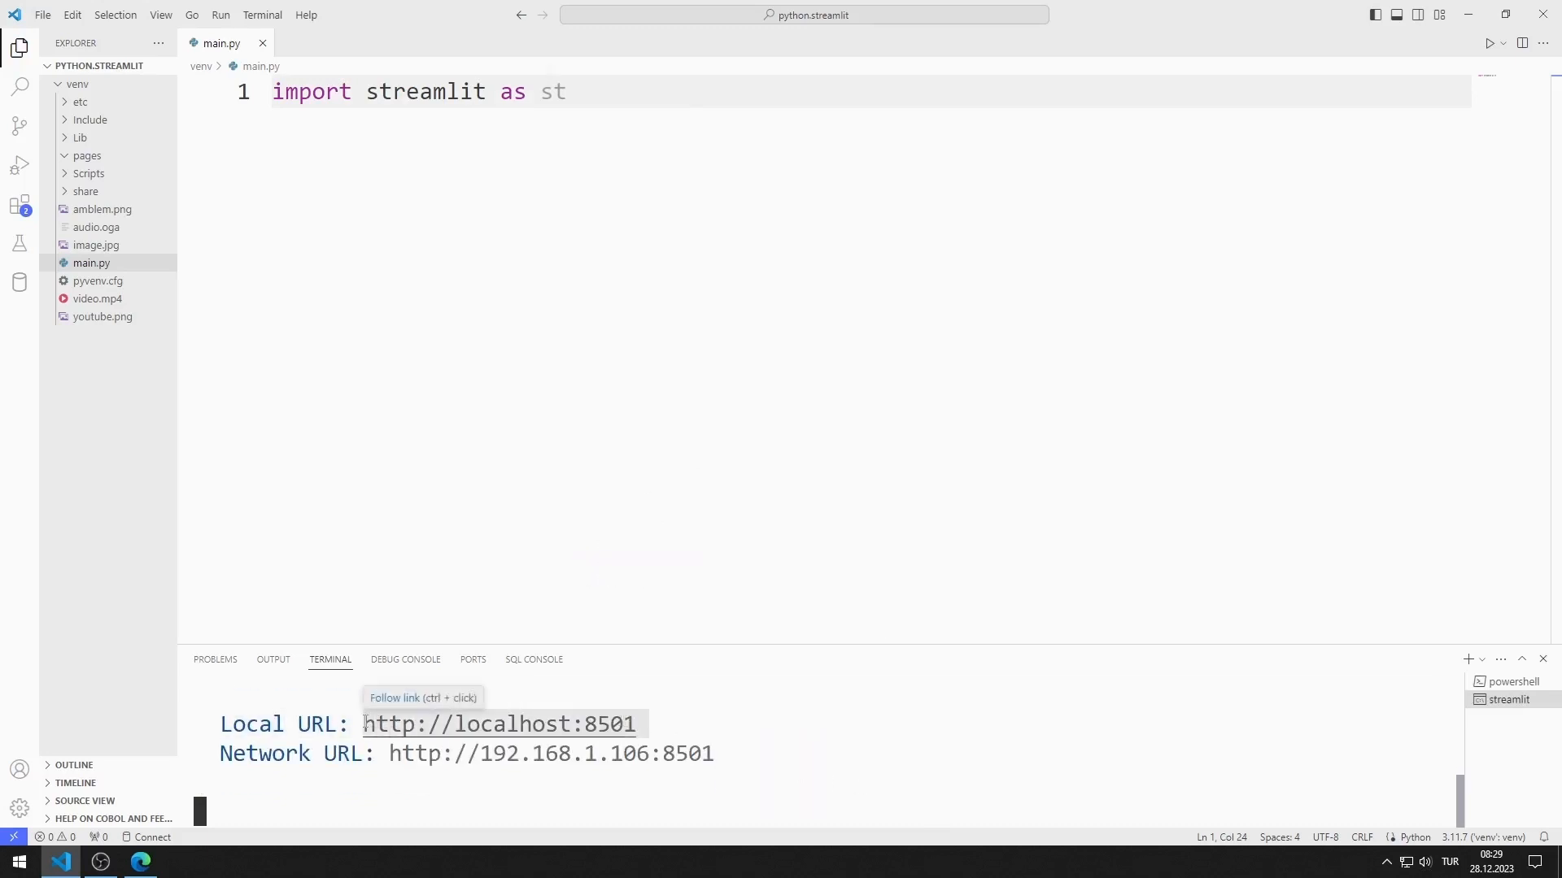
click(140, 862)
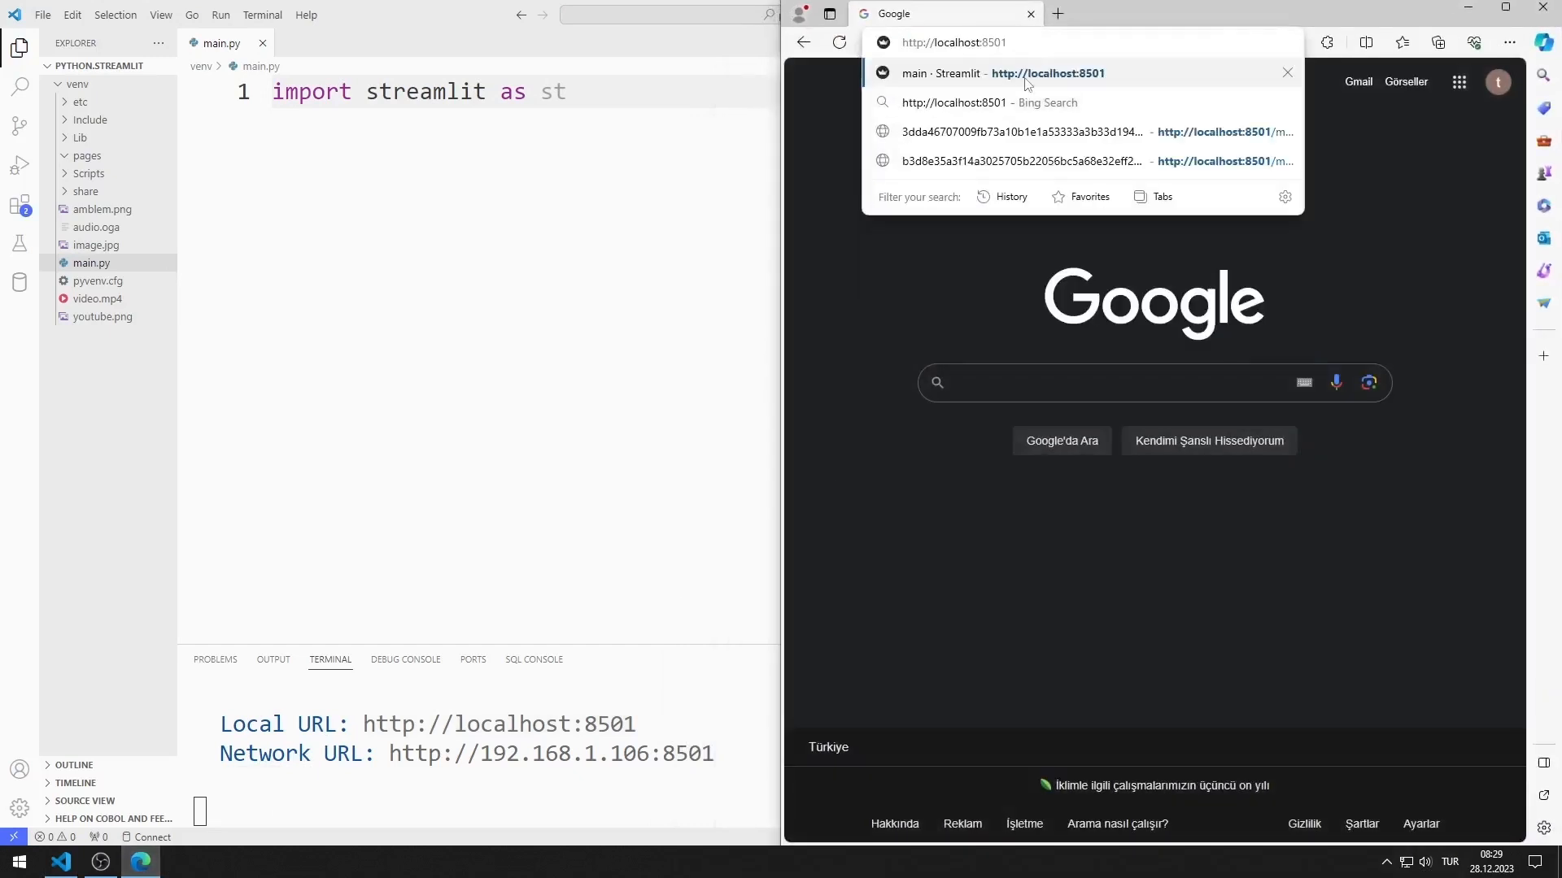
Add st.header('Welcome to Turtle Code') to main.py and rerun the app
click(1022, 73)
text(s)
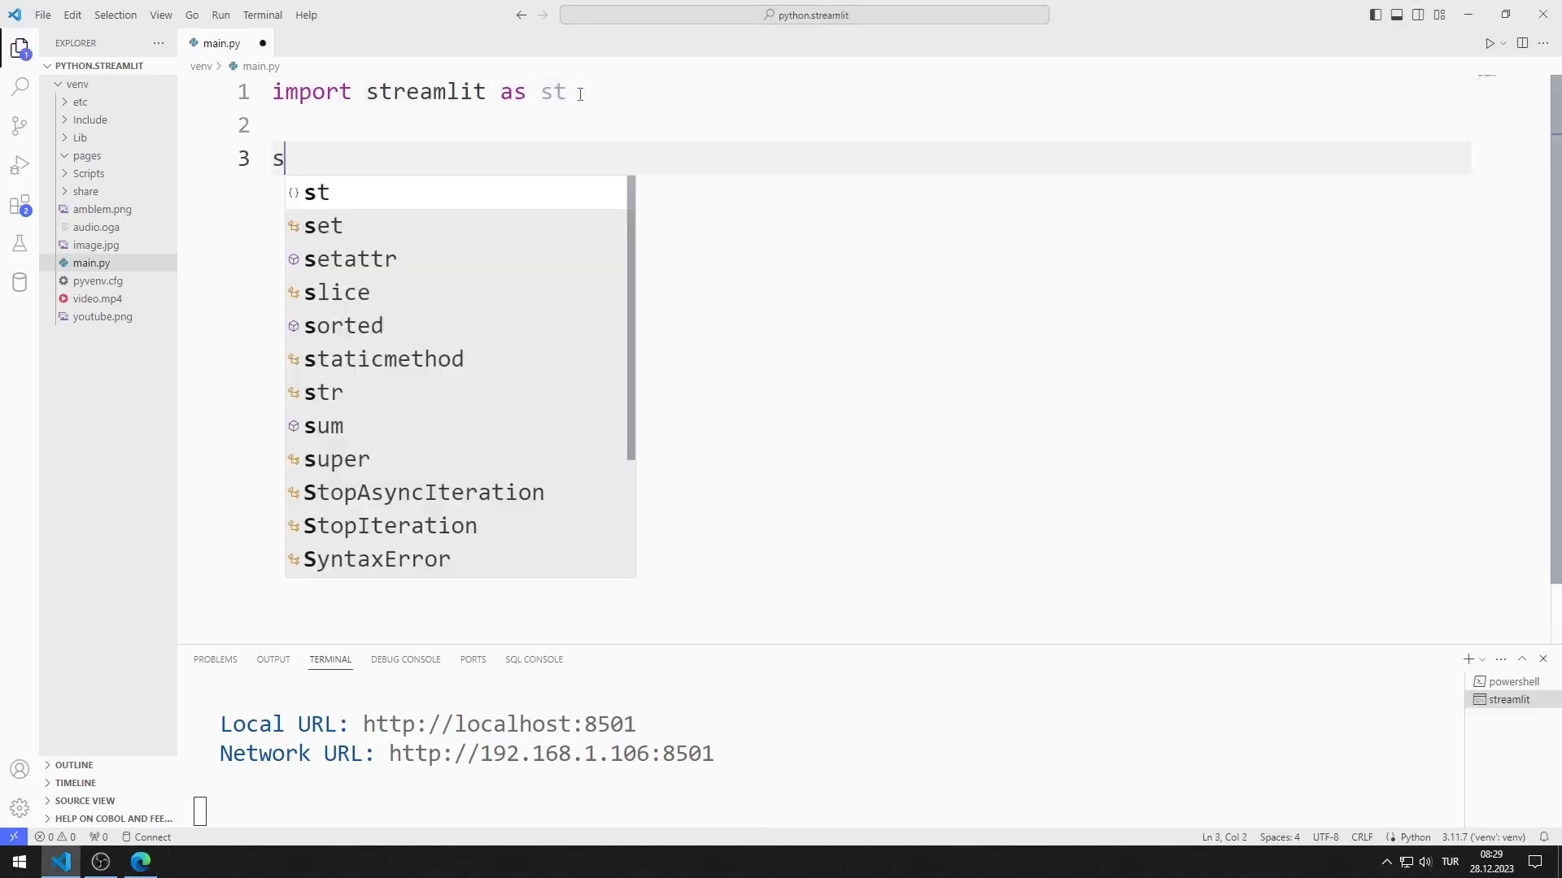
text(t.header()
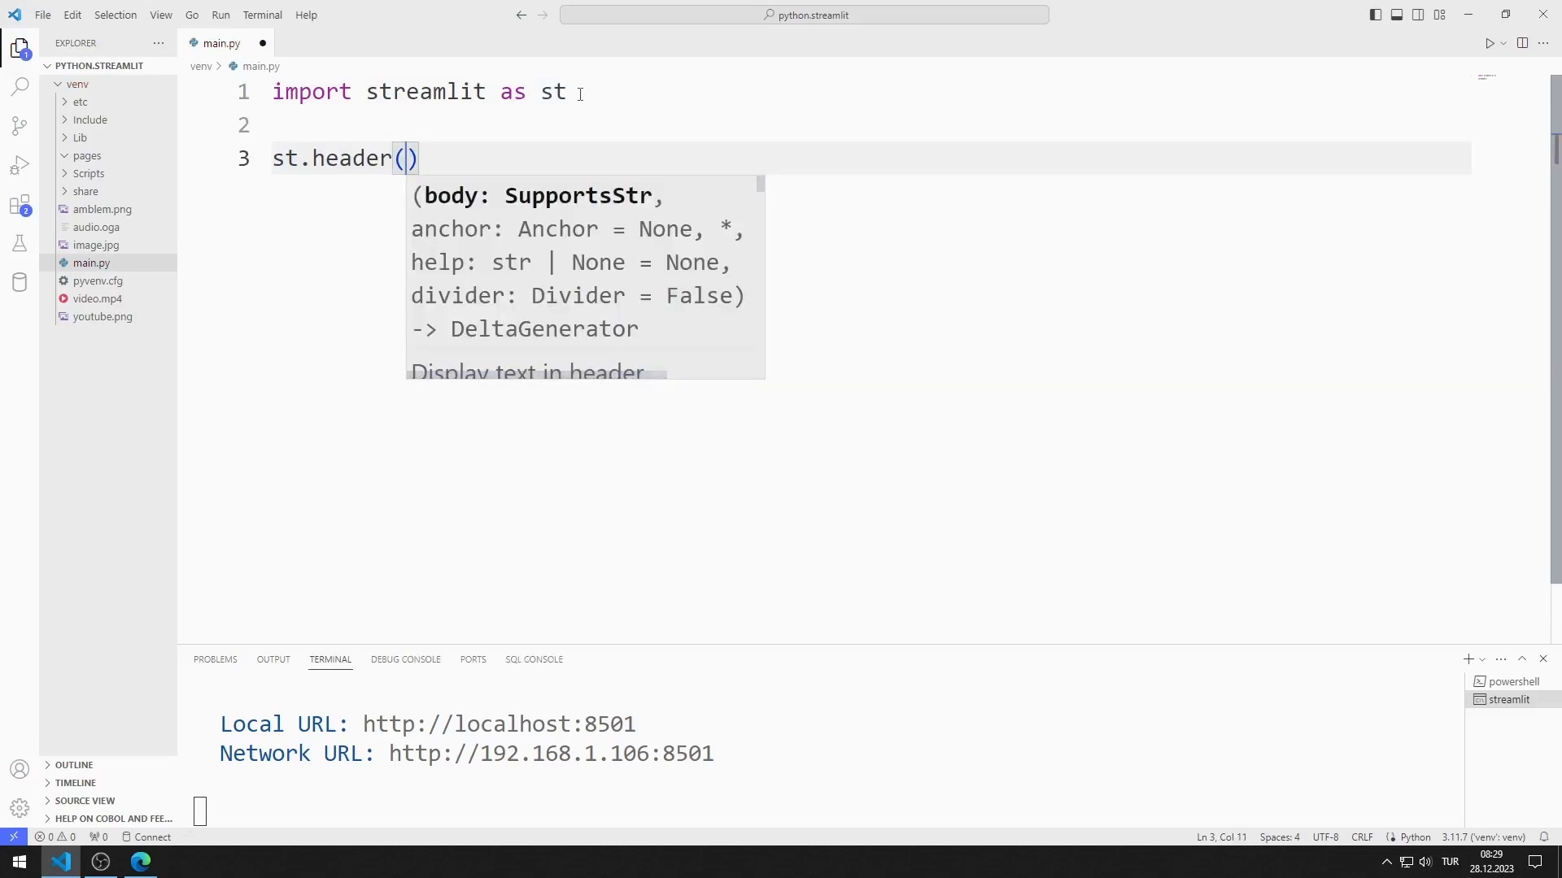
text('Welcom')
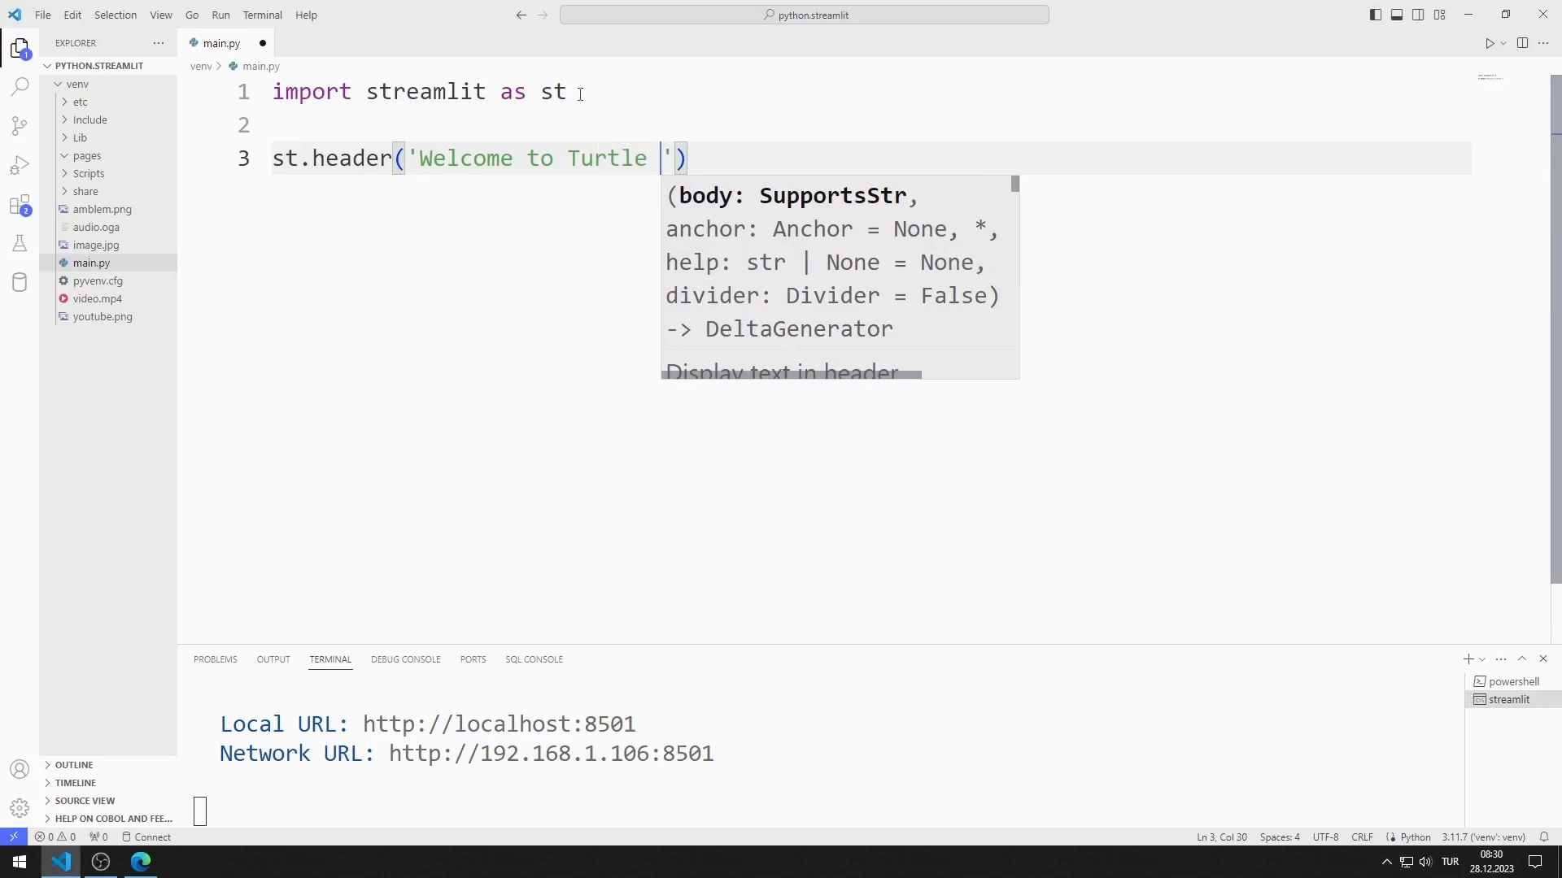
text(Code)
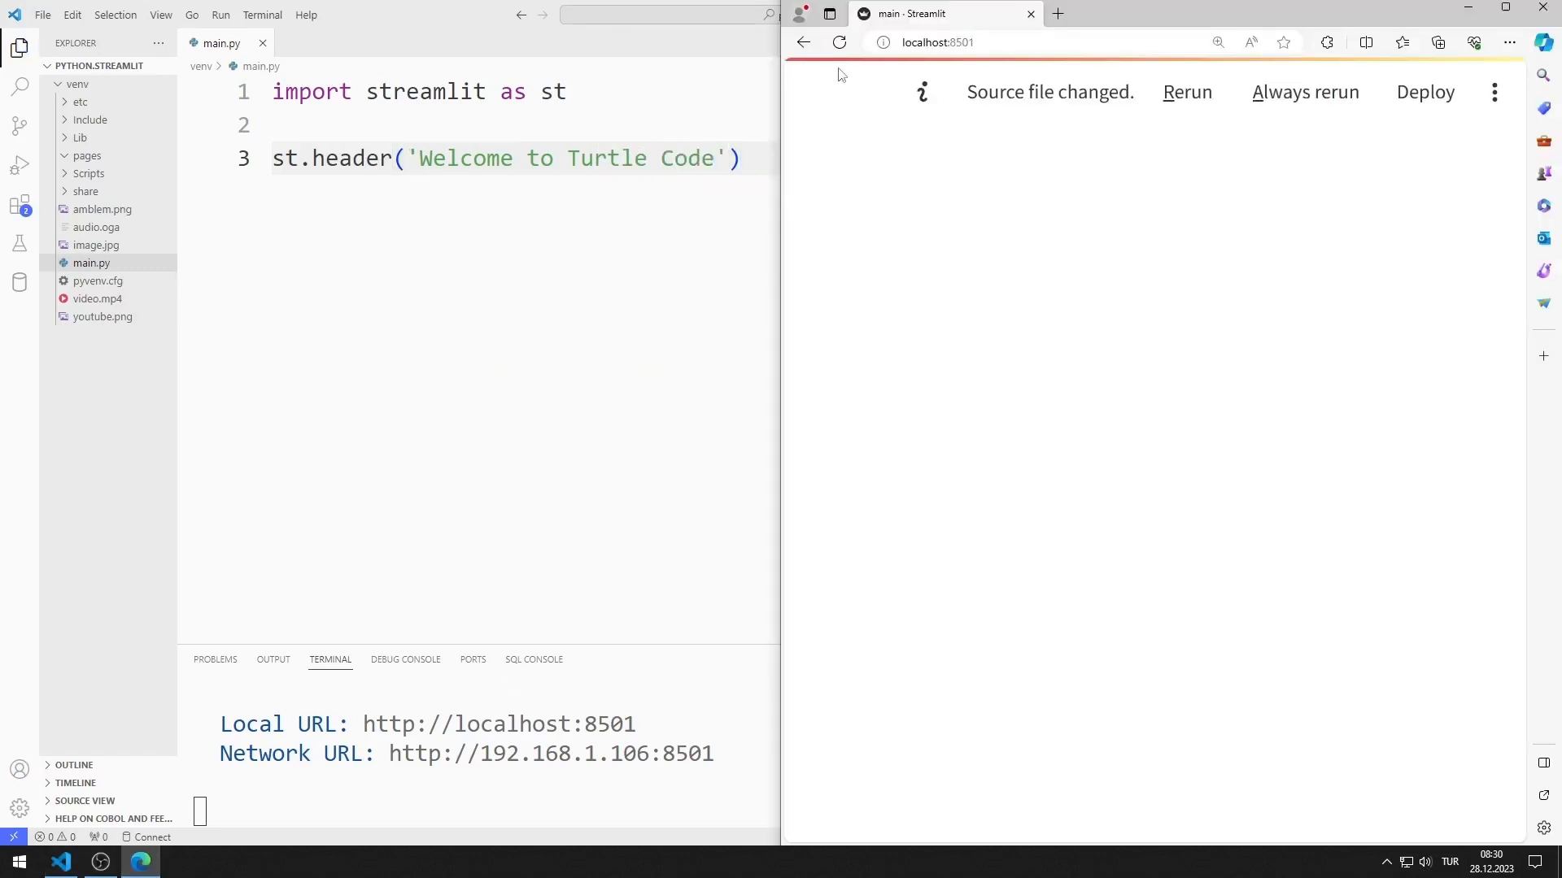
click(1187, 92)
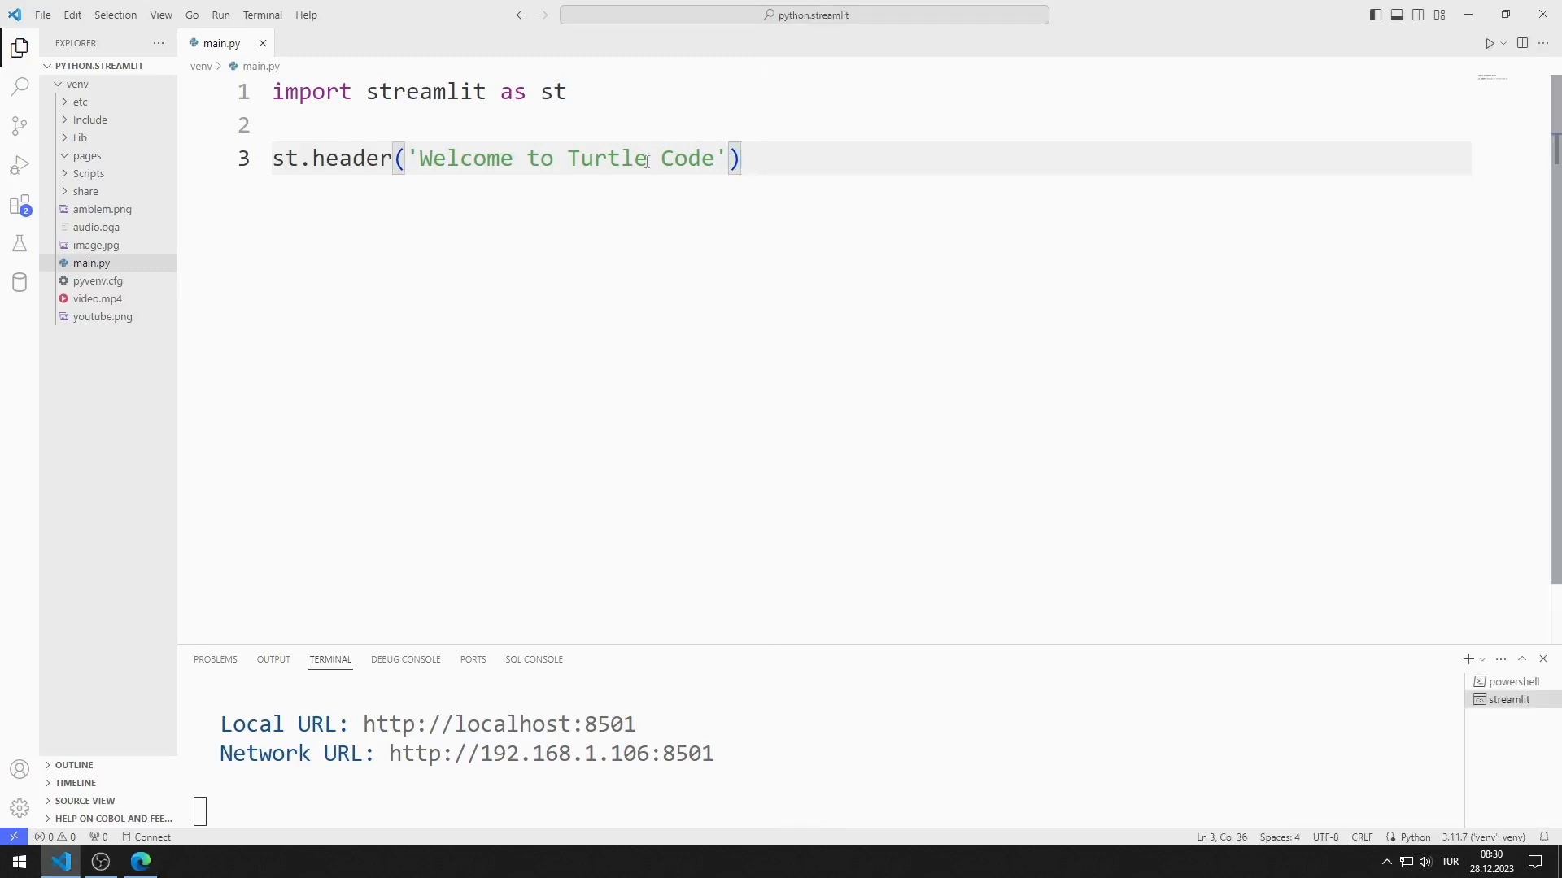
Add st.image('amblem.png') below the header and rerun the app
key(Enter)
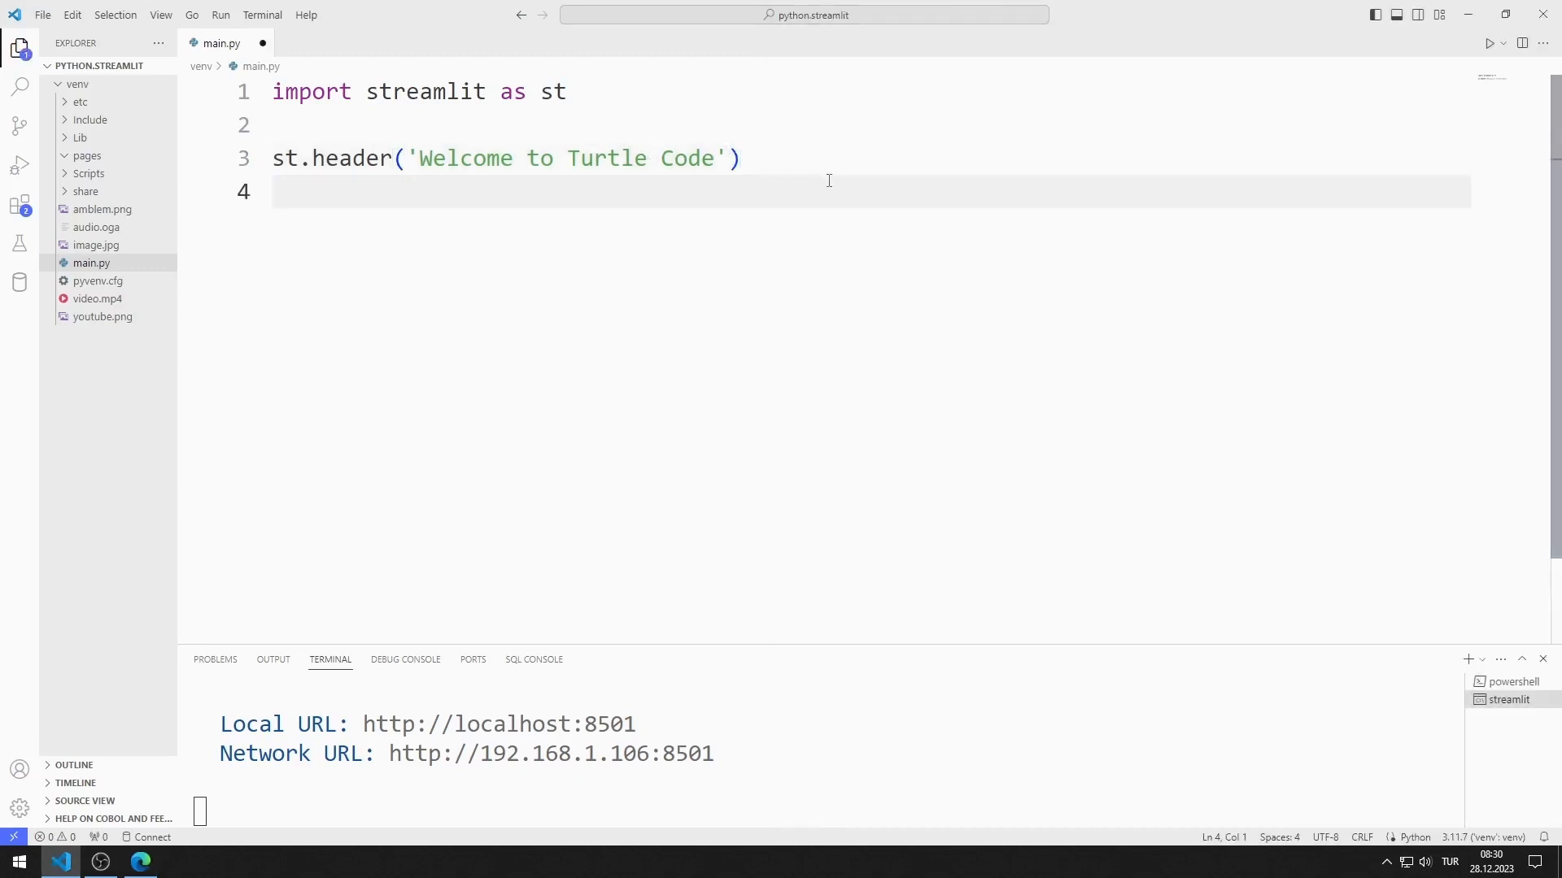
text(st.image)
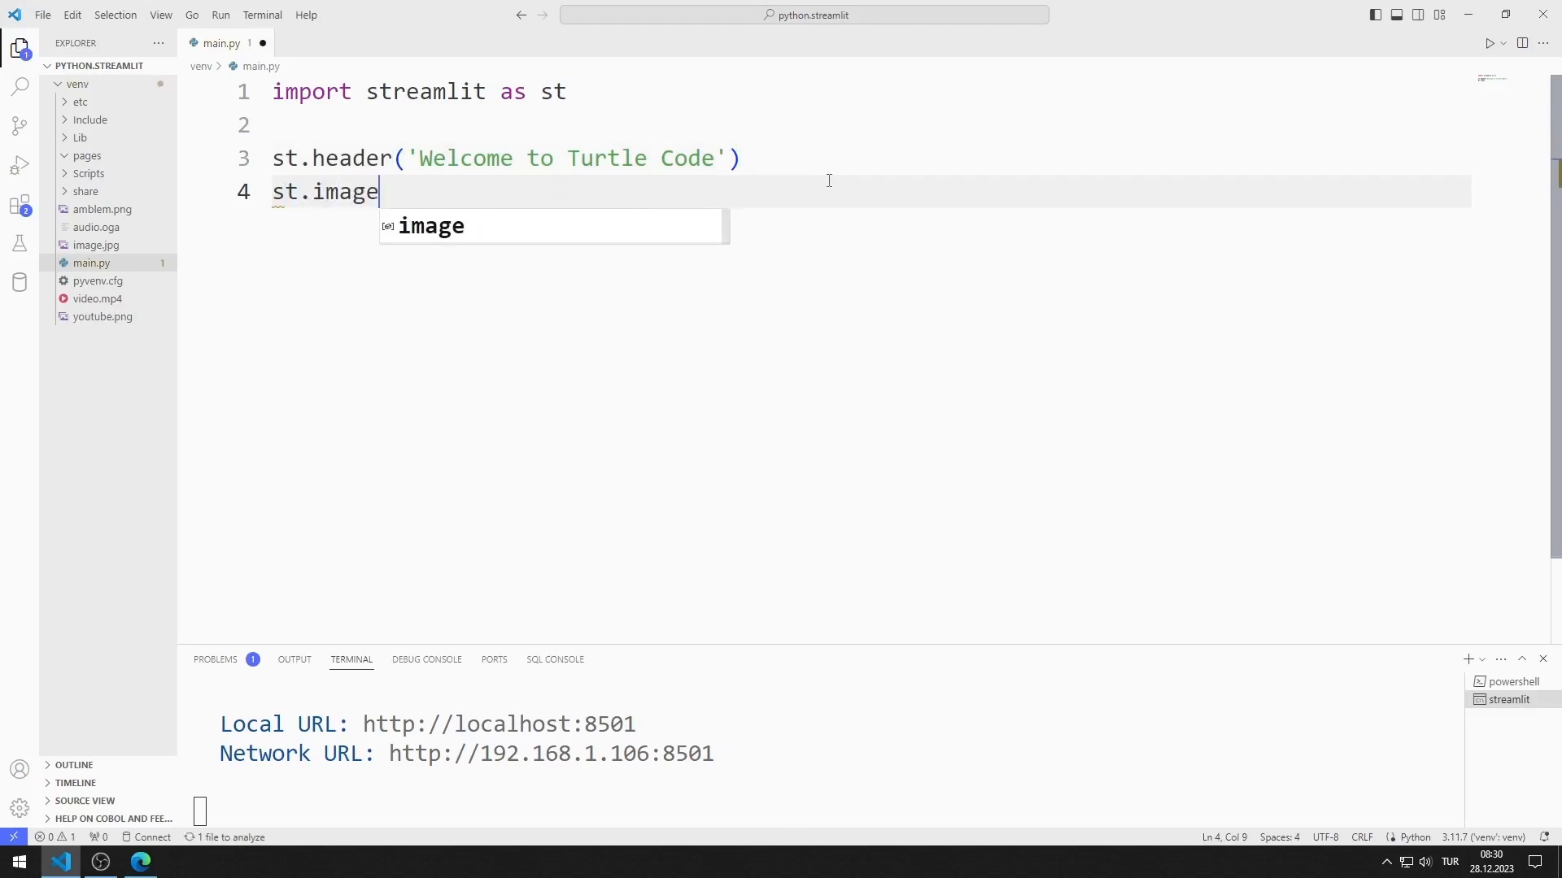
text((''))
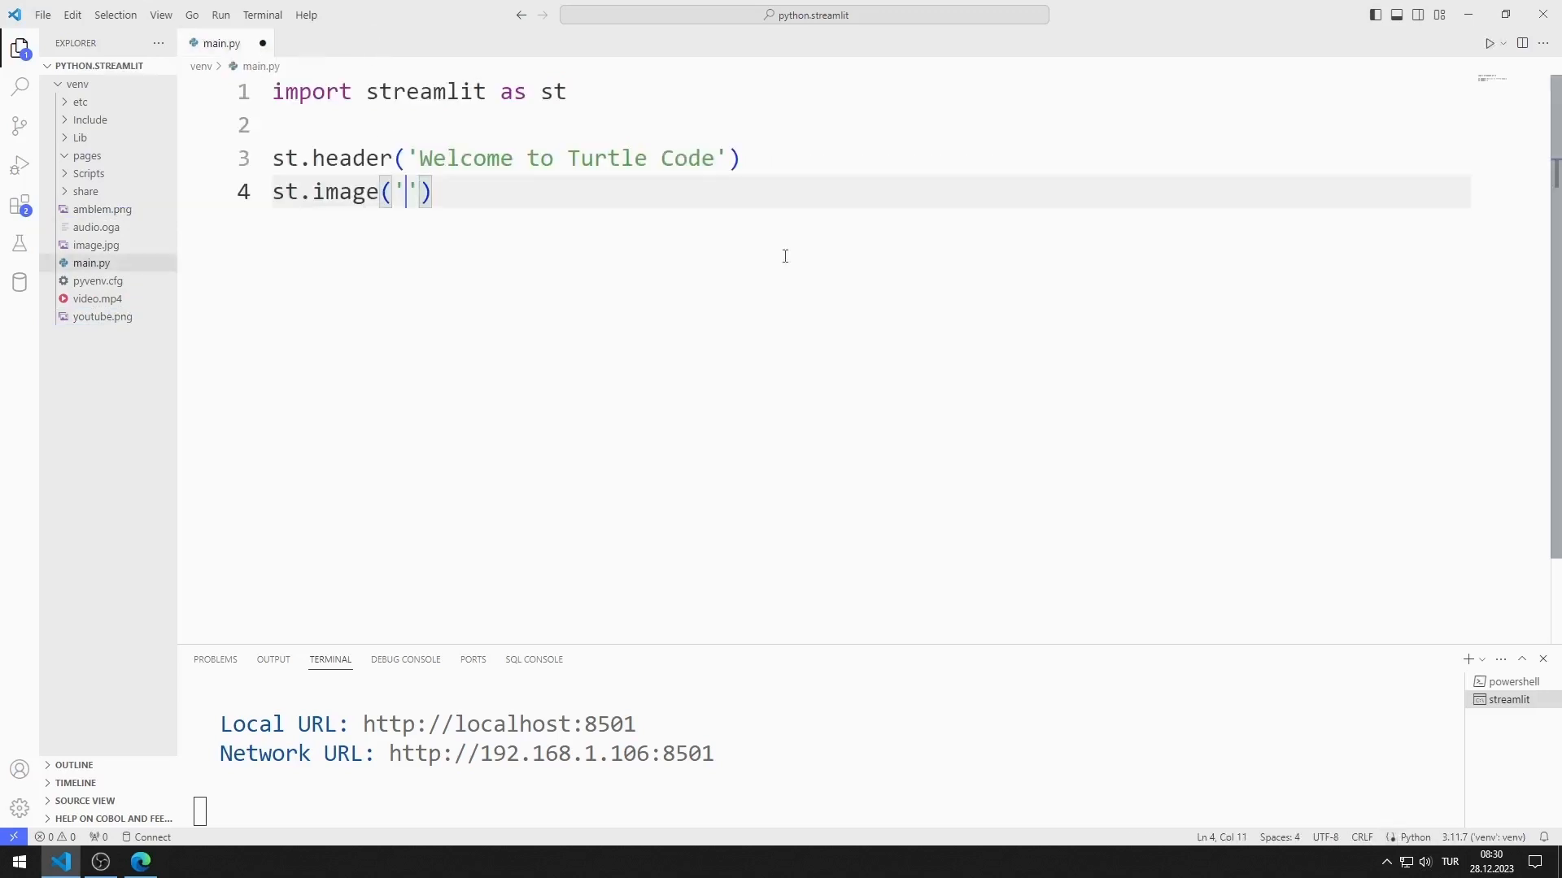
text(amblem)
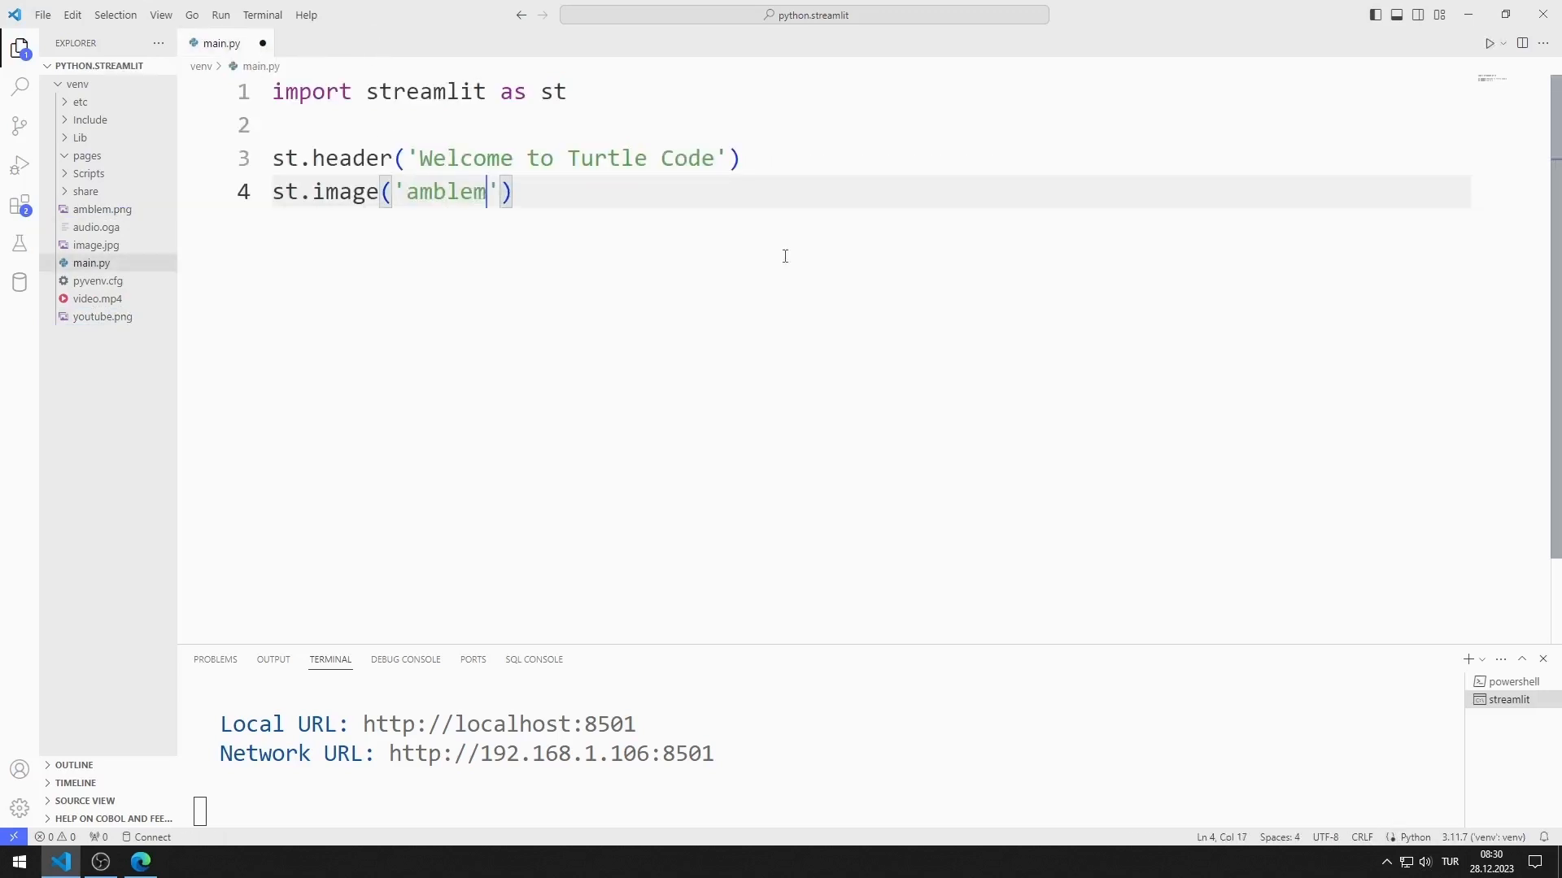
text(.png)
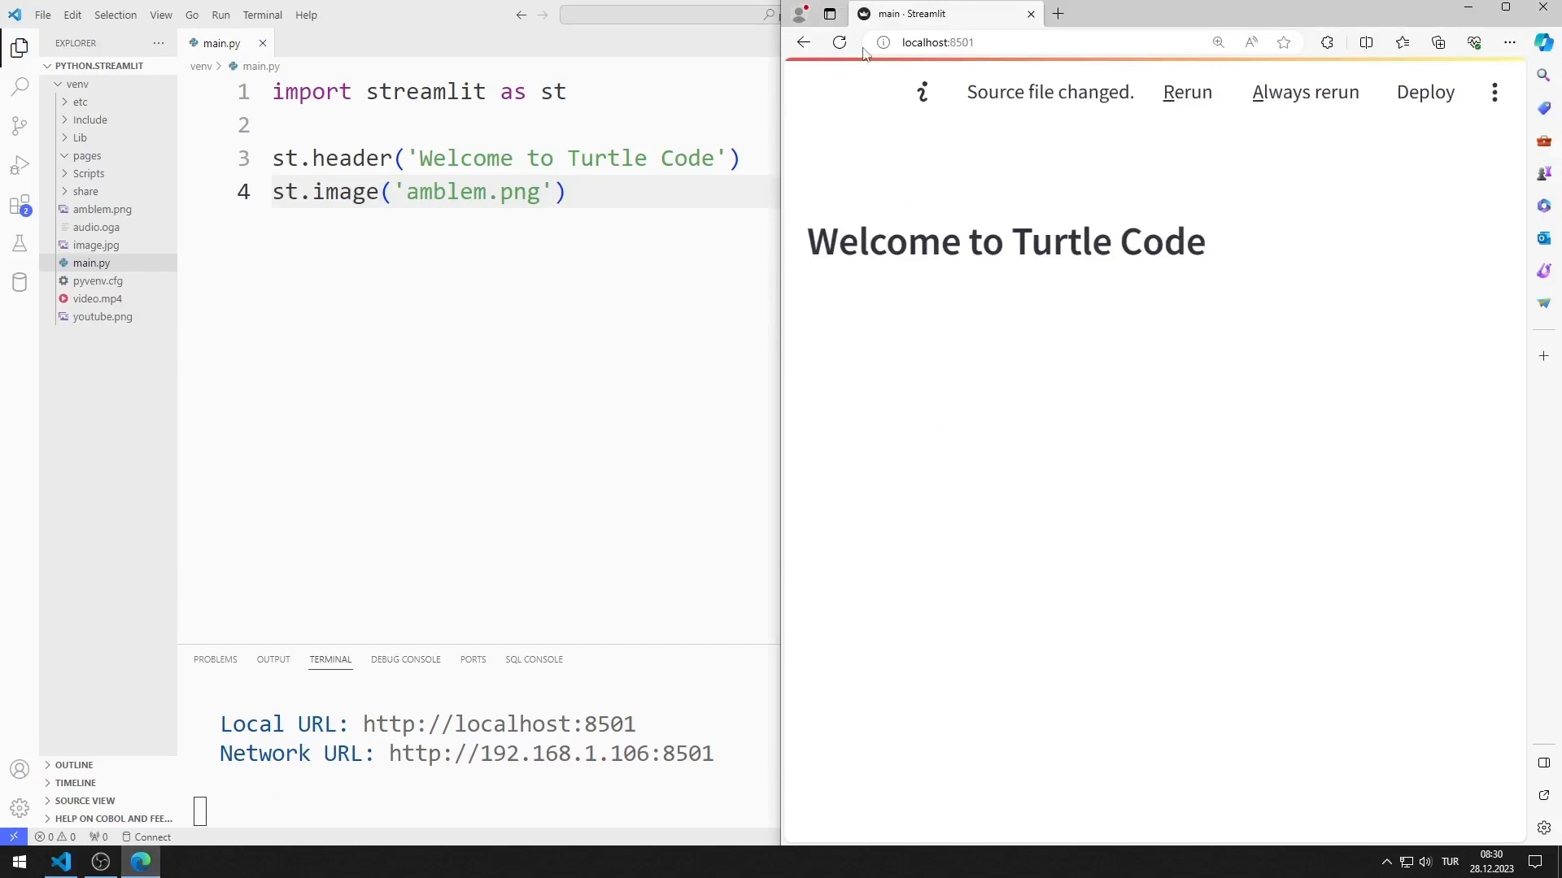
click(1188, 91)
text(,width=100)
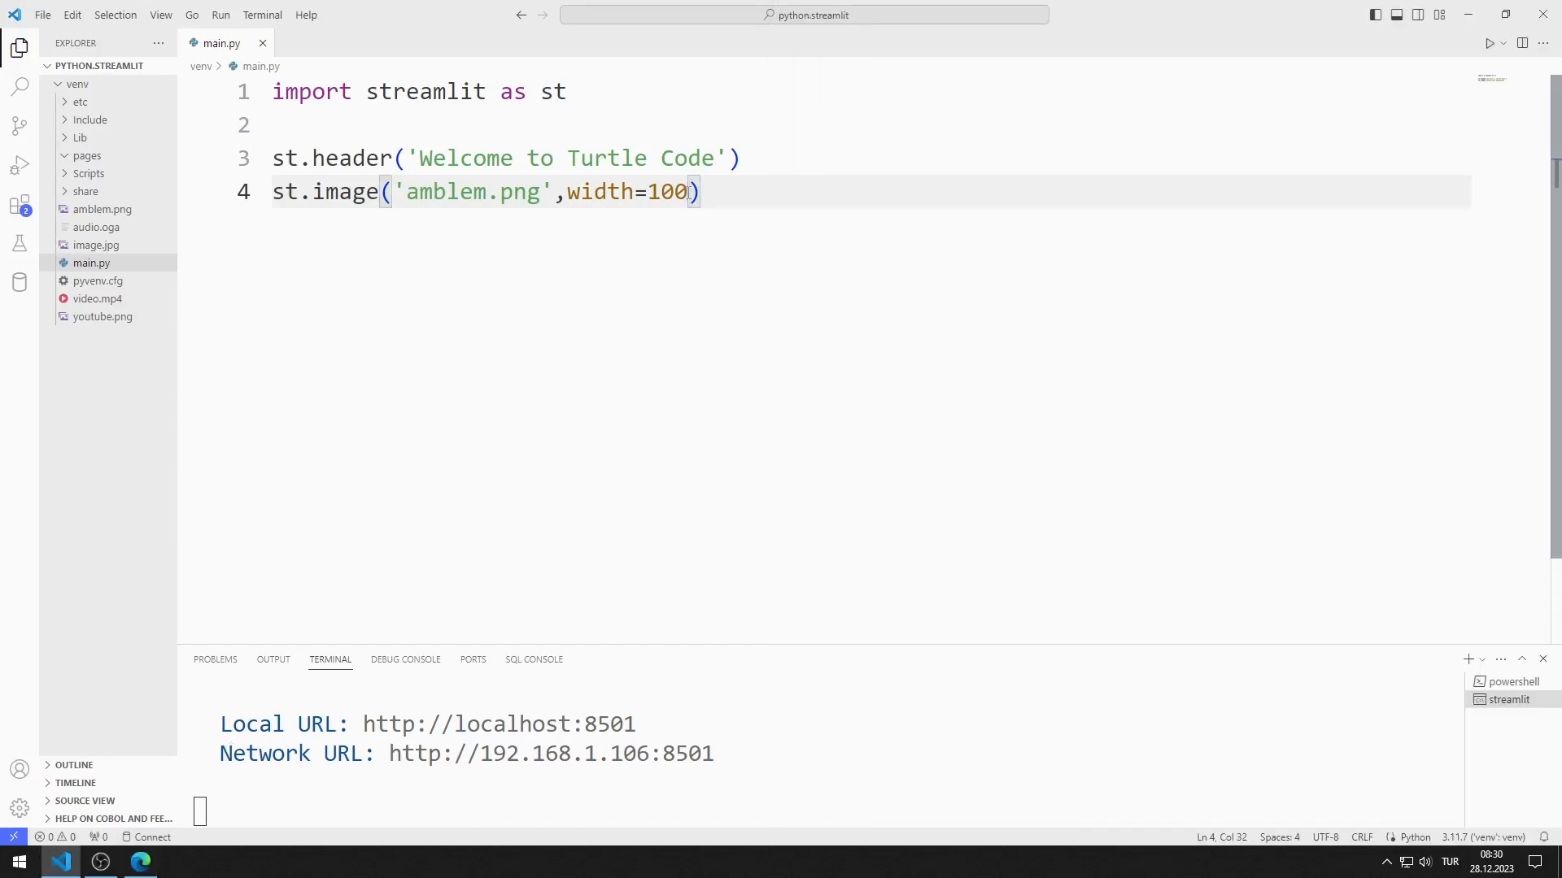
Give the image width 100 and caption 'amblem', then rerun to preview
text(,caption=)
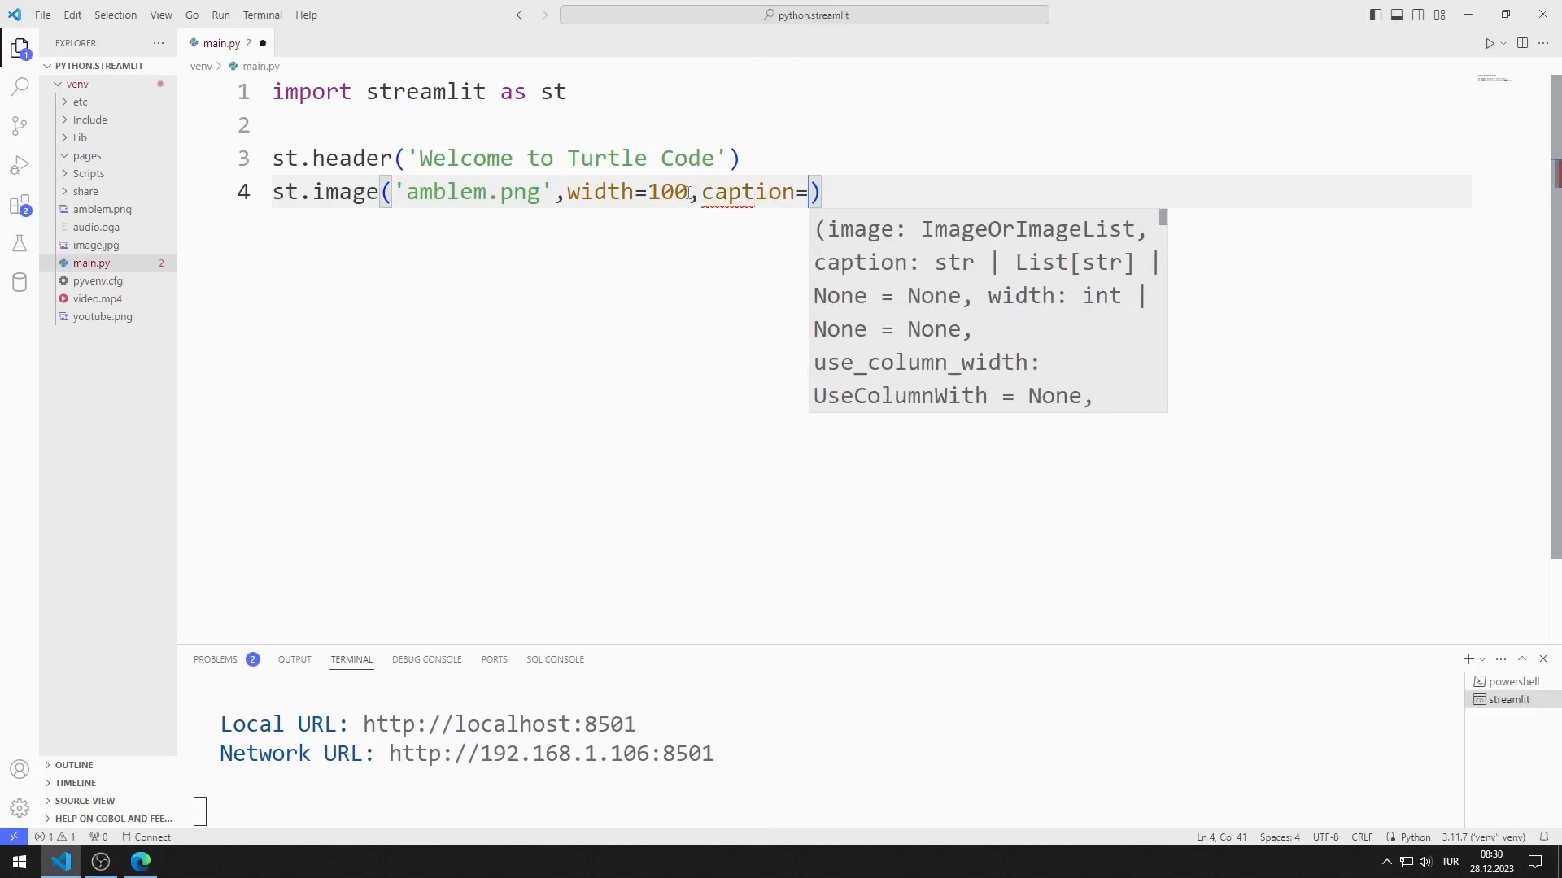
text('amblem')
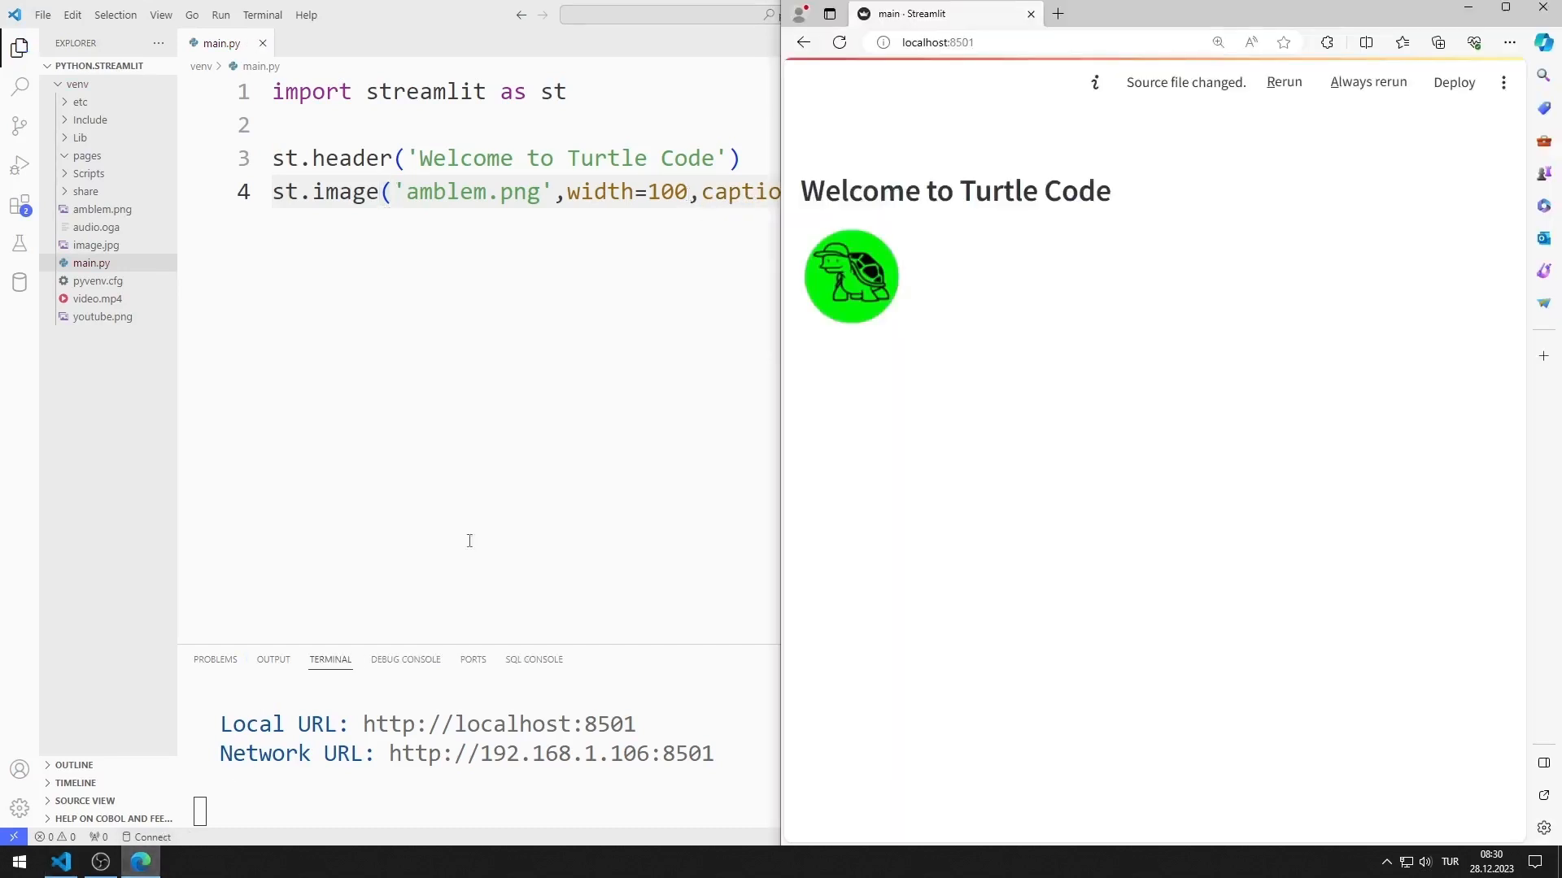
click(1284, 82)
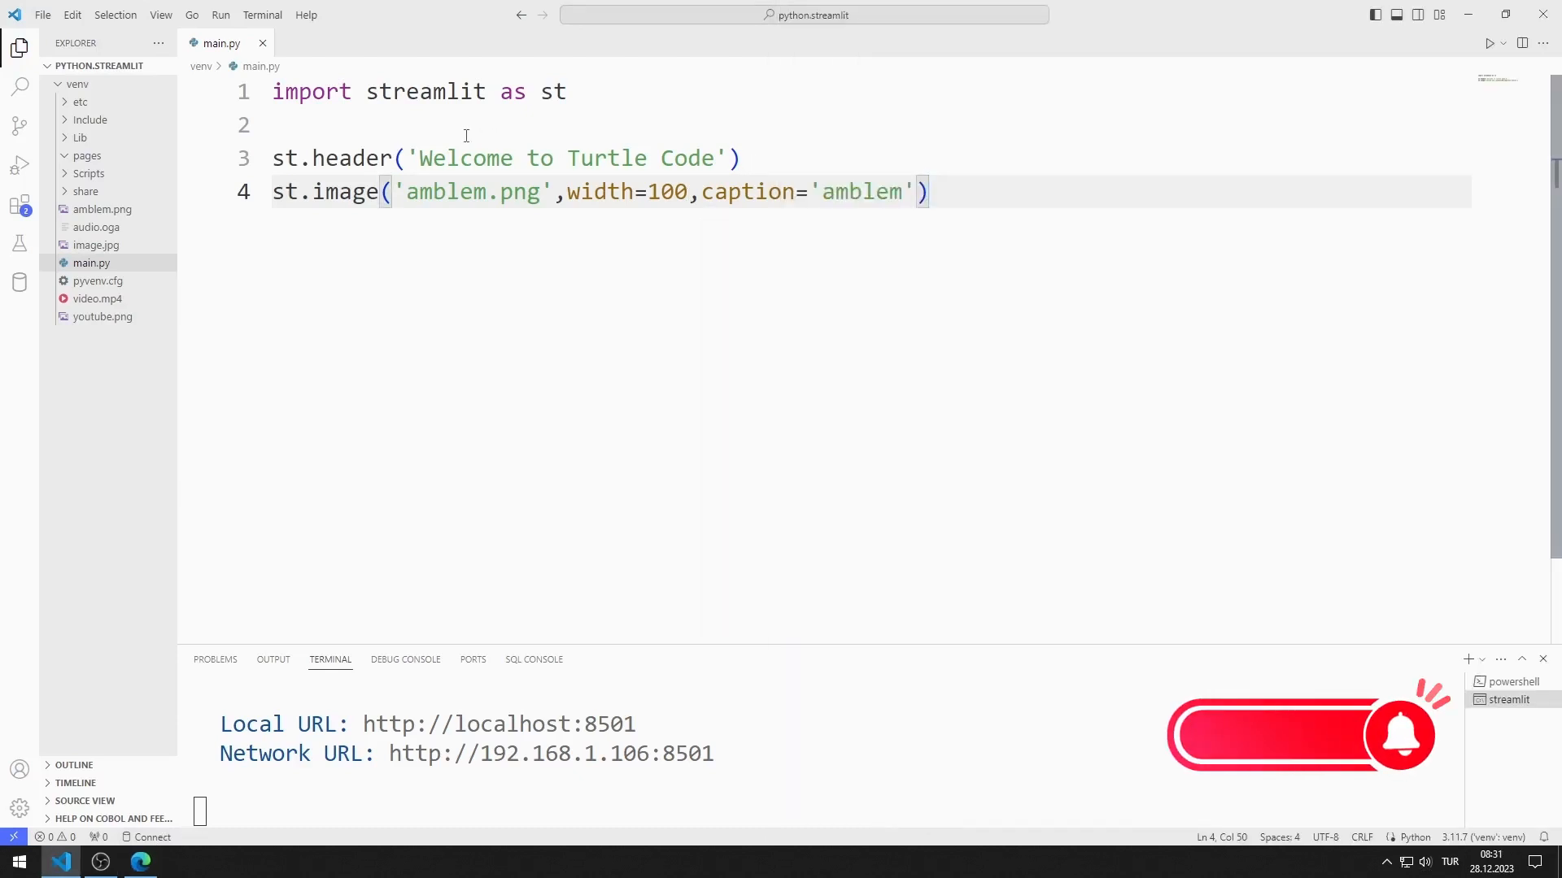
Define image_list = ['amblem.png', 'youtube.png'], checking the youtube.png file
text(i)
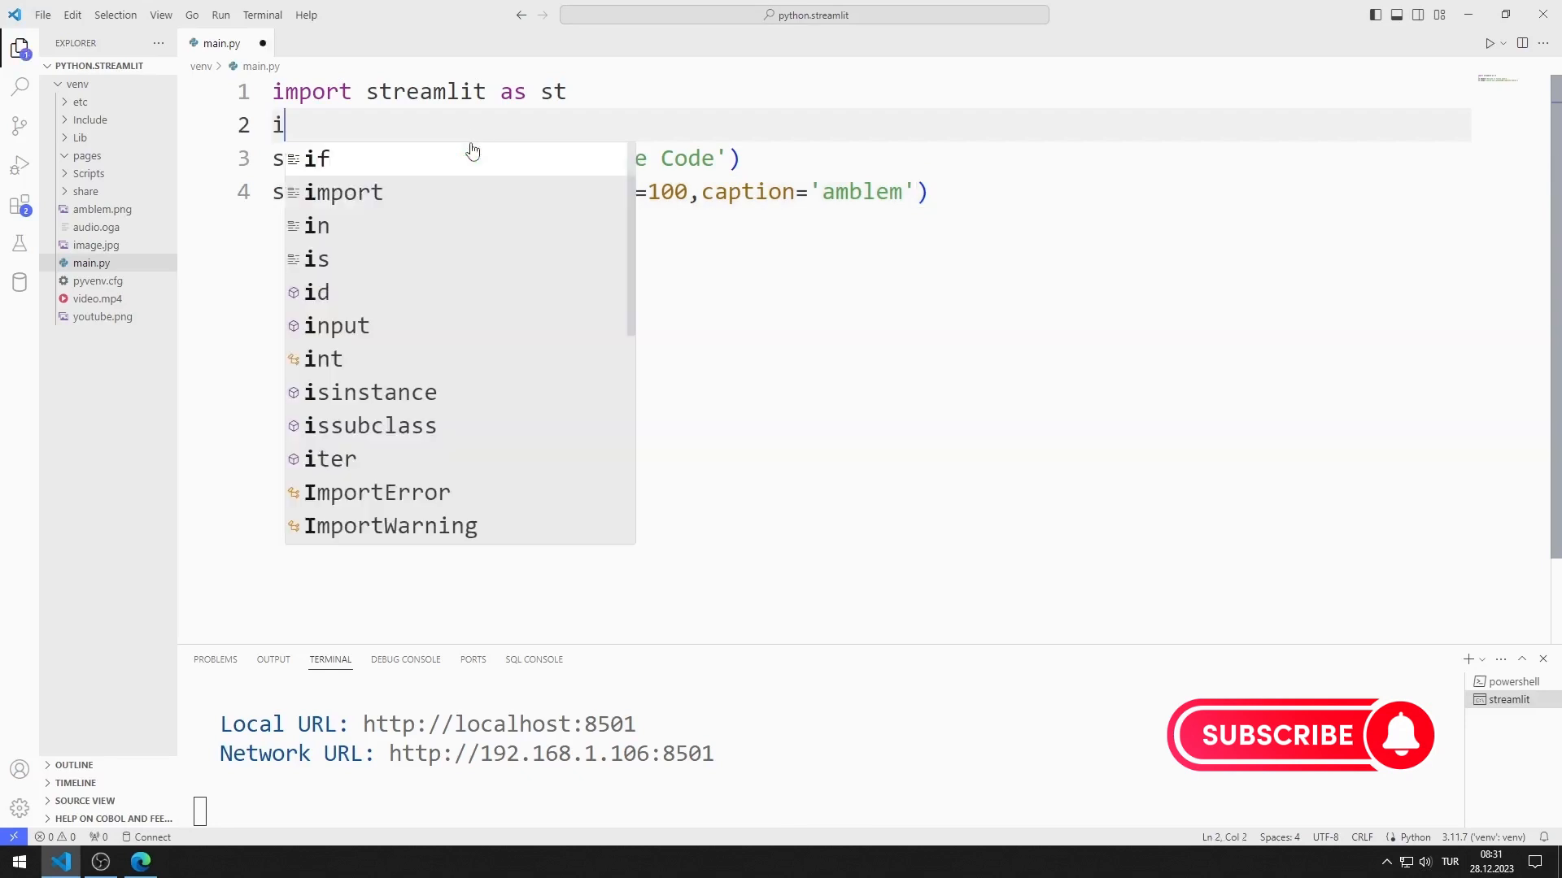
text(mage_list =)
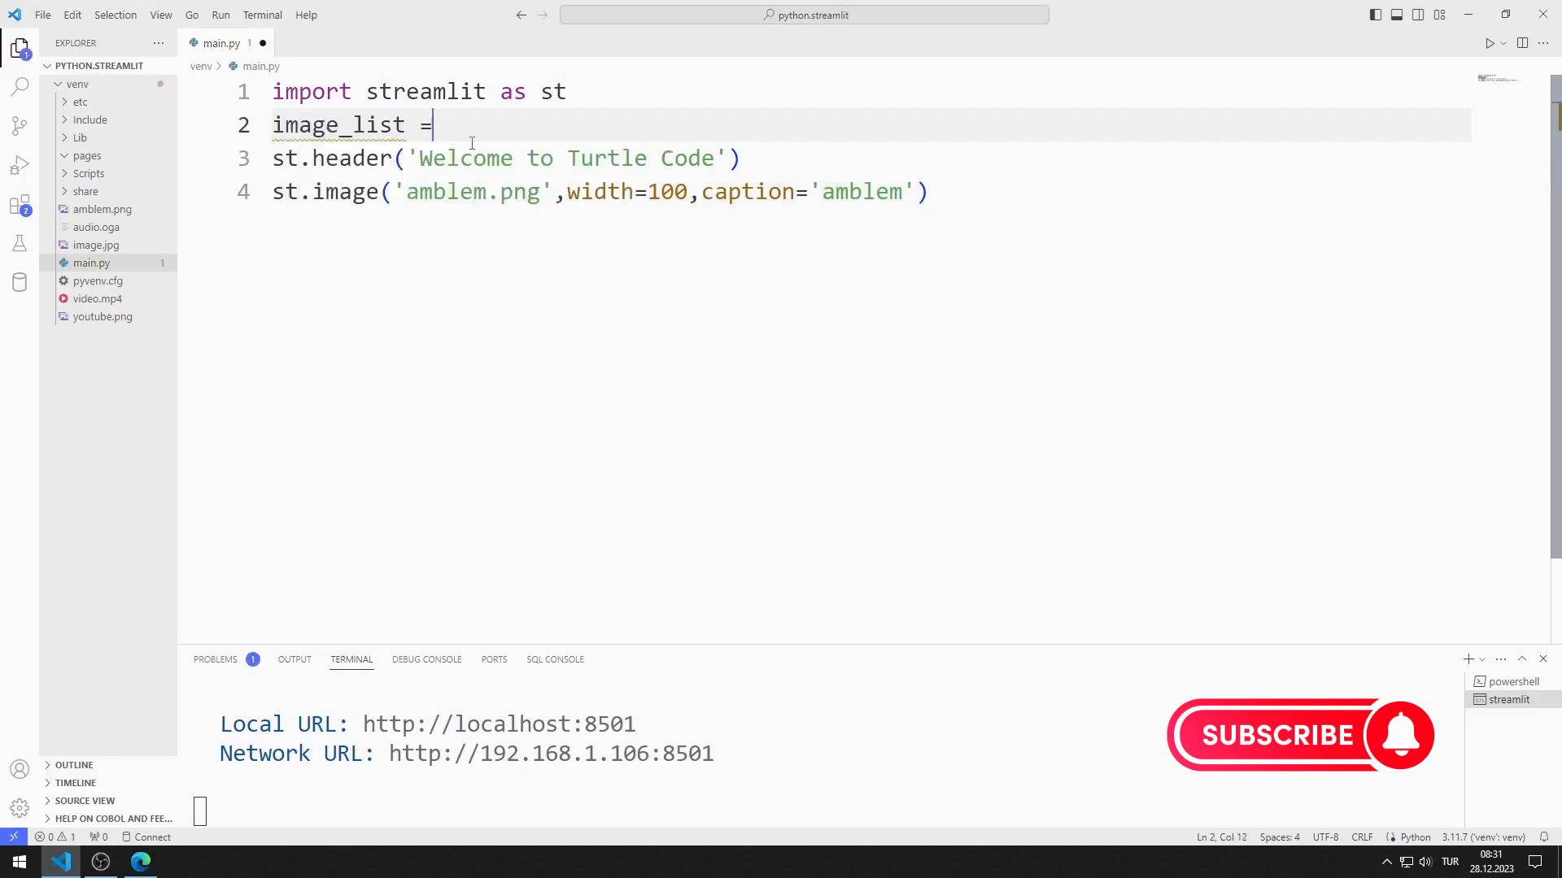
text([''])
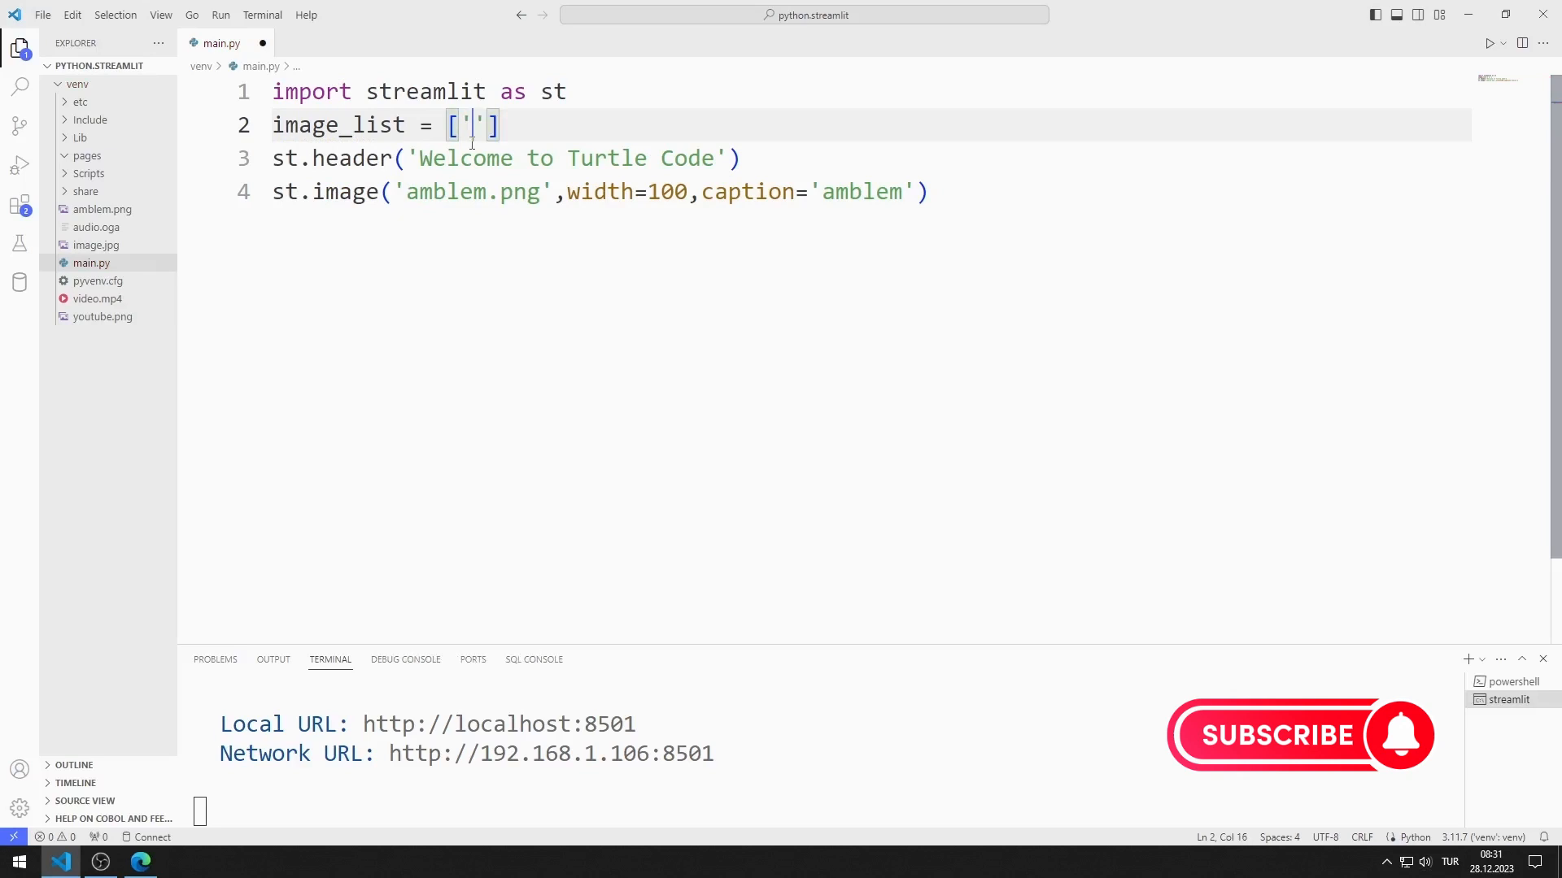
text(amblem.png',)
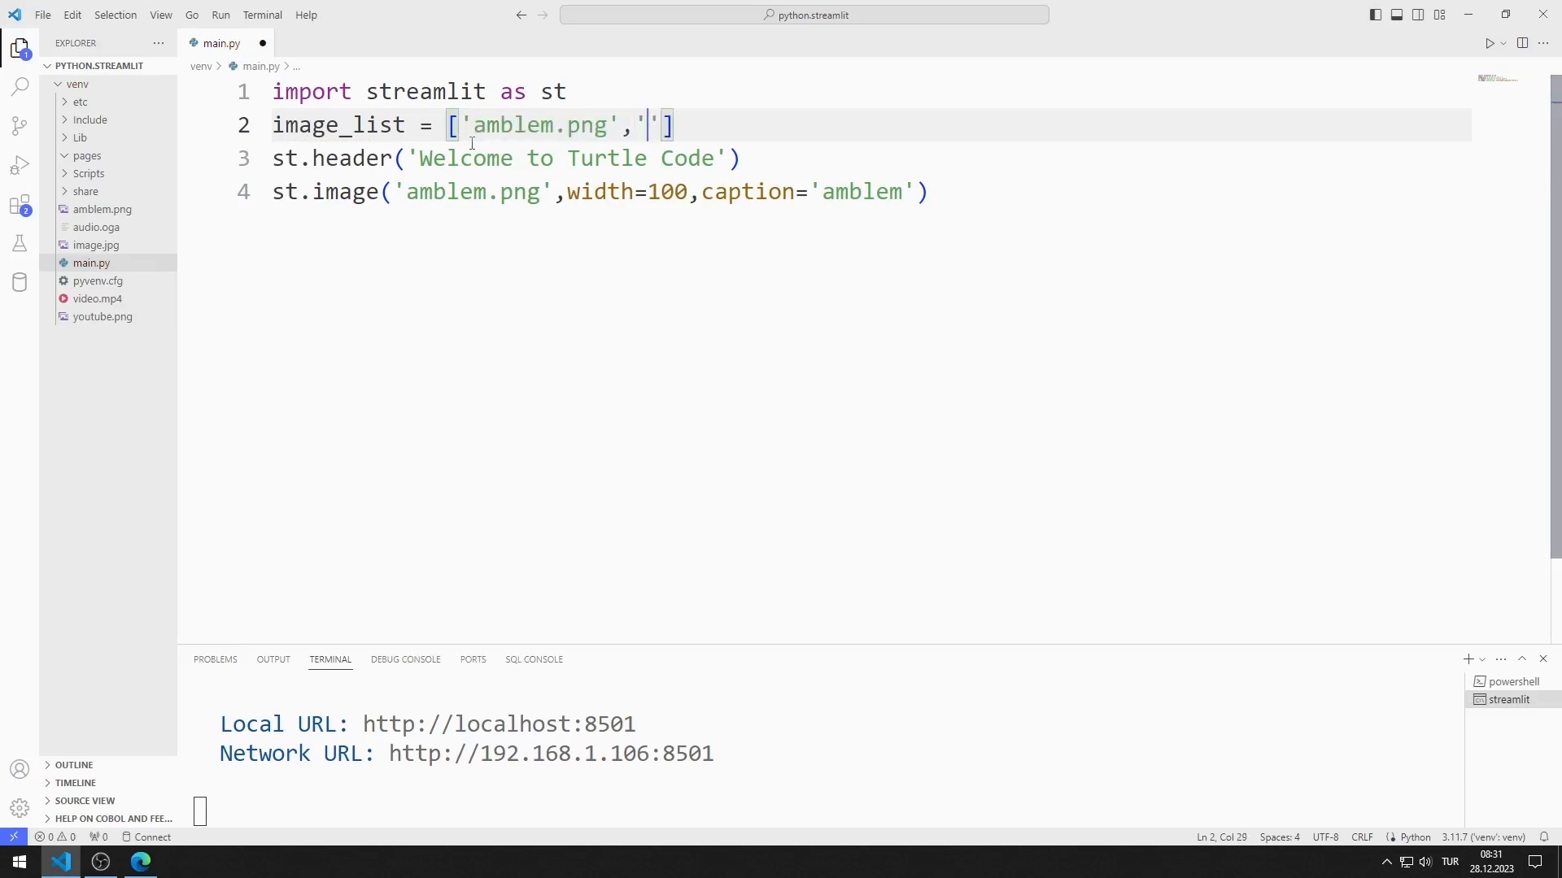
text(youtube.png)
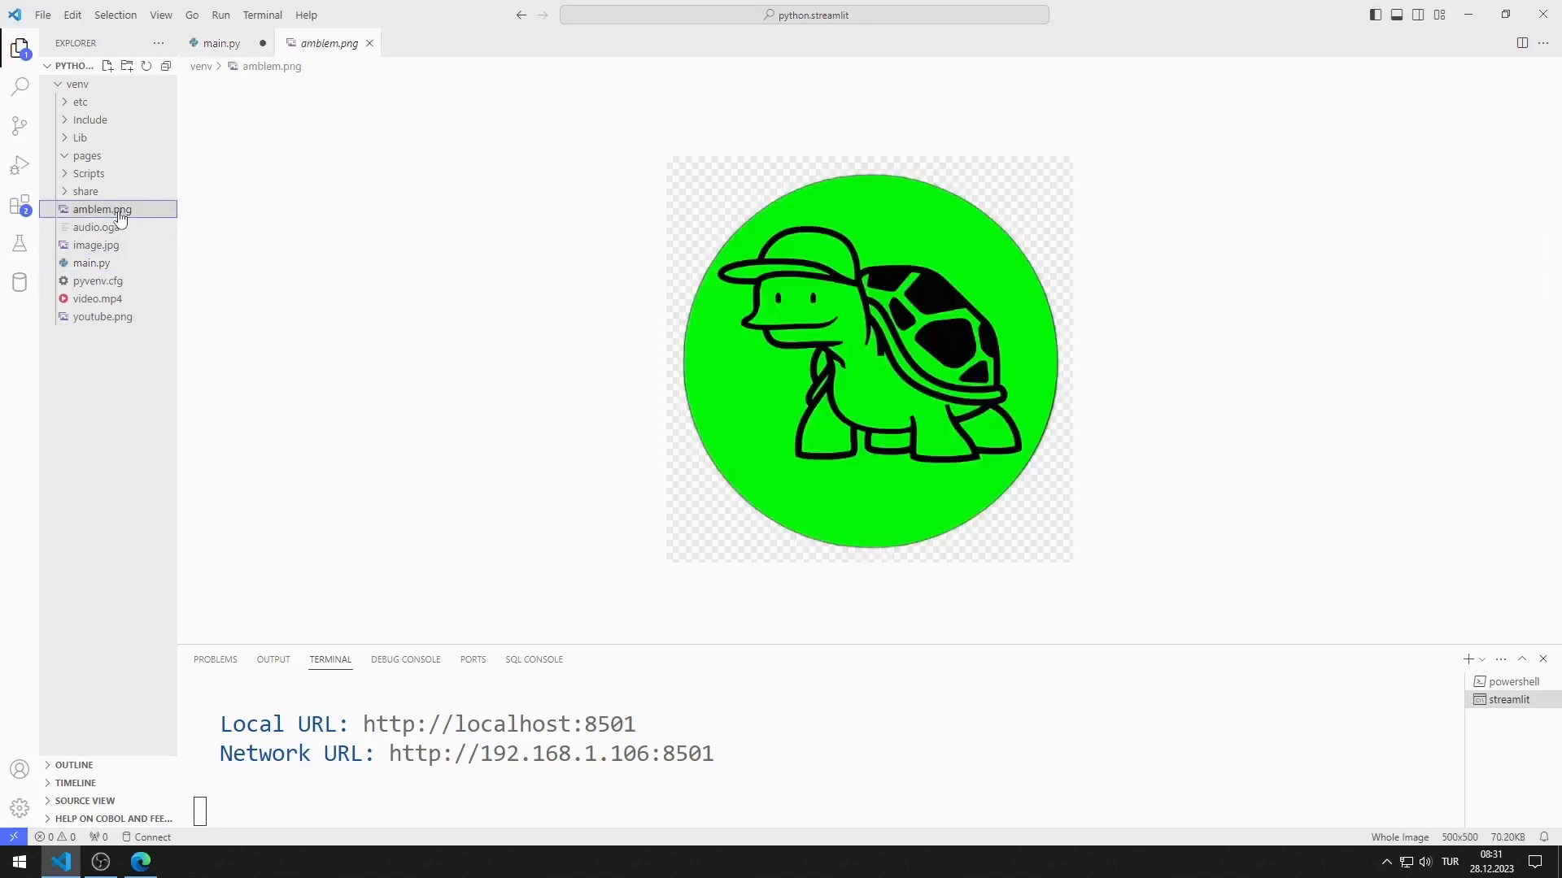
click(101, 317)
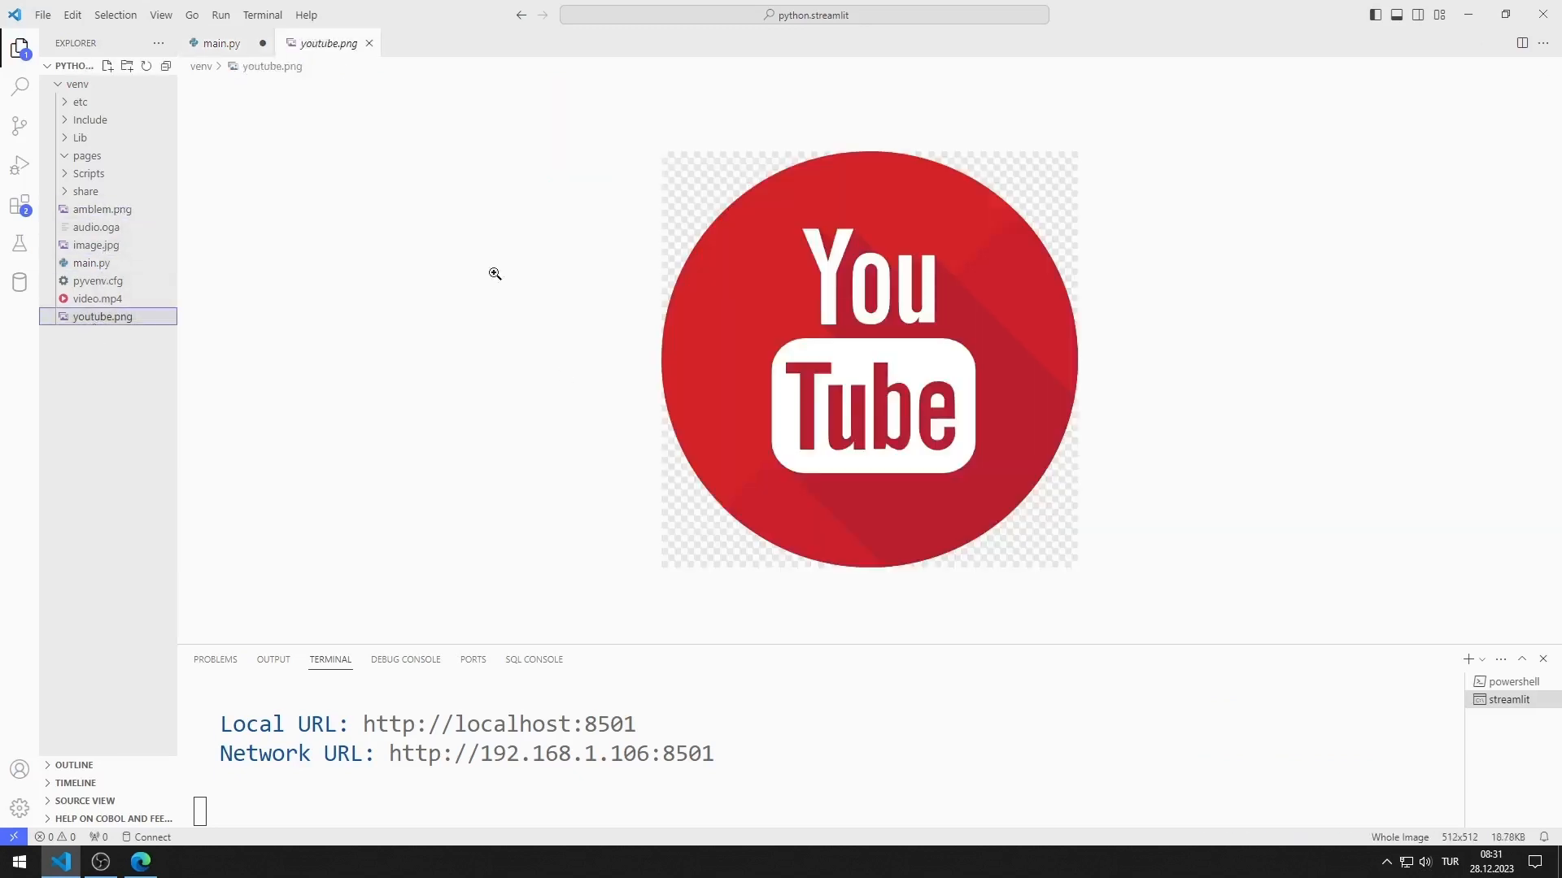
click(214, 43)
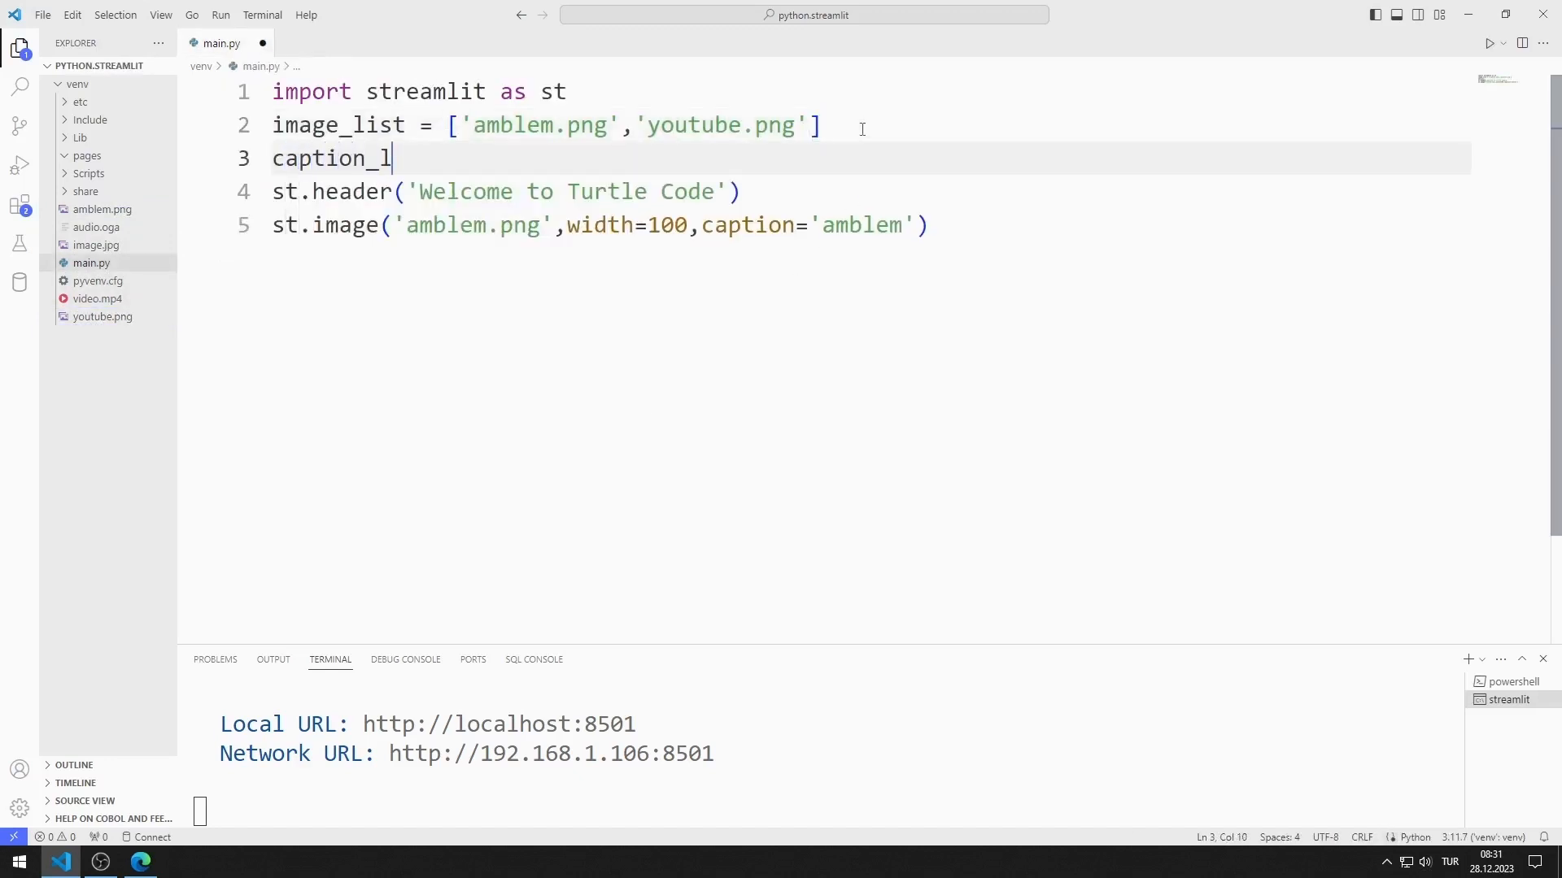
Define caption_list = ['amblem', 'youtube'] and pass image_list and caption_list to st.image
text(ist = [])
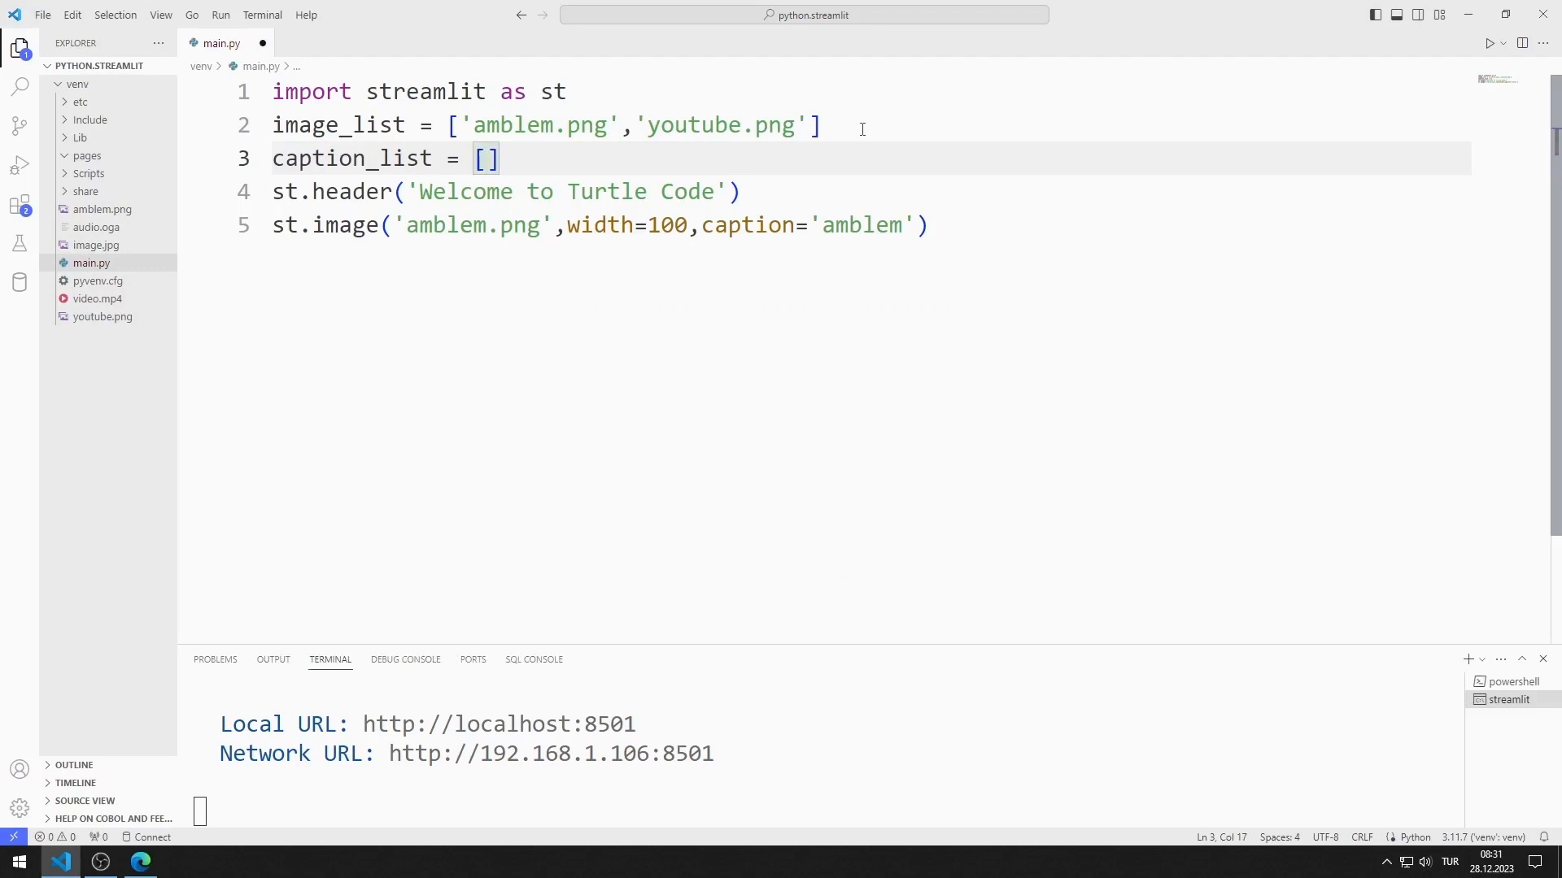
text('amblem',)
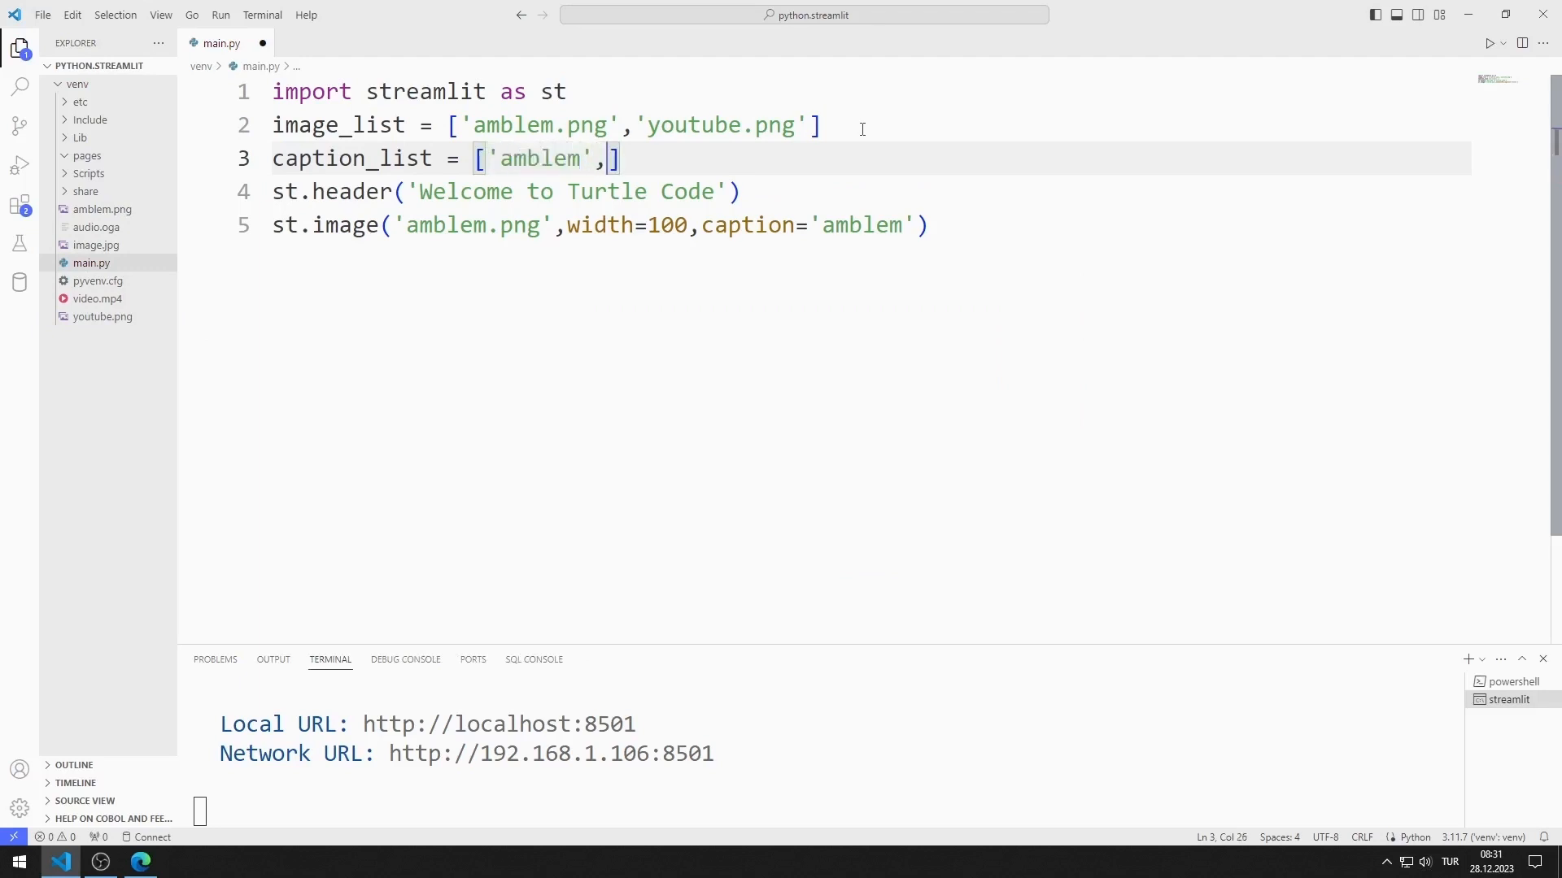
text('youtube')
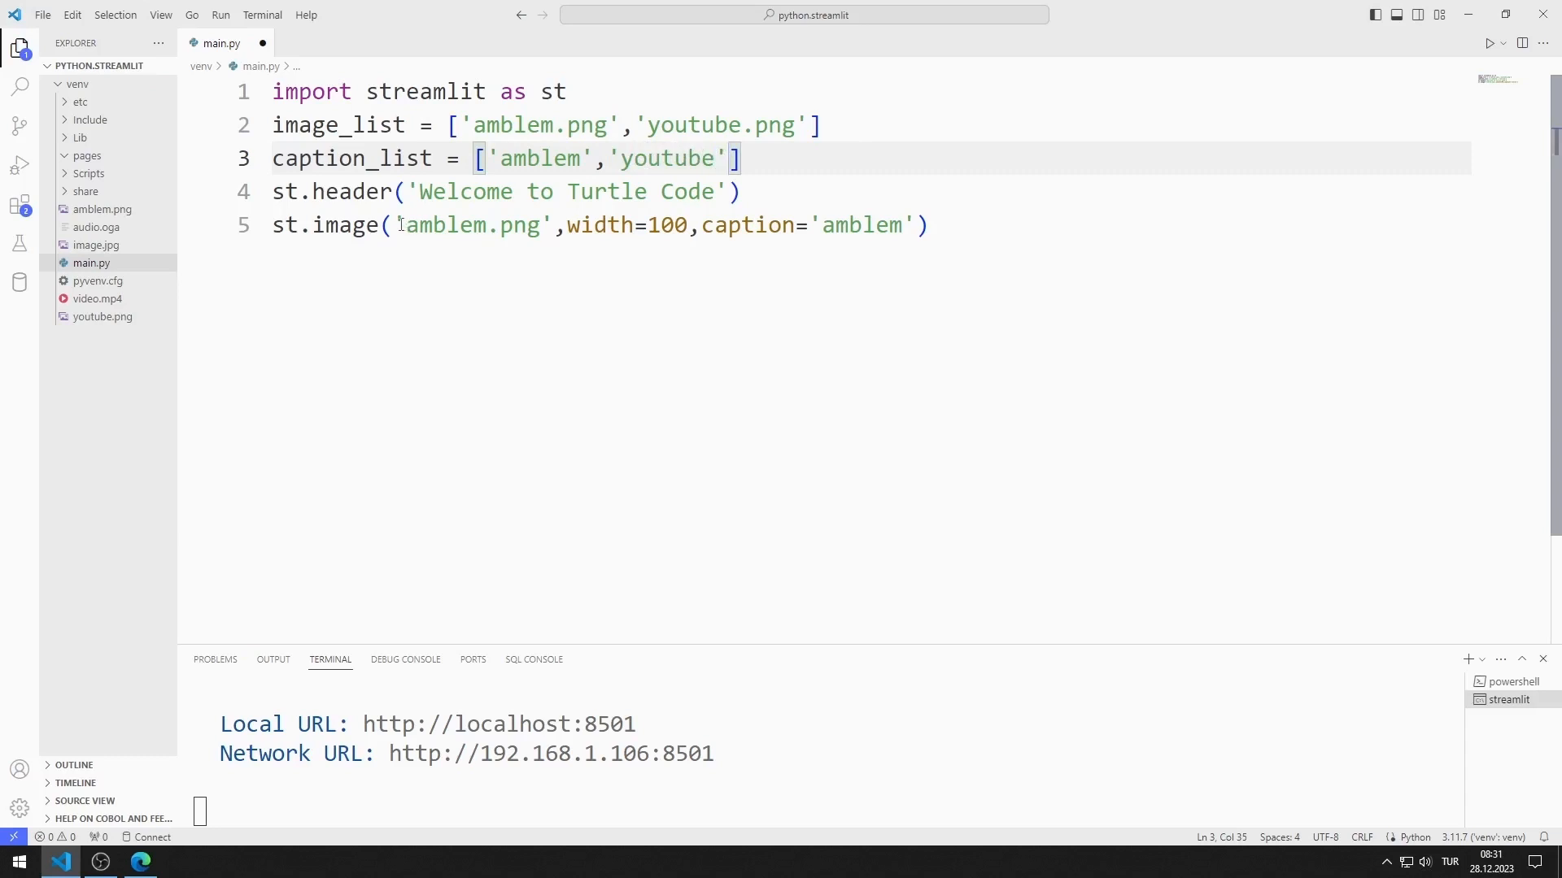
text(image=ima)
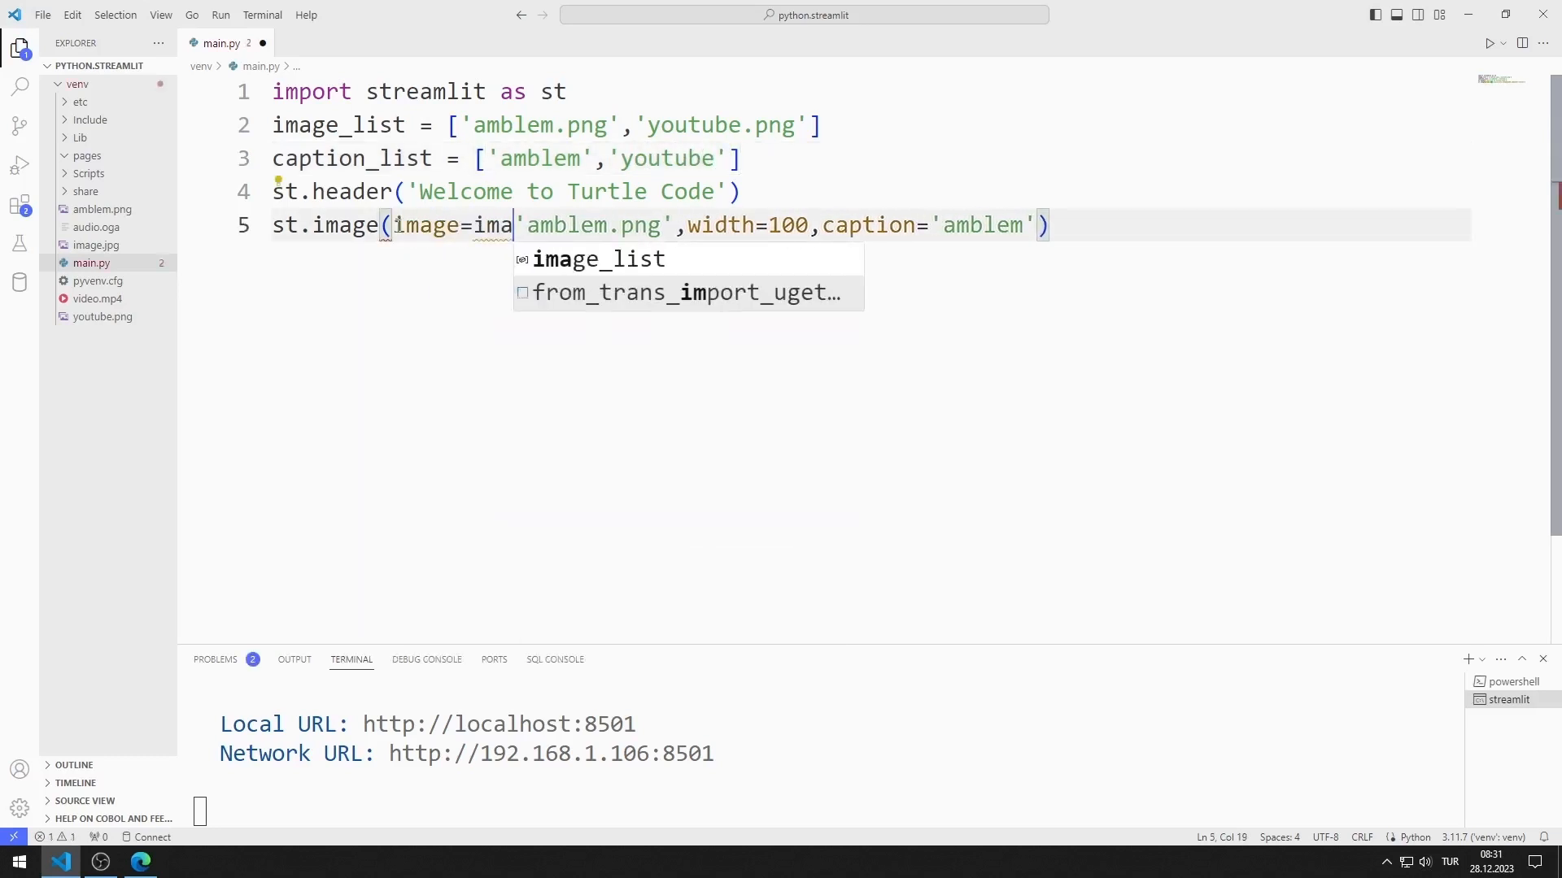
key(Tab)
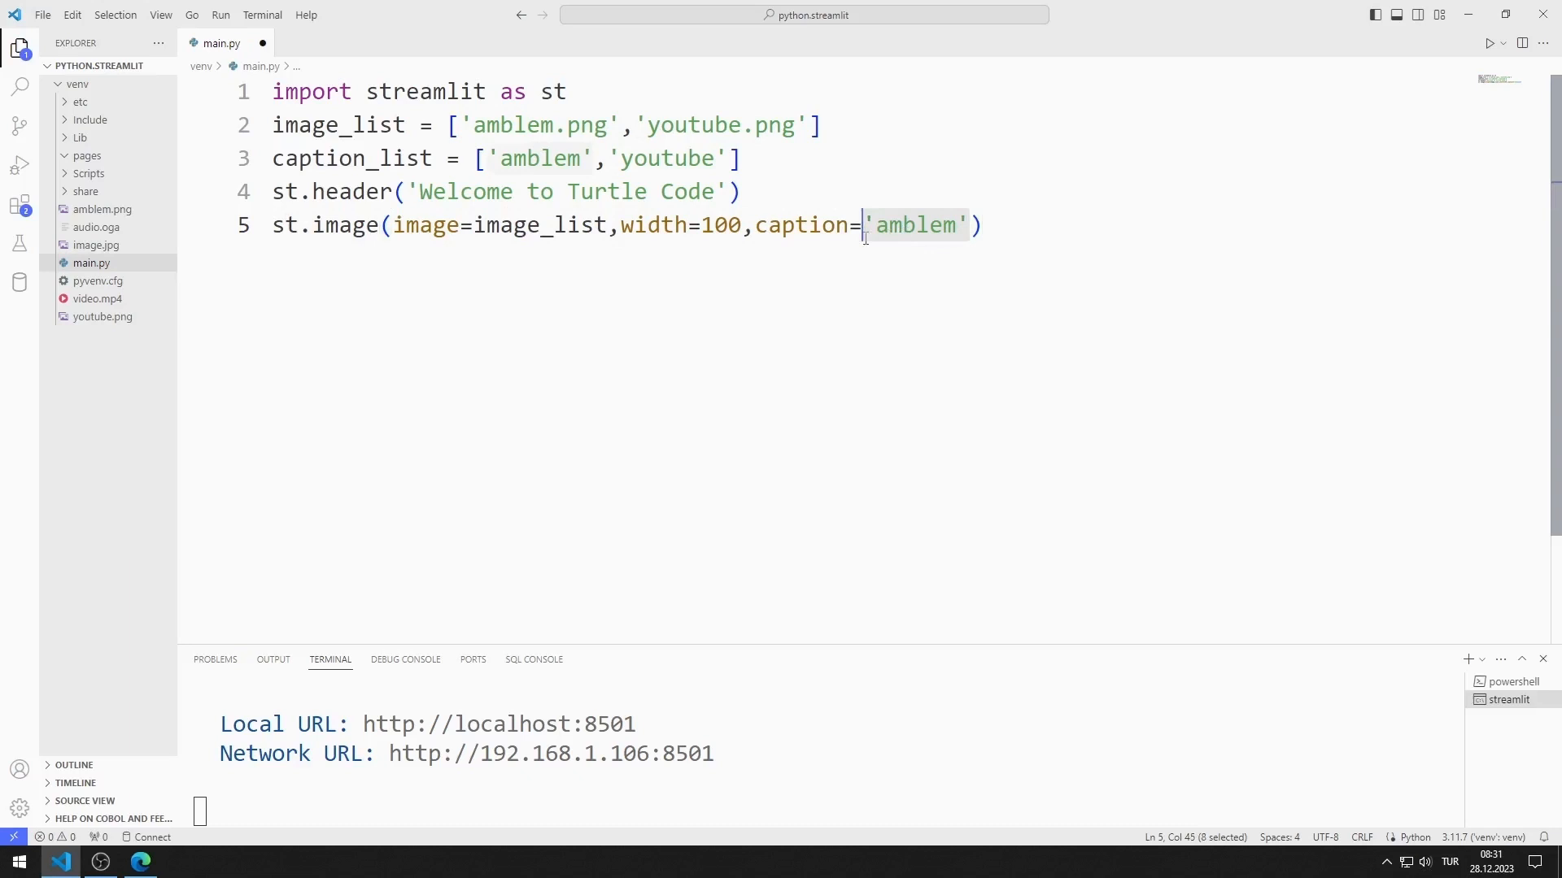
text(caption_list)
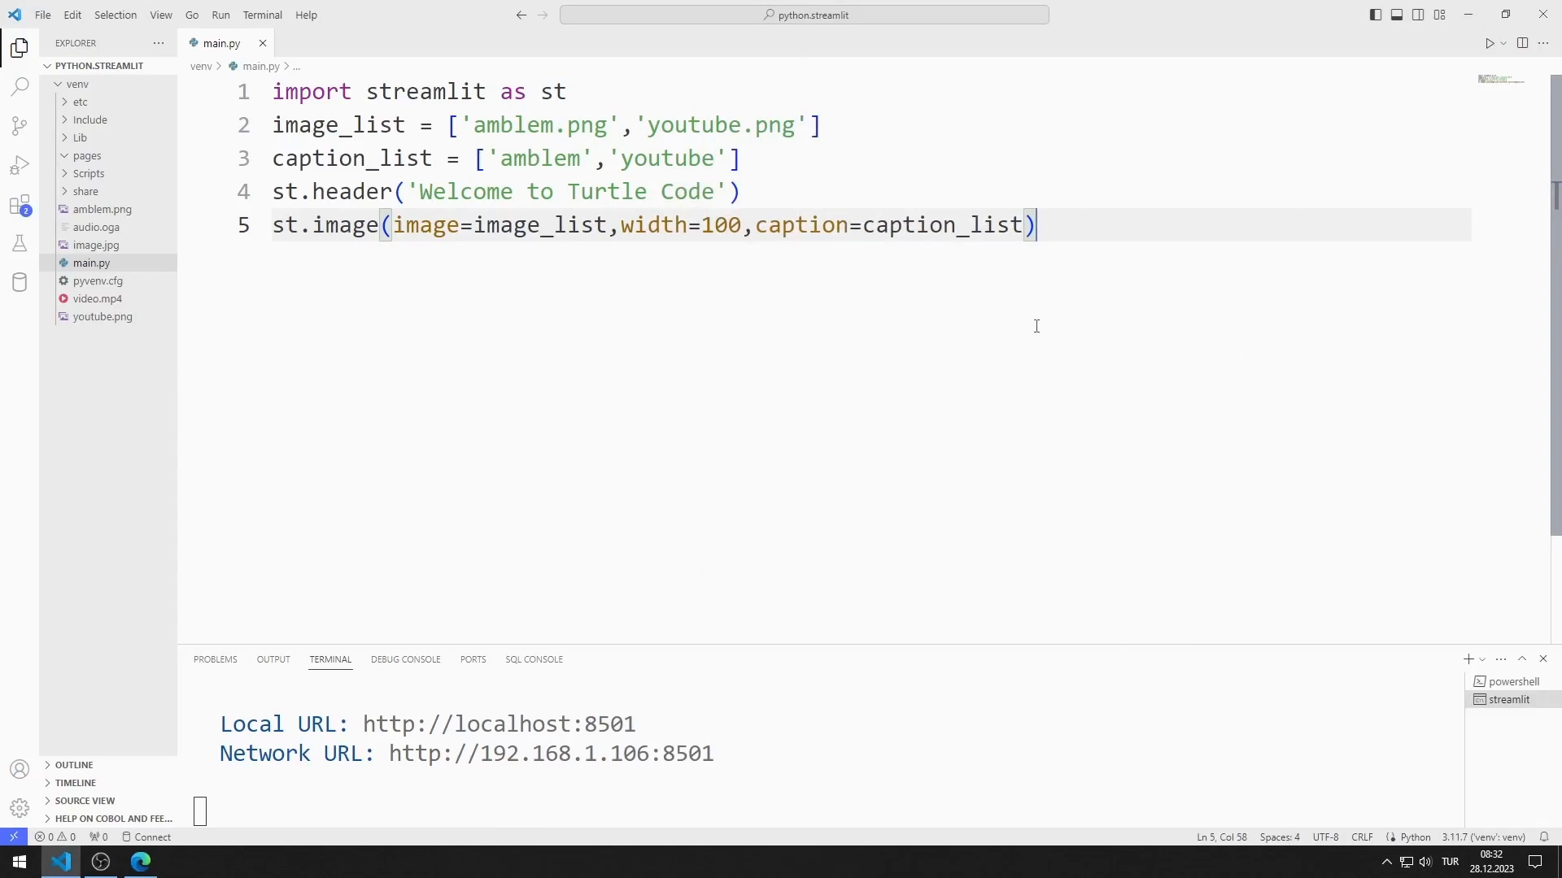
Add images = st.checkbox('Do you want to see photos?')
key(Enter)
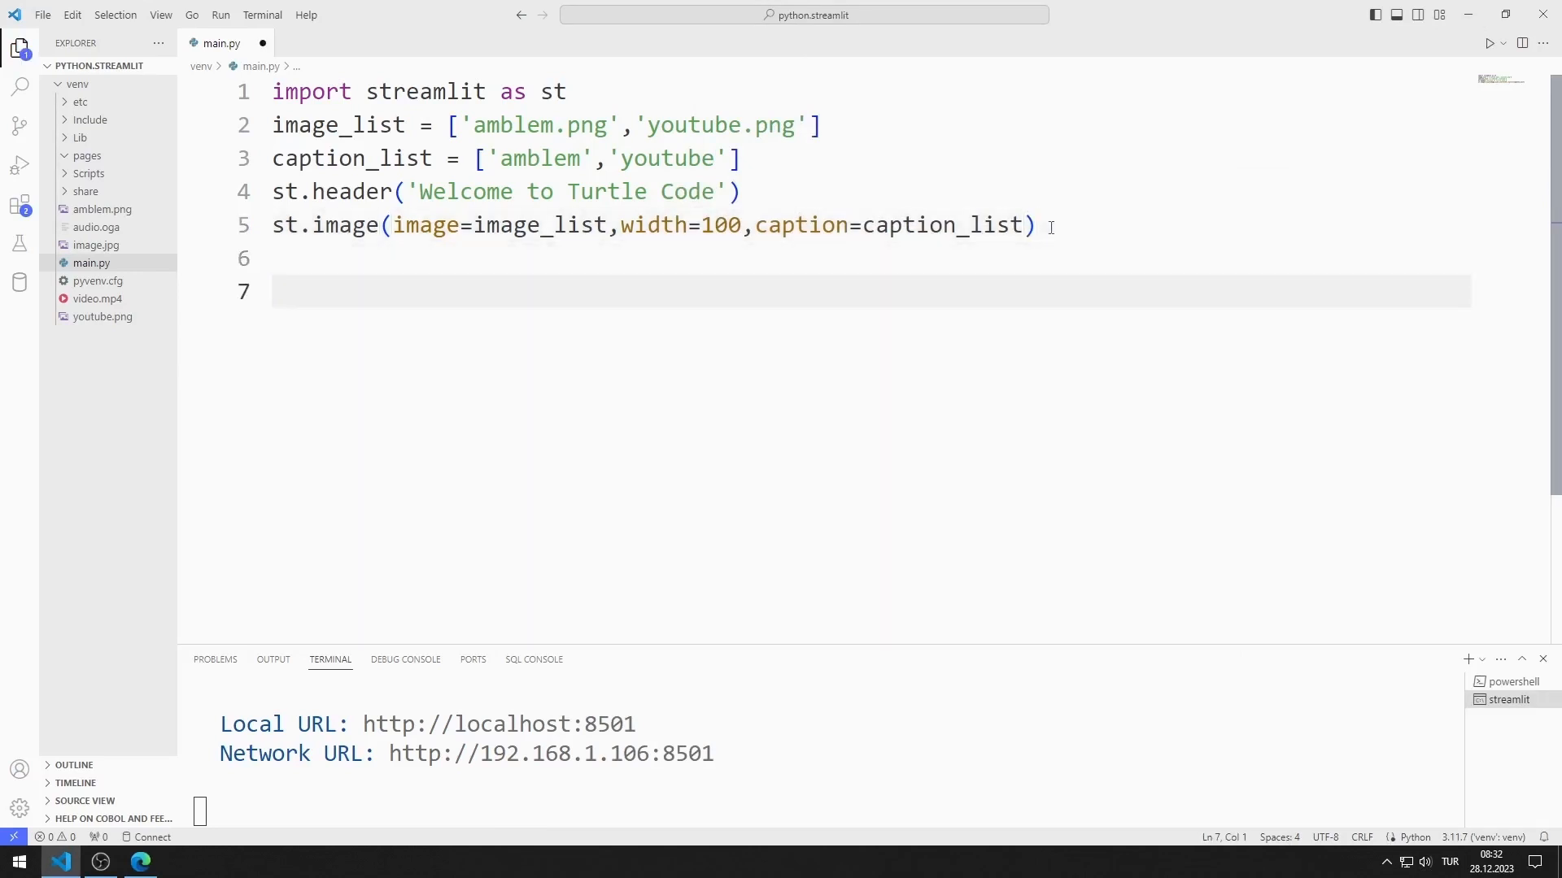
text(images = s)
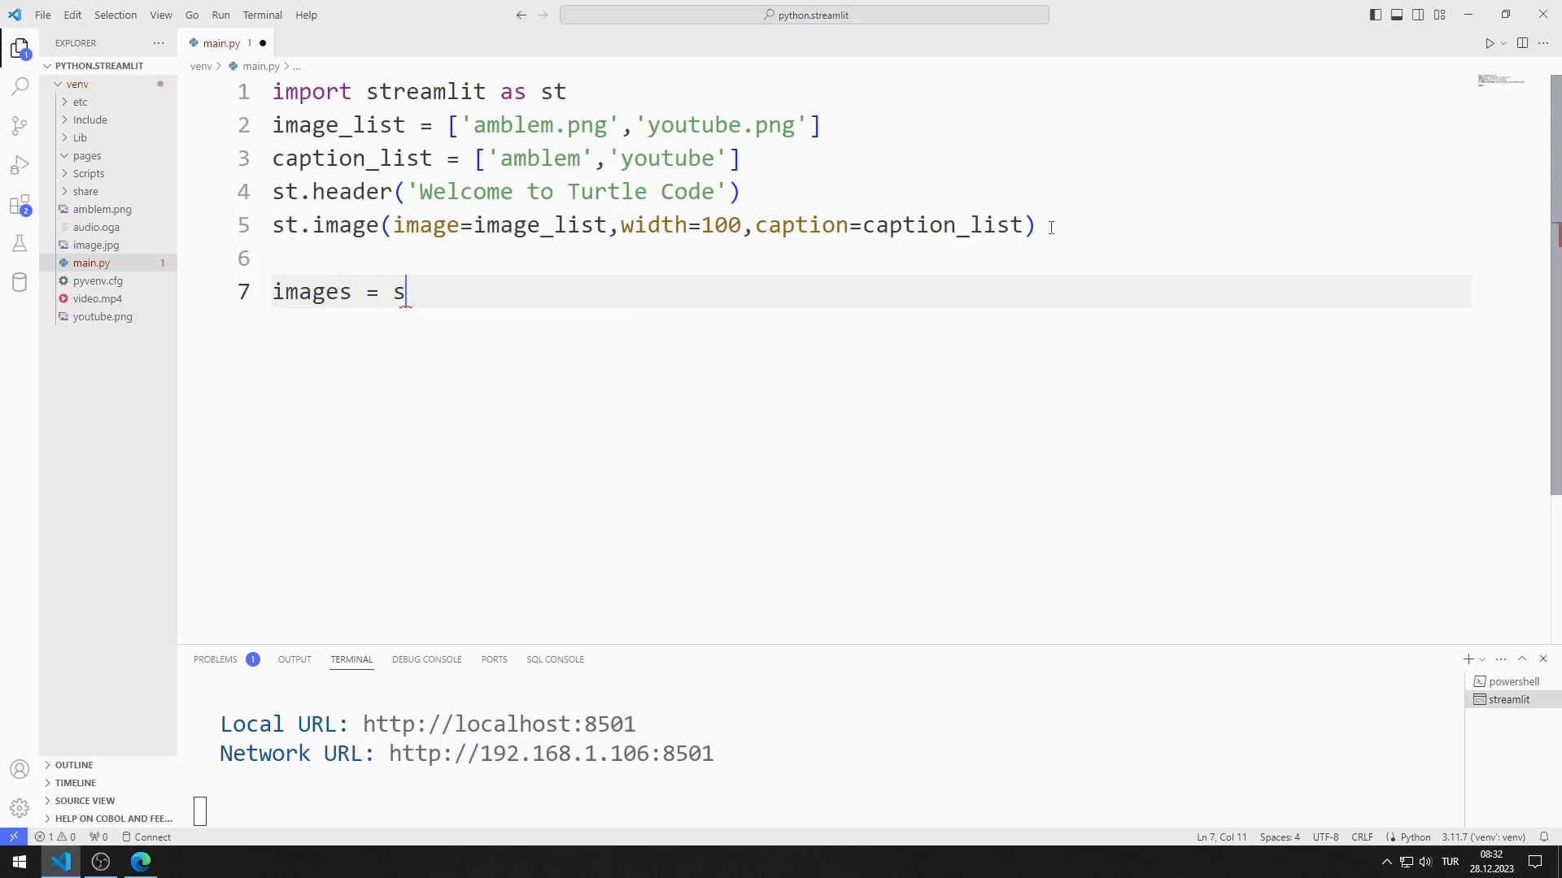
text(t.che)
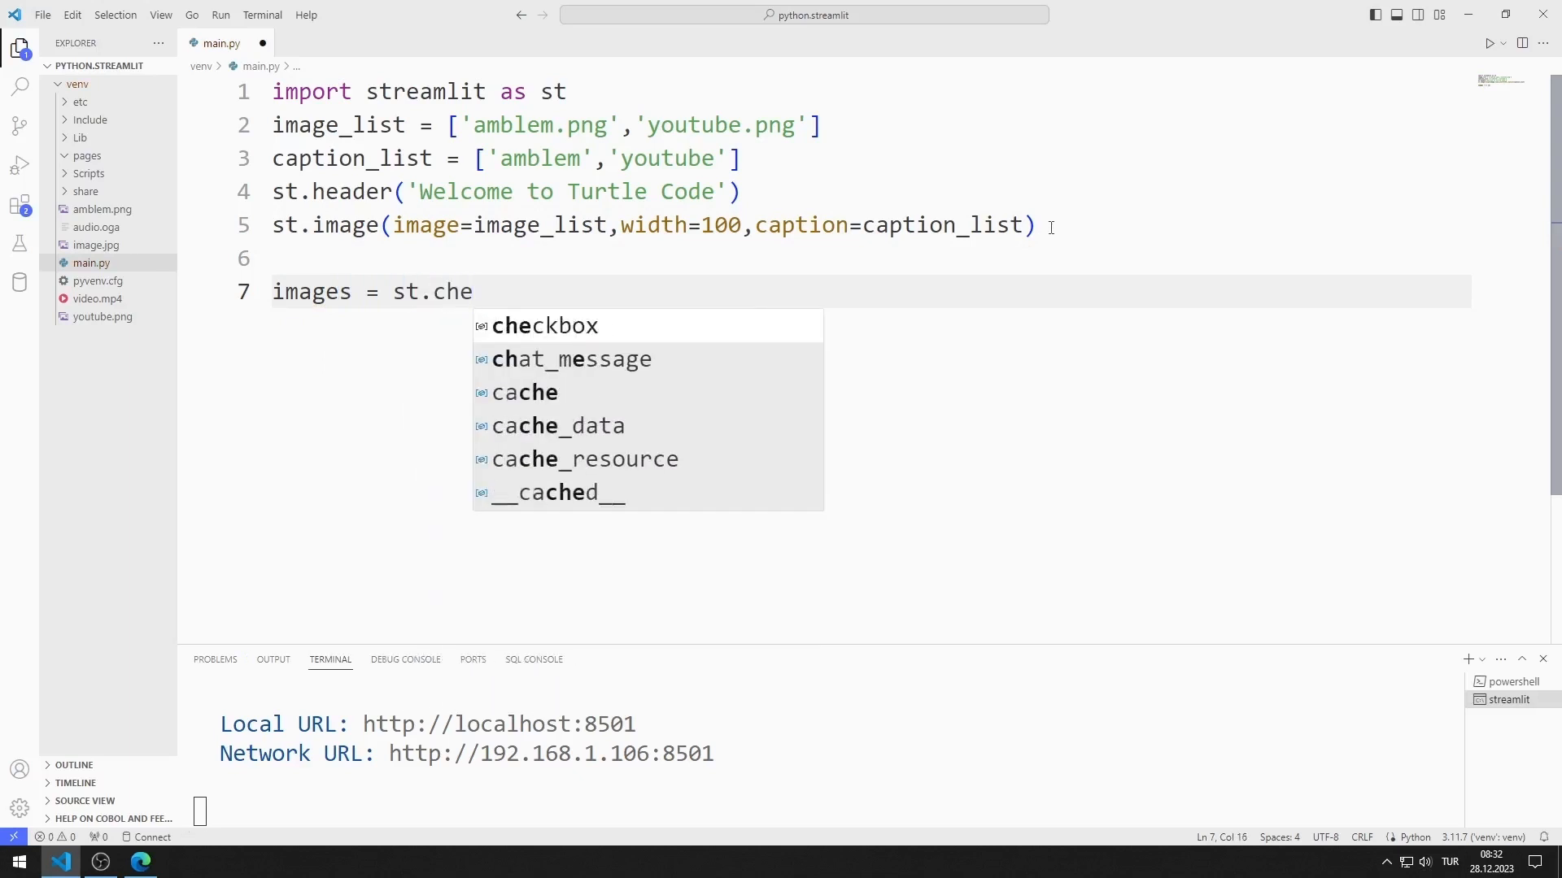
click(544, 326)
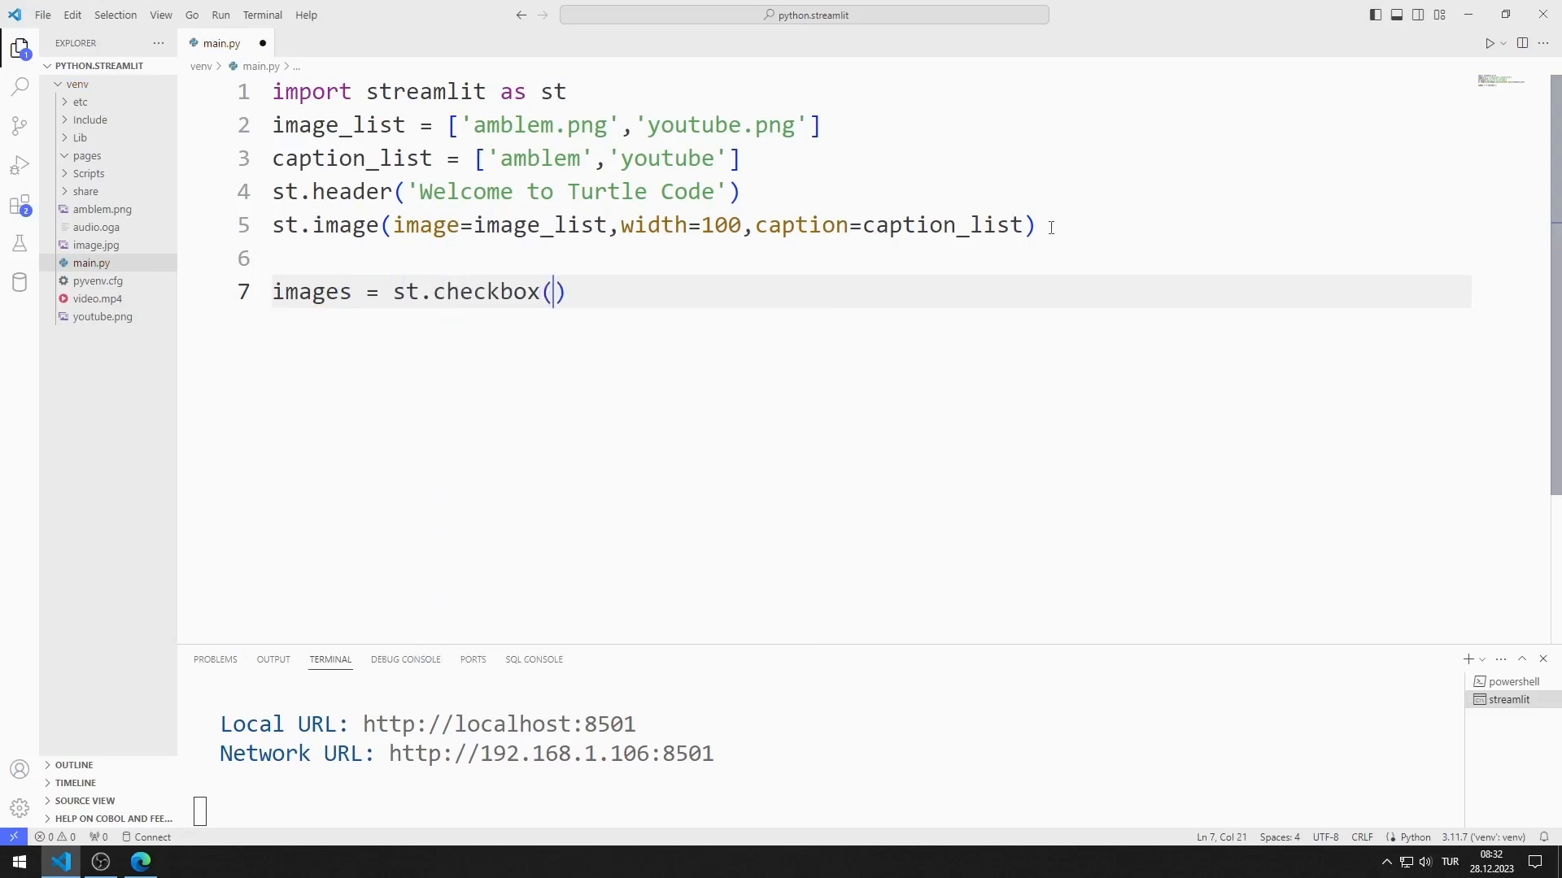
text('Do you)
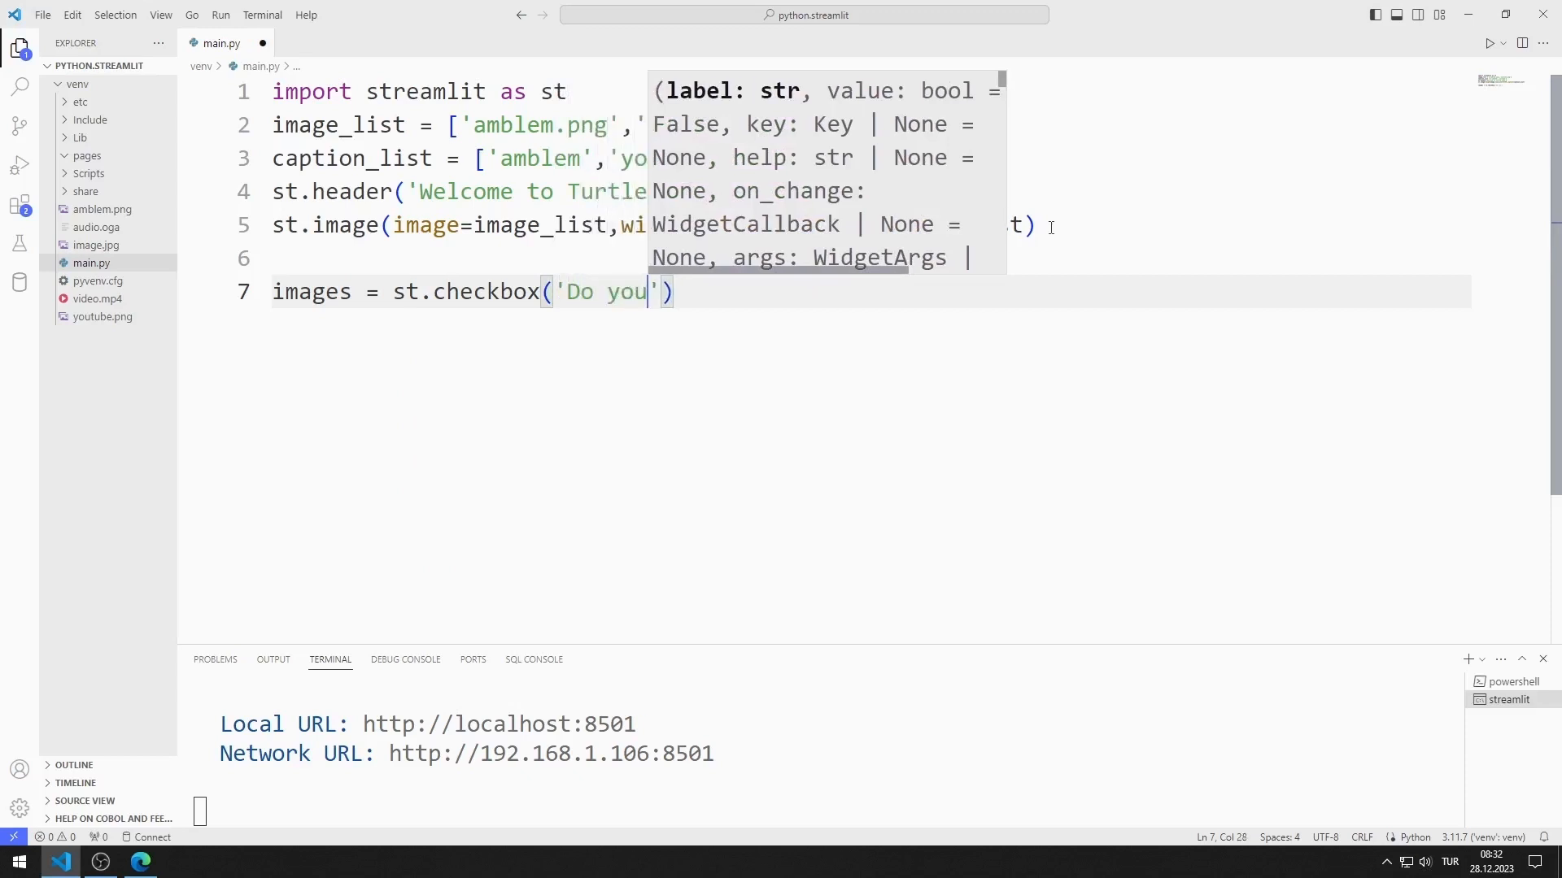
text(want)
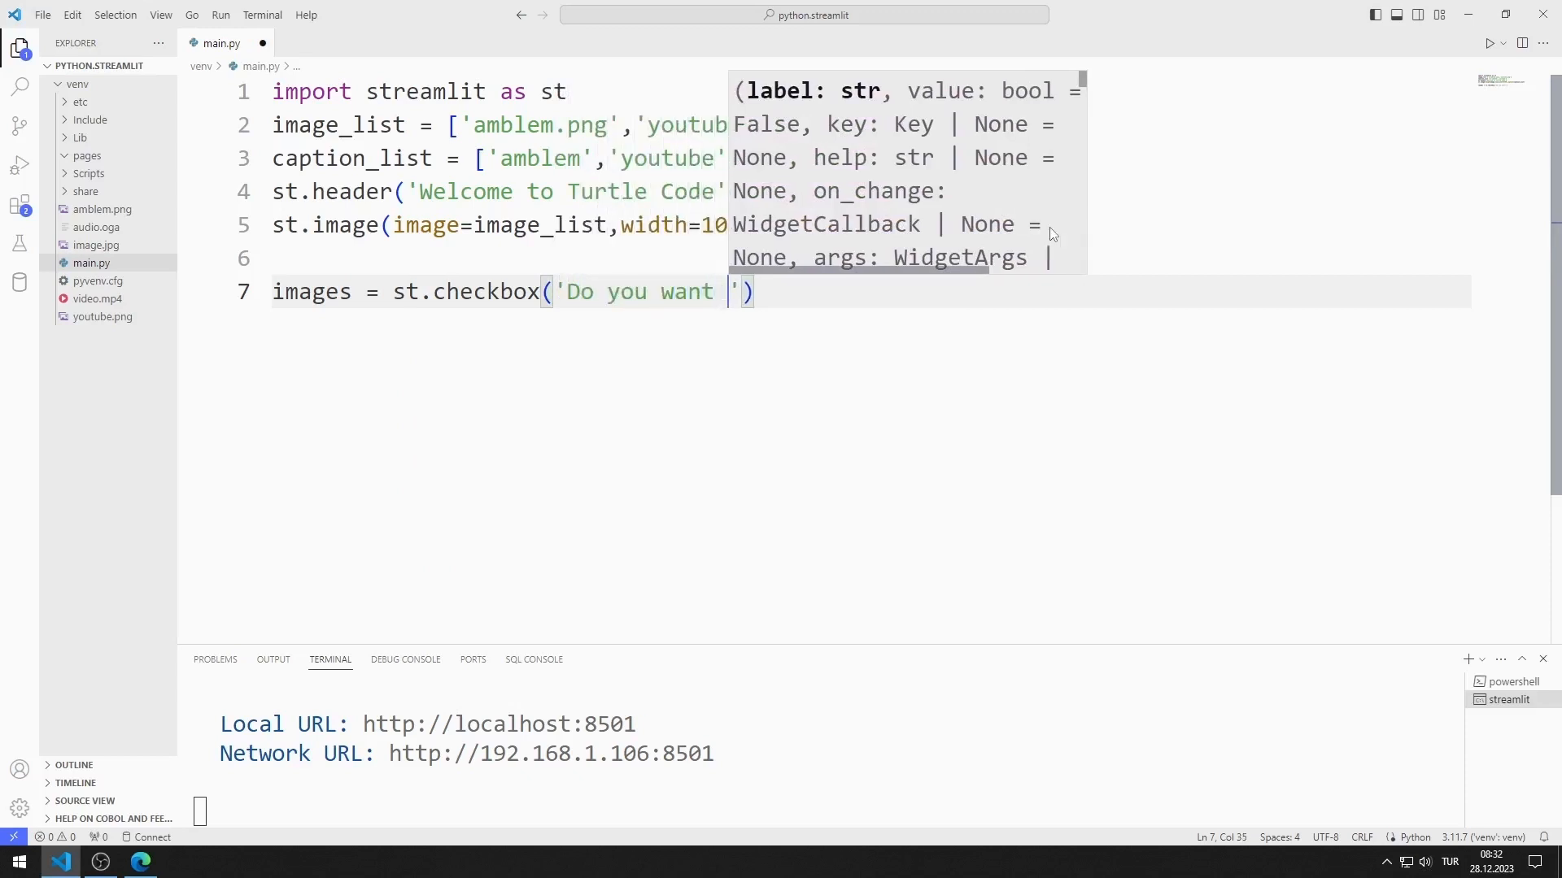
text(to see phot)
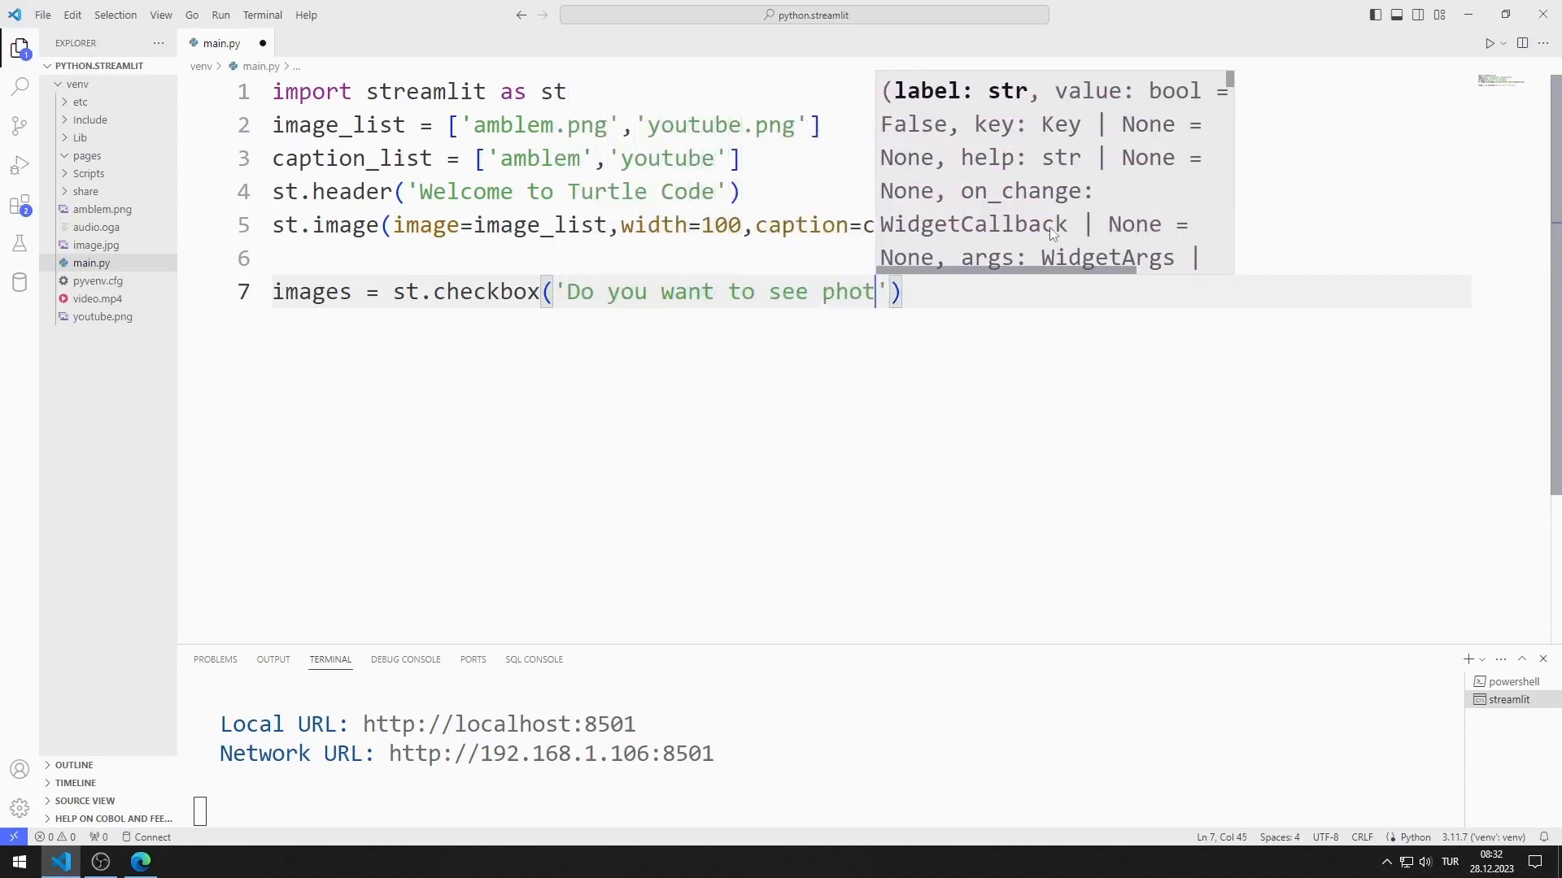
text(os?)
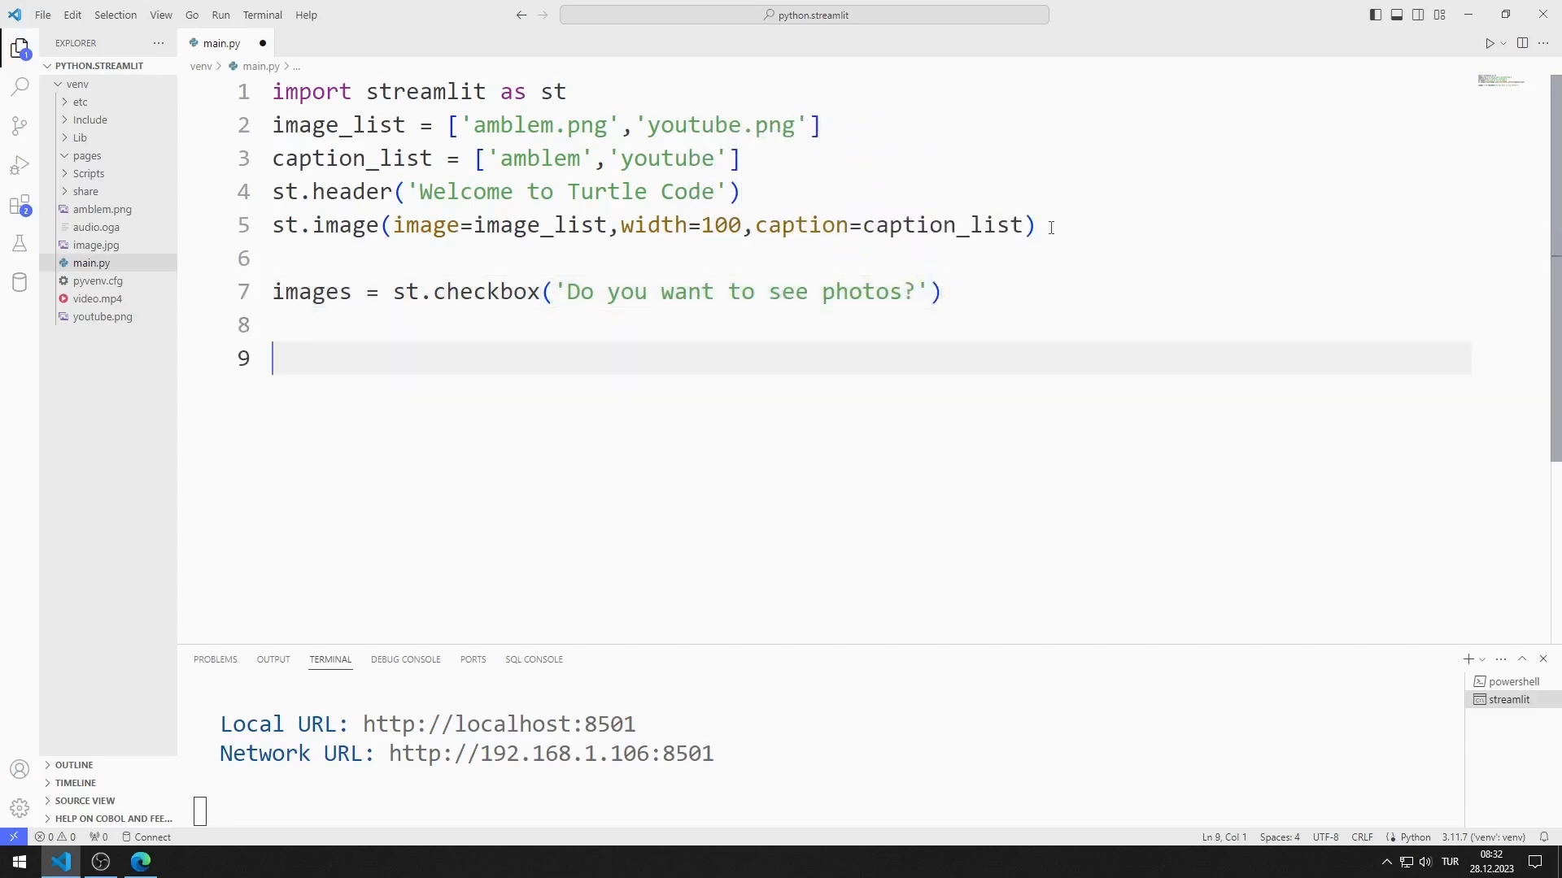
Add an if images: block that calls st.write('Clicked!')
text(if images)
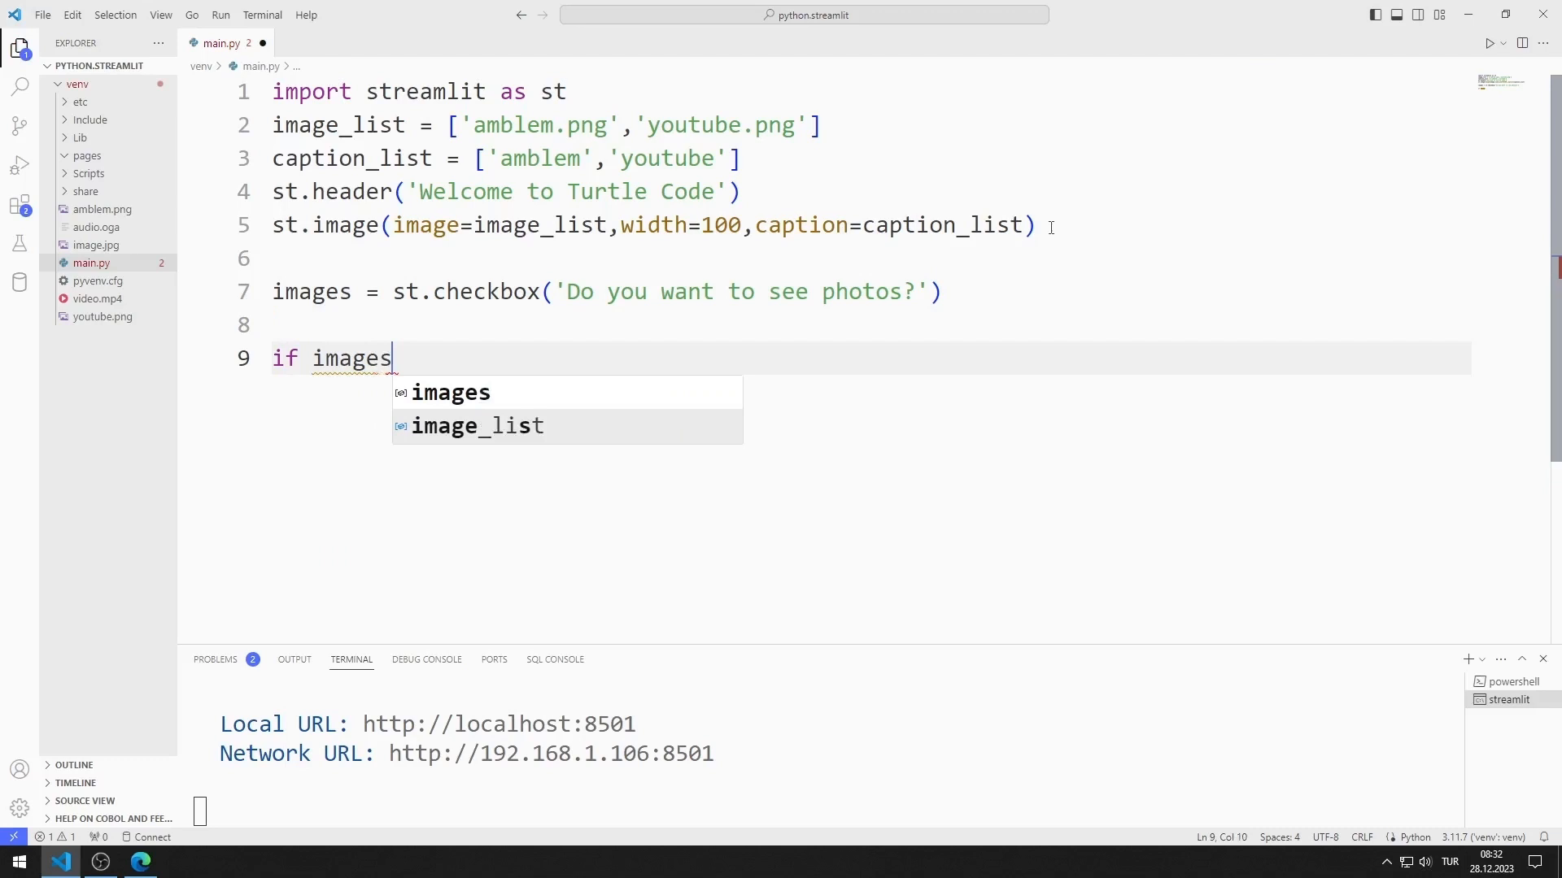
text(:)
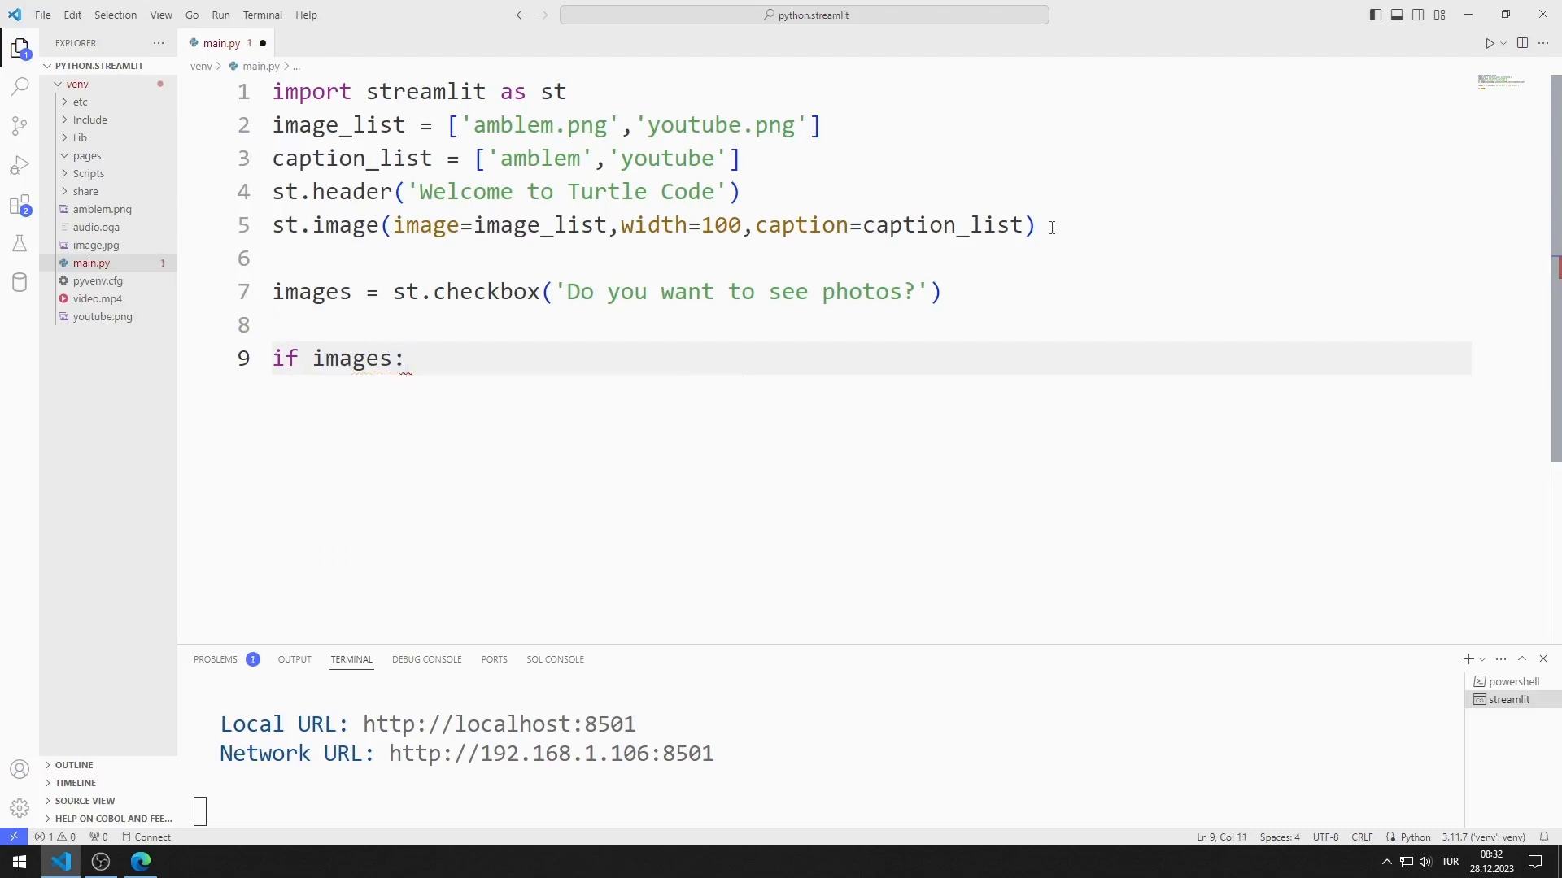
key(Enter)
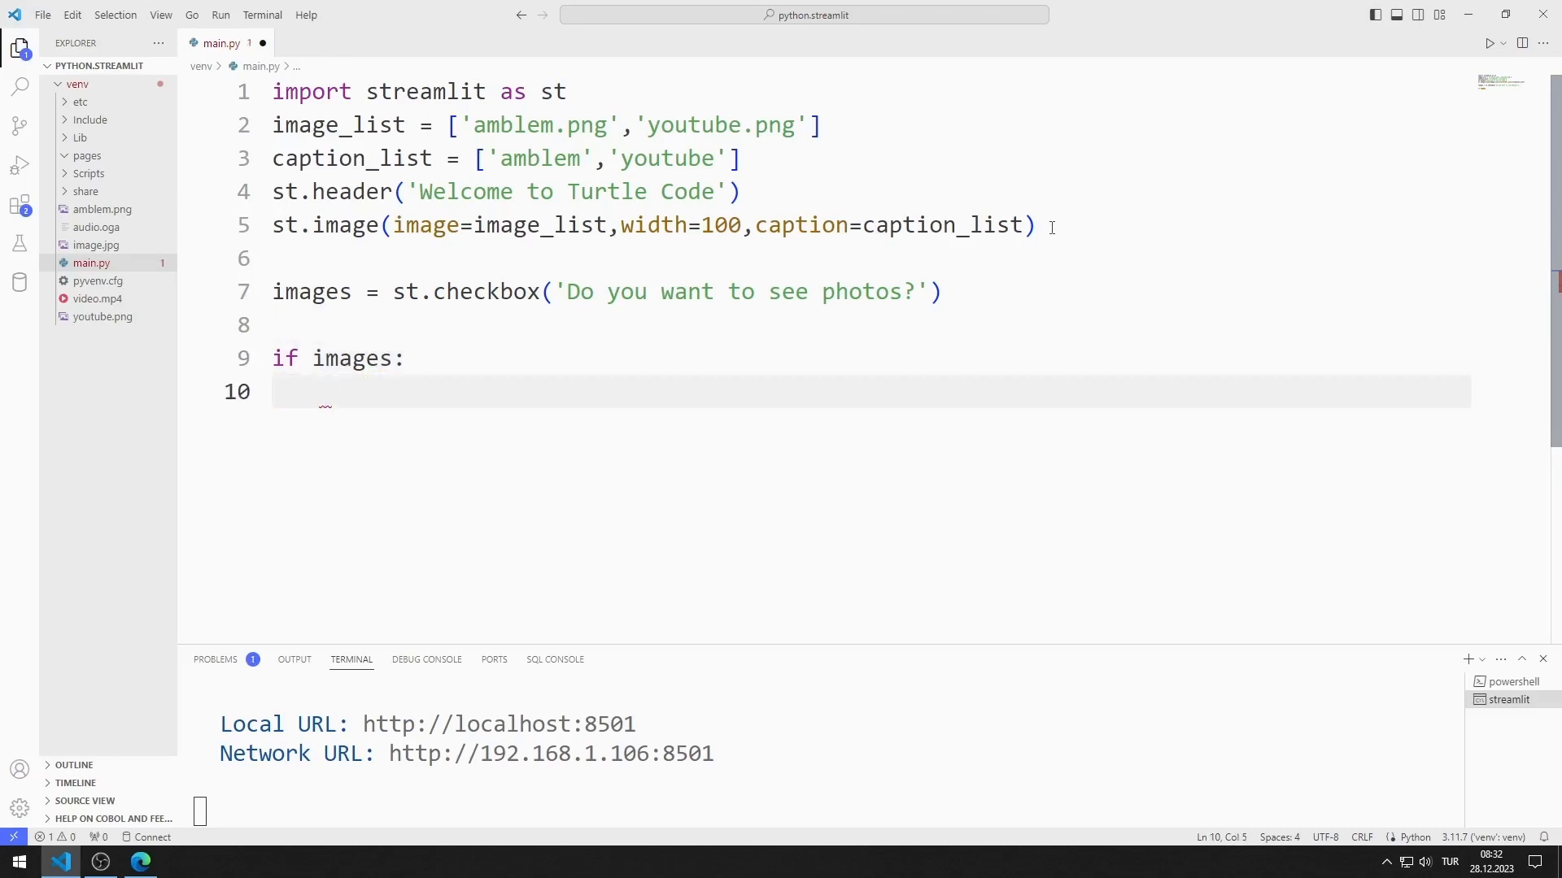
text(st.writ)
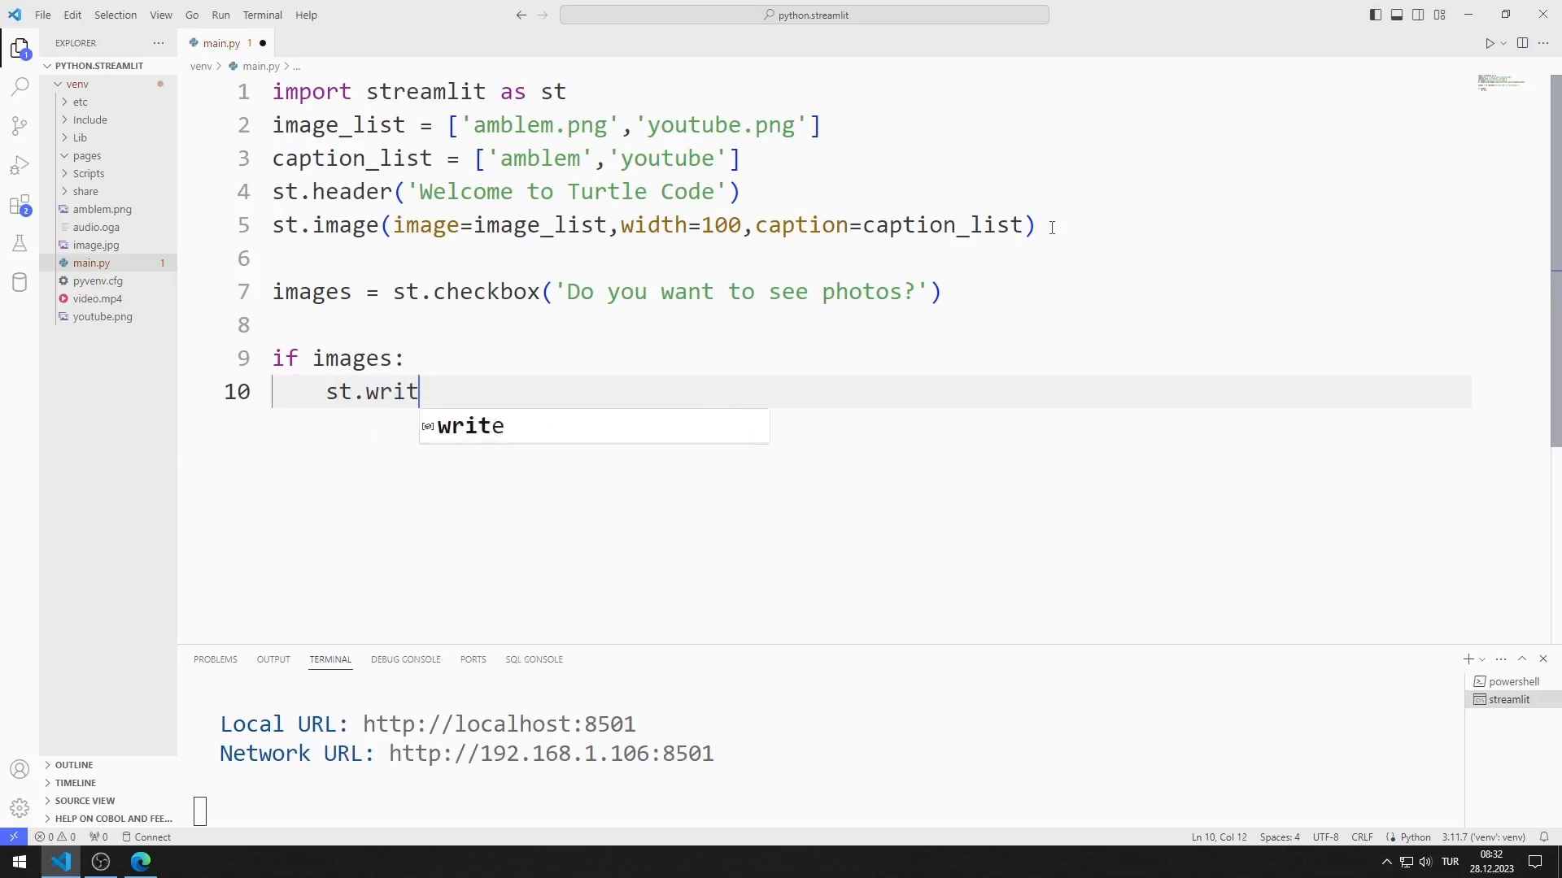
text(e(''))
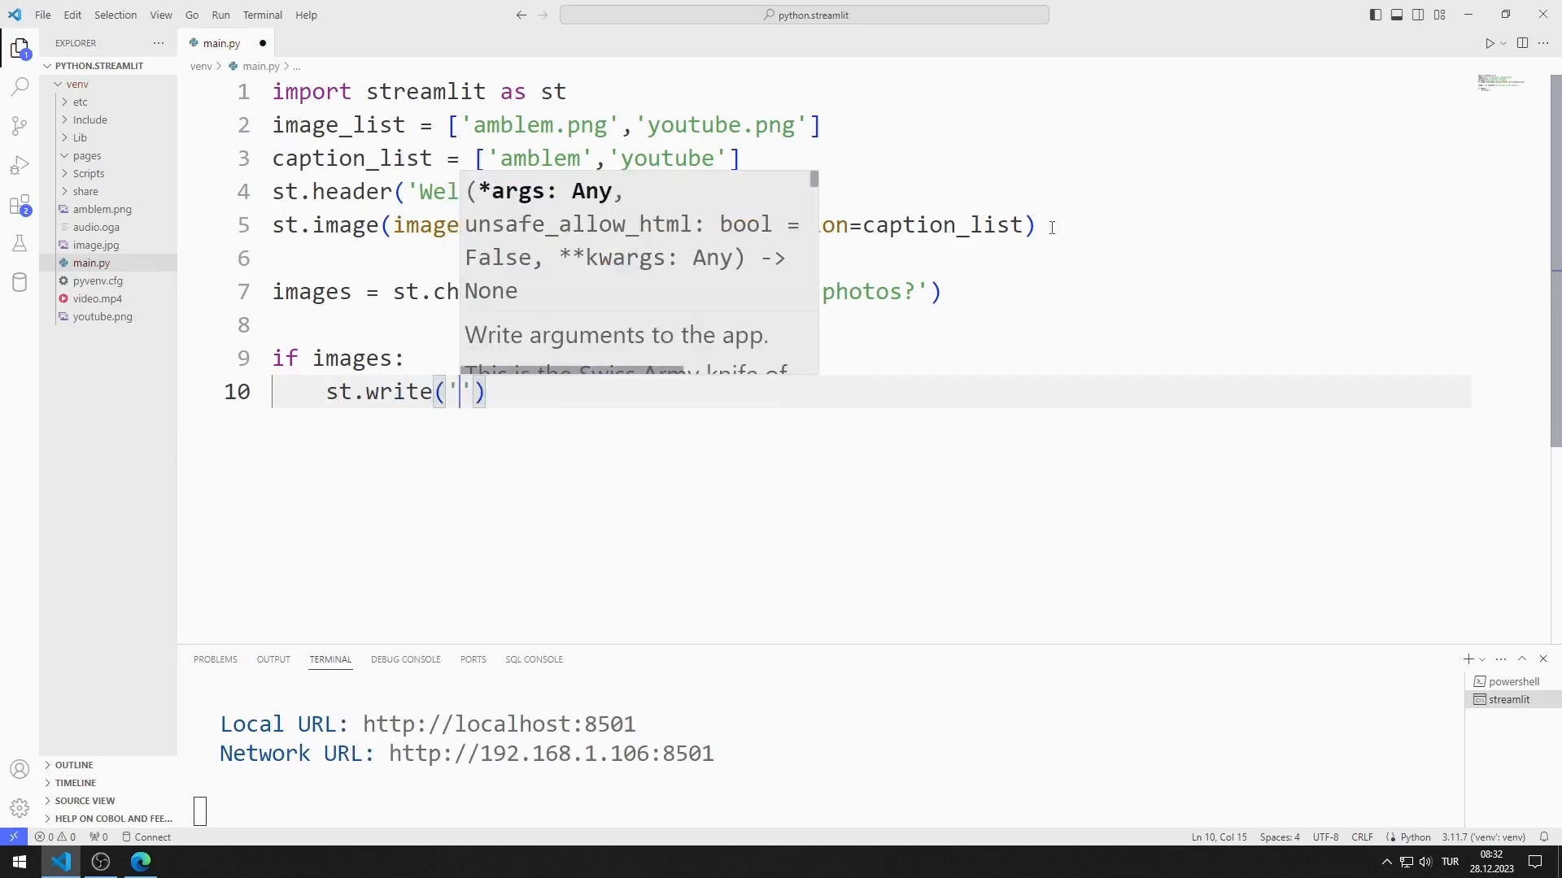
text(Clicked!)
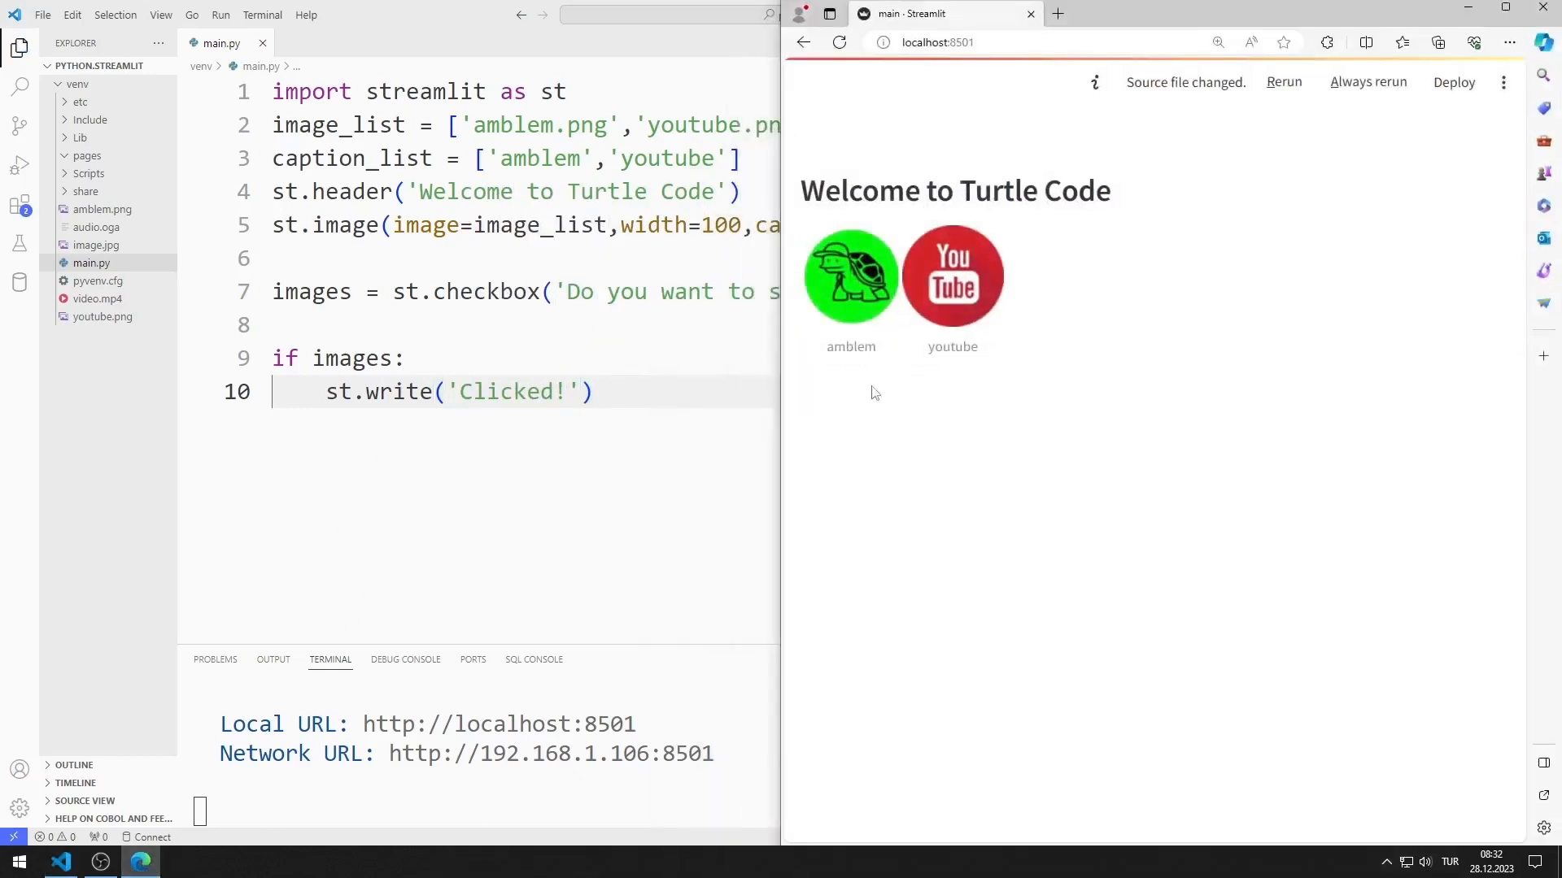
Rerun the app and test the photos checkbox writing Clicked!
click(1284, 81)
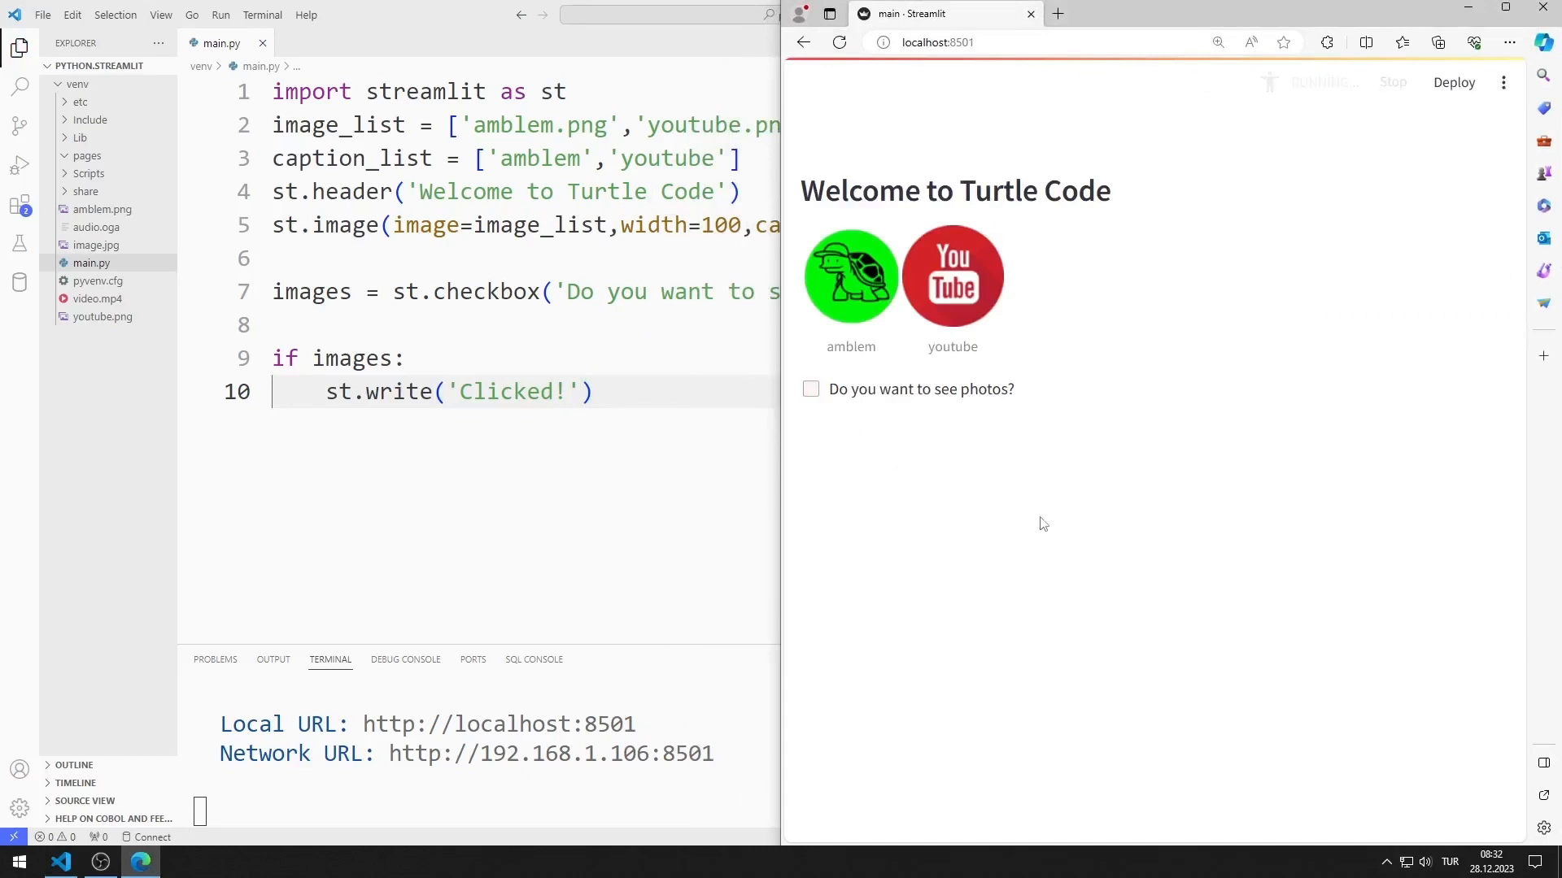
click(810, 389)
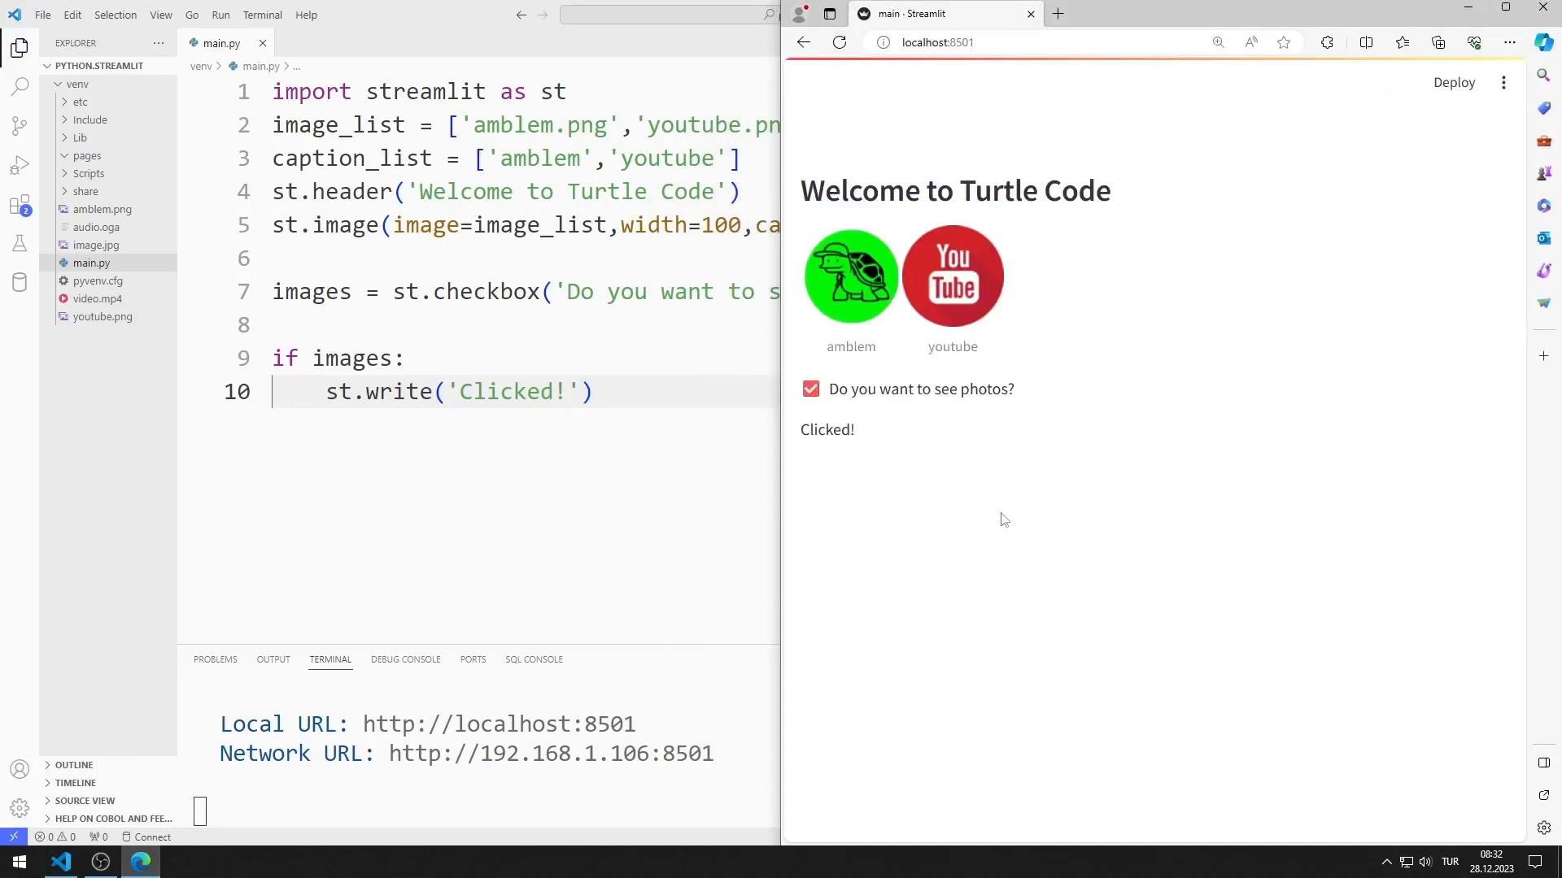
click(811, 388)
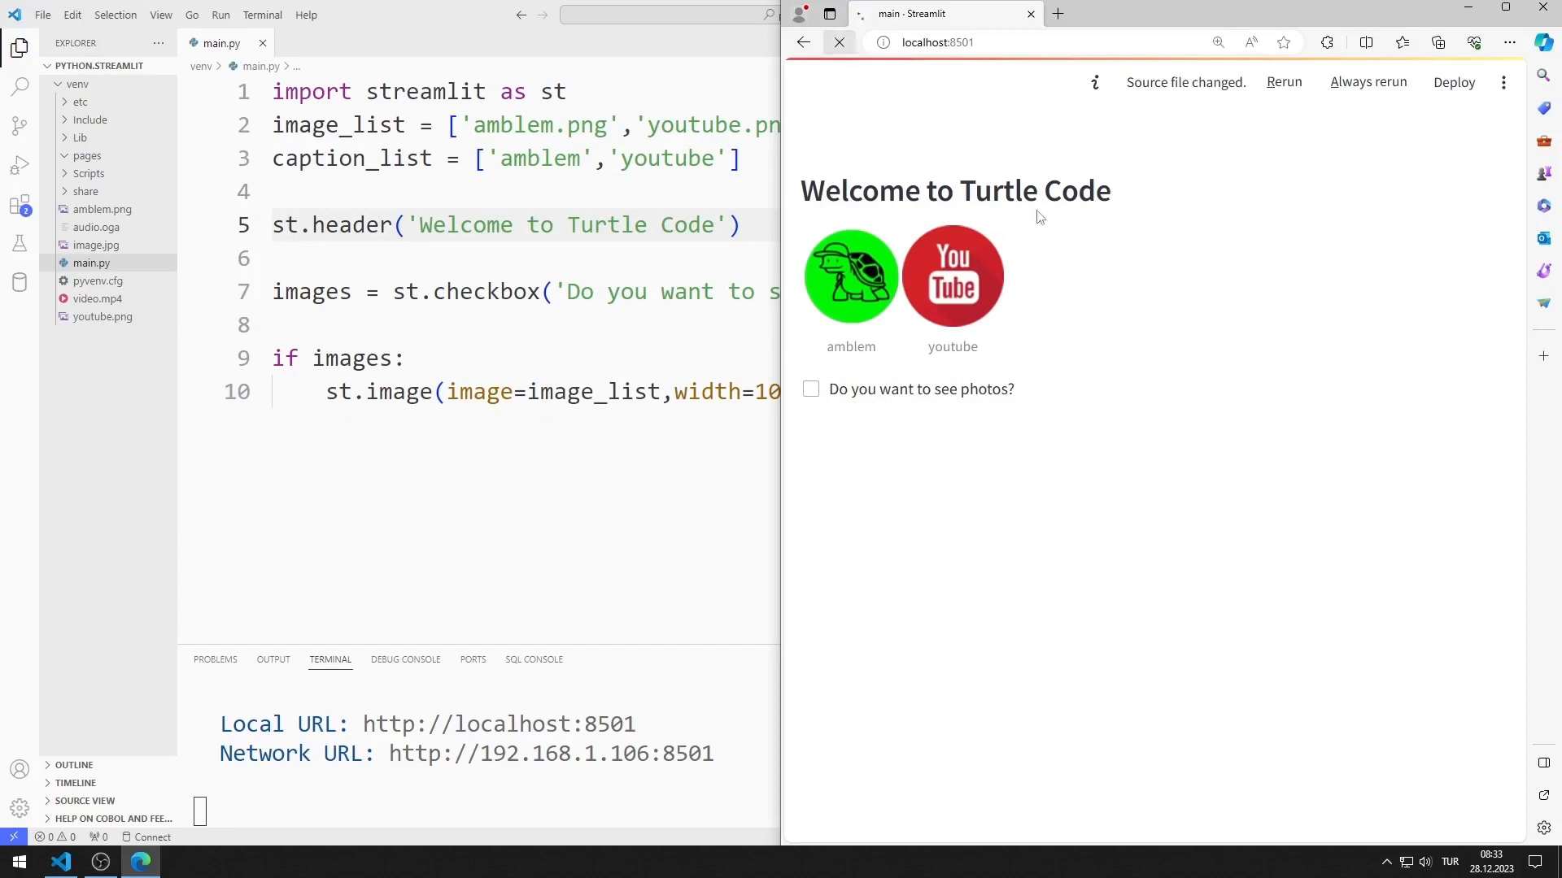
With st.image moved under the if, rerun and tick the checkbox to reveal the photos
click(1284, 82)
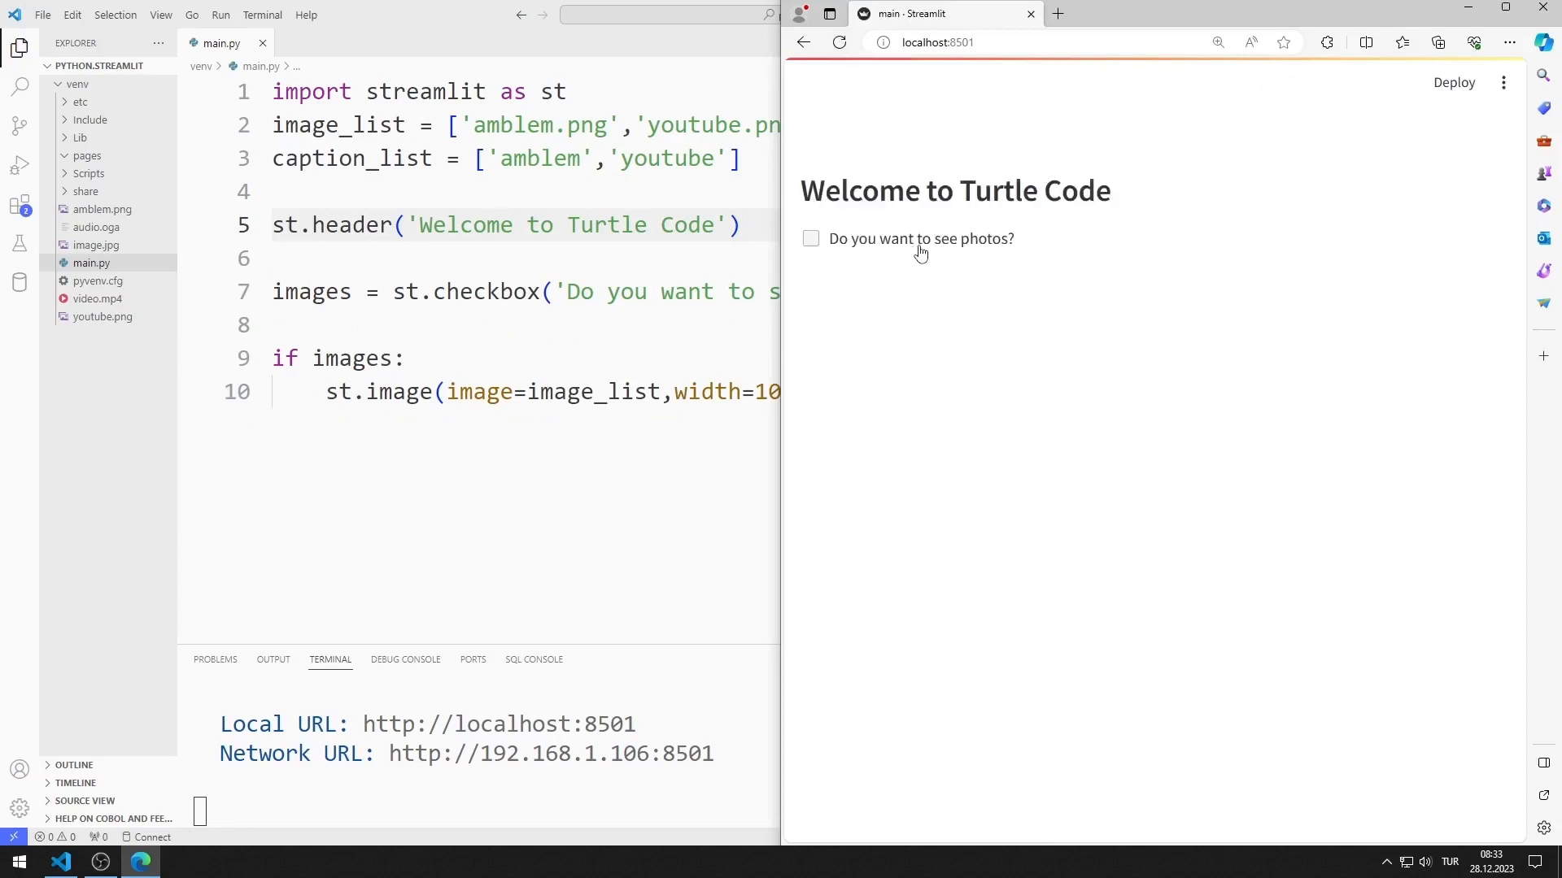
click(811, 238)
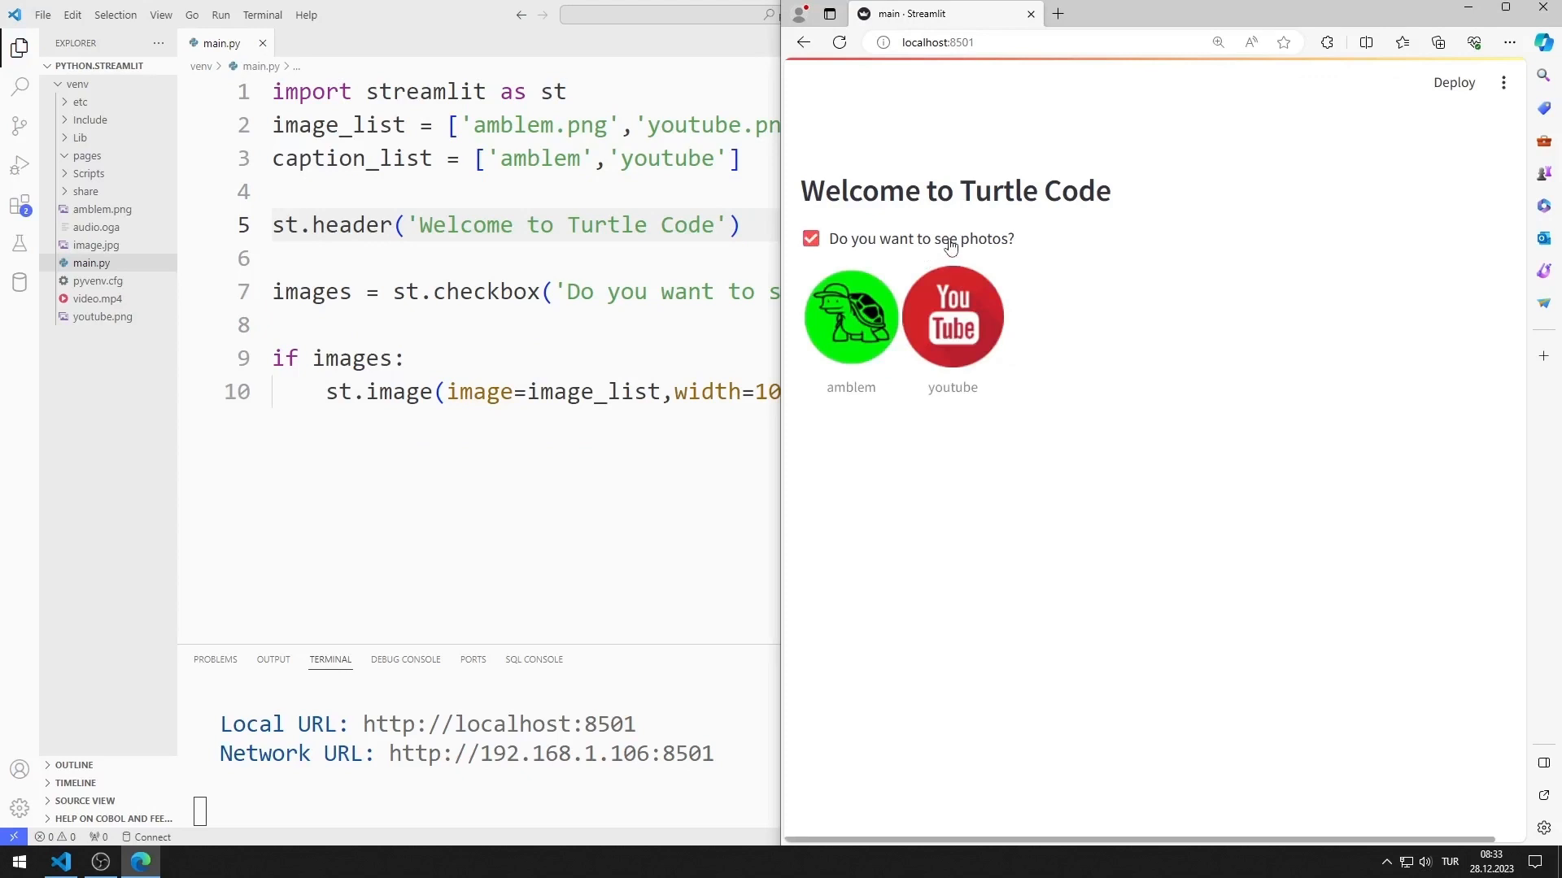
click(810, 239)
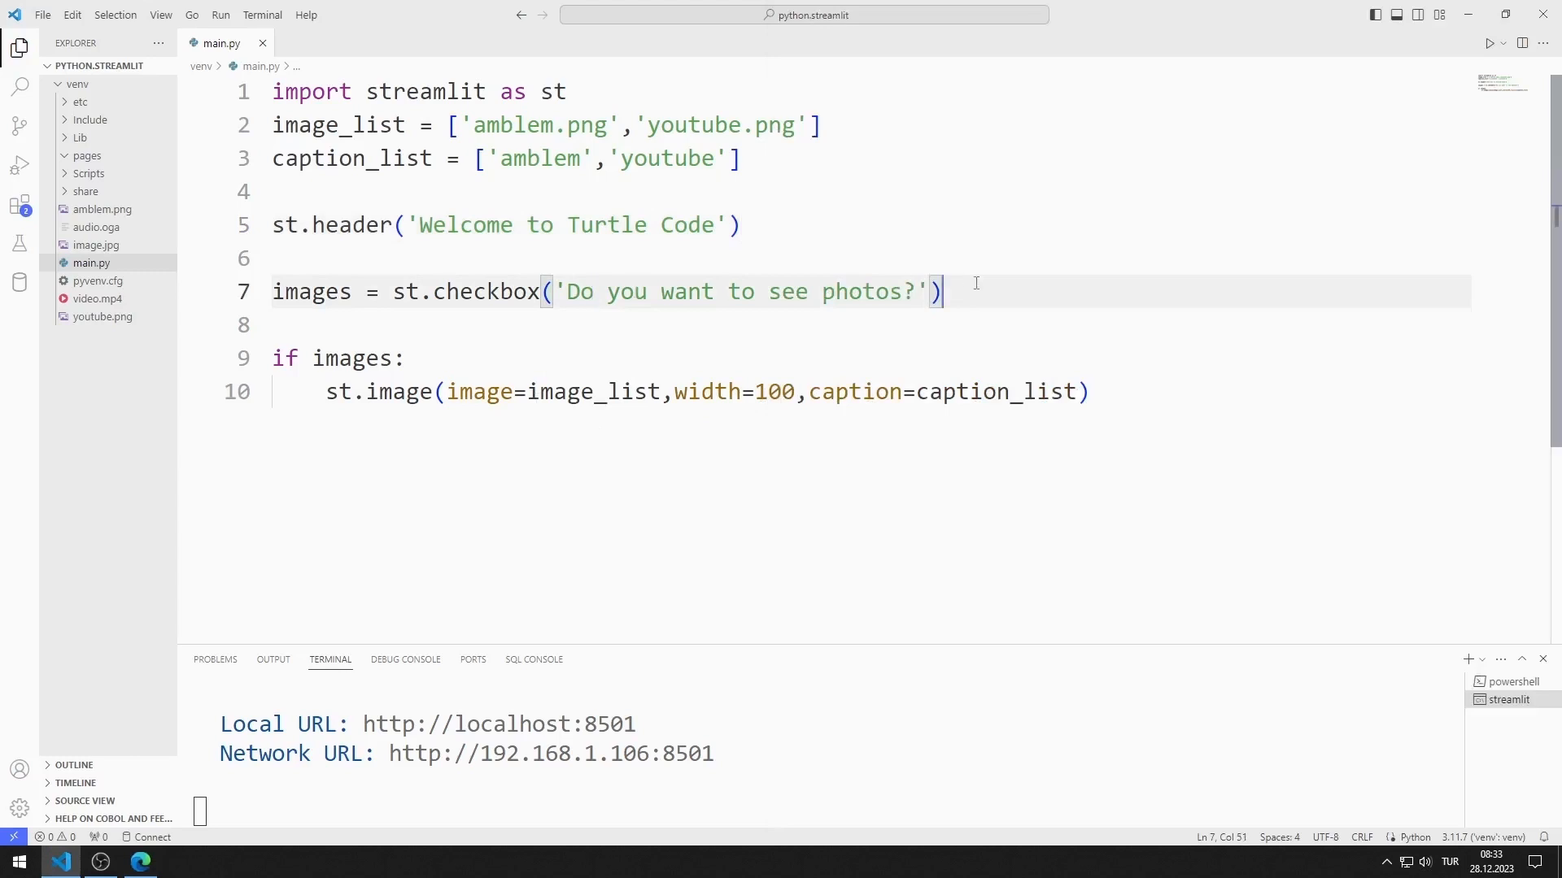
Add codes = st.checkbox('Do you want to see codes?') with an if codes: block showing st.code("print('Hello Turtle Code')")
text(codes = st.ch)
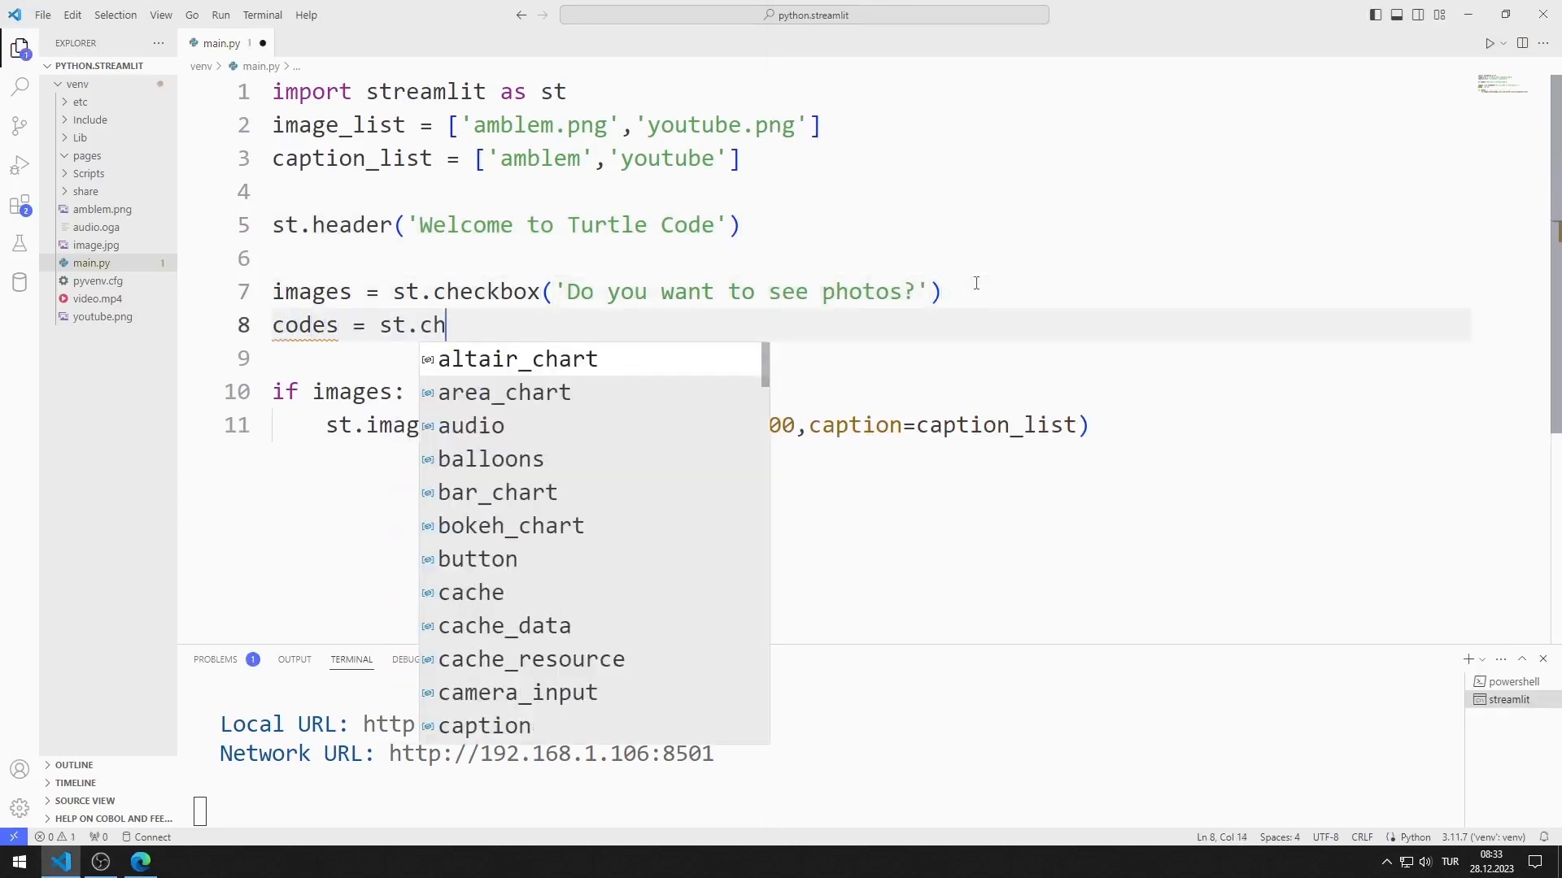
text(eckbox('Do you want to see codes?)
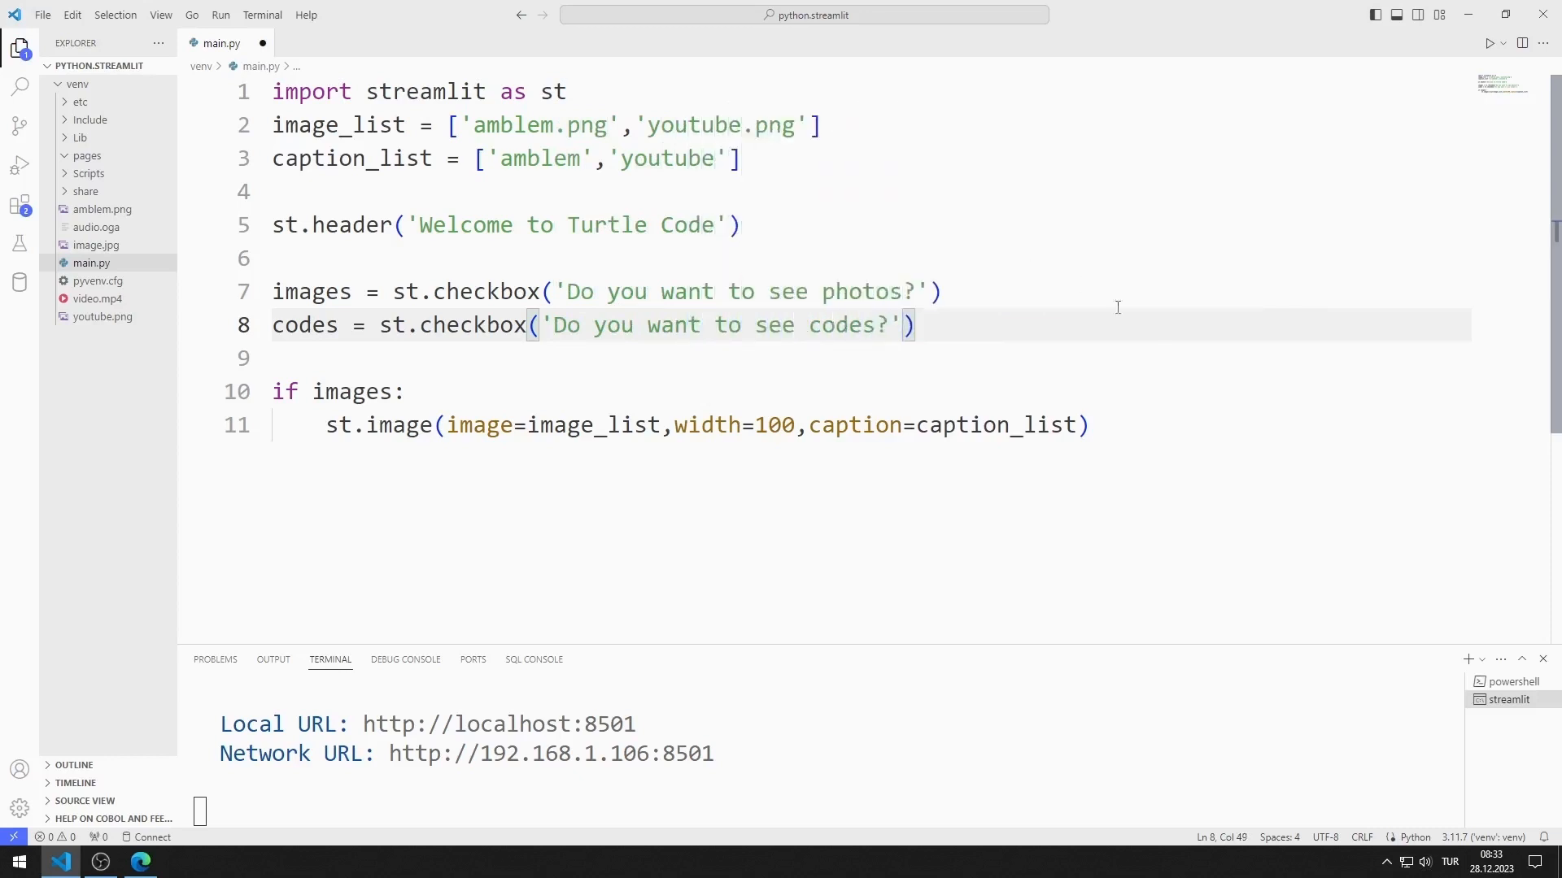
text(if)
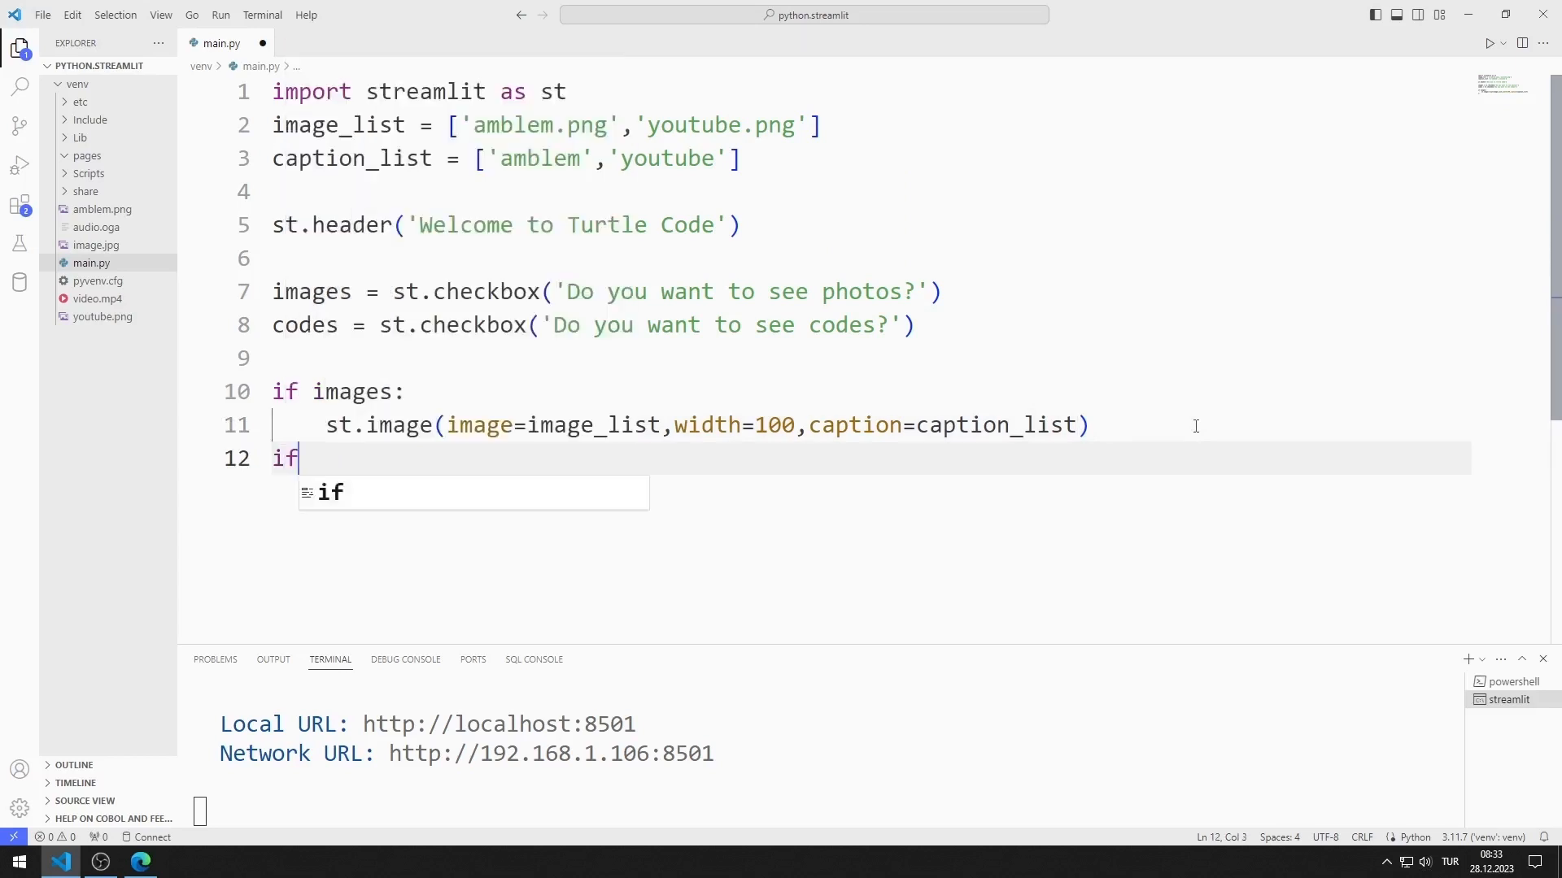
text(codes:)
text(st.code(")
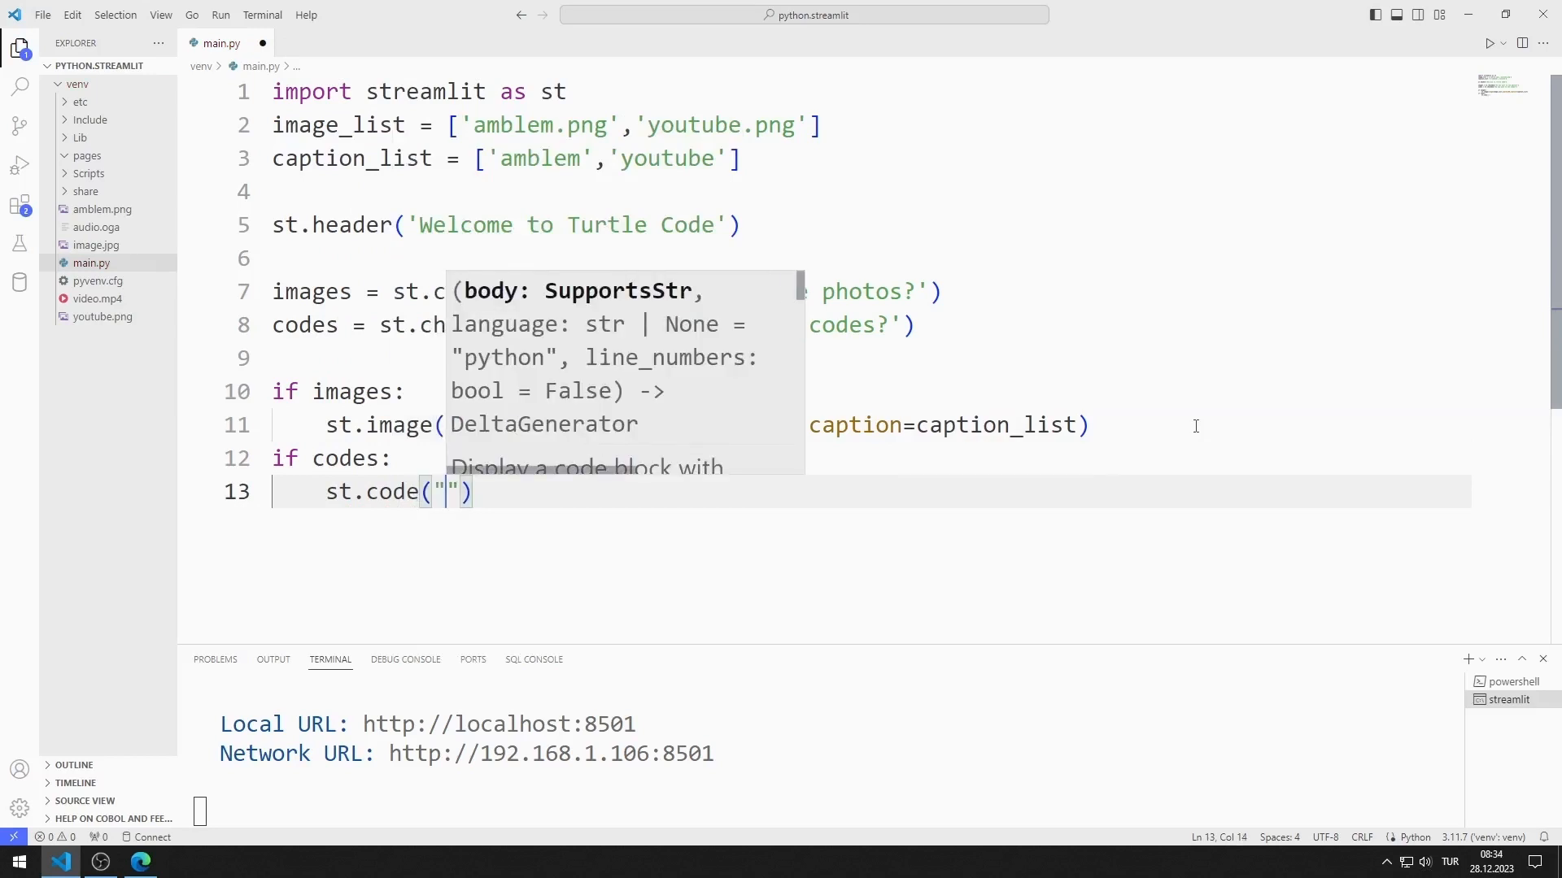
text(print())
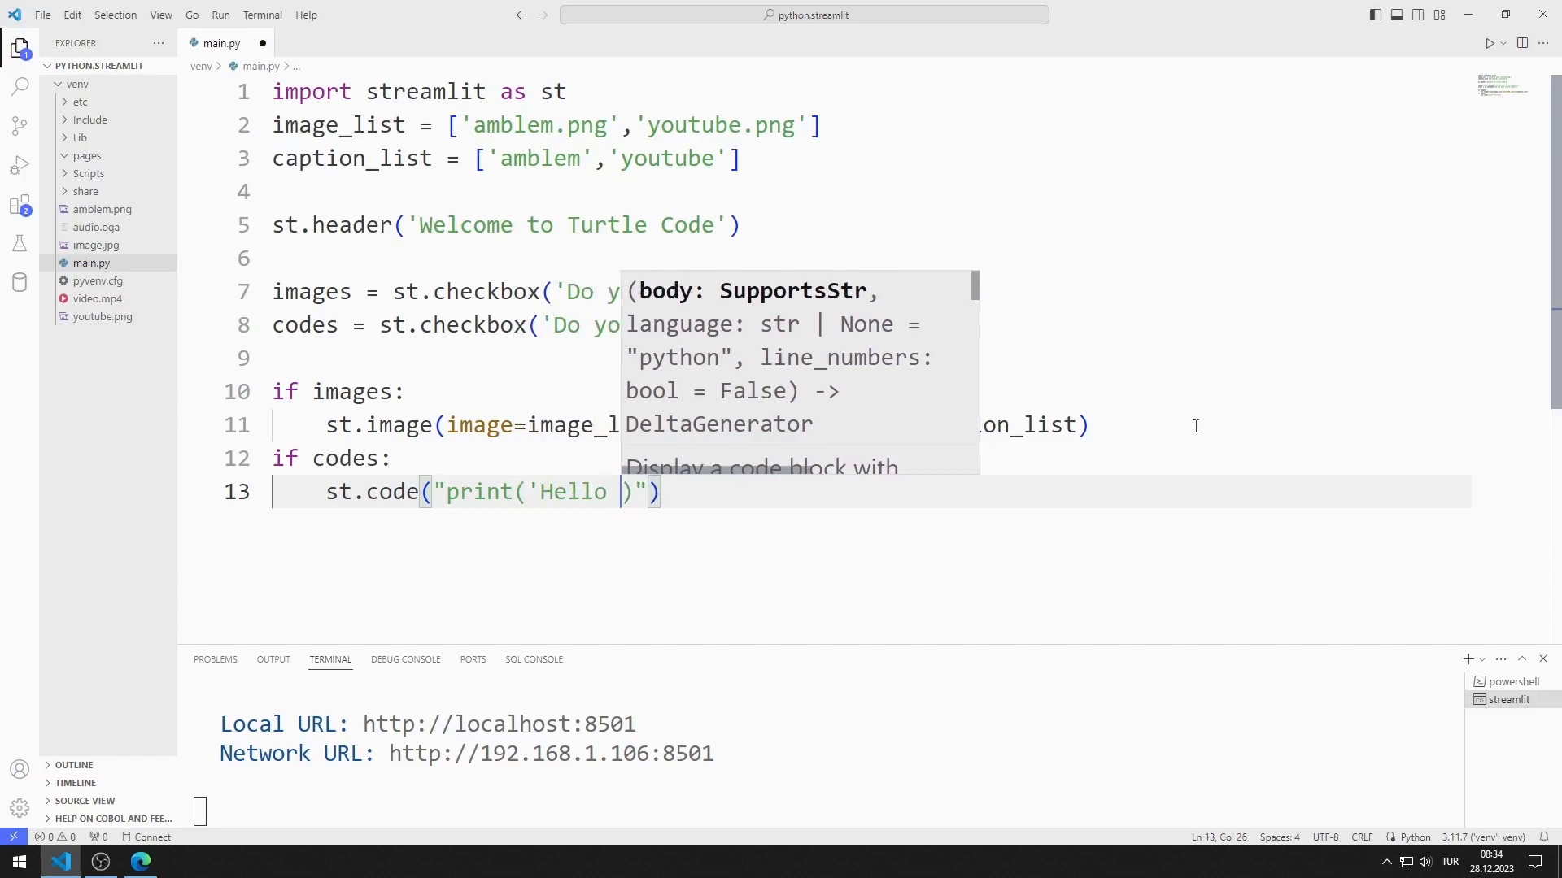
text(Turtle Code')
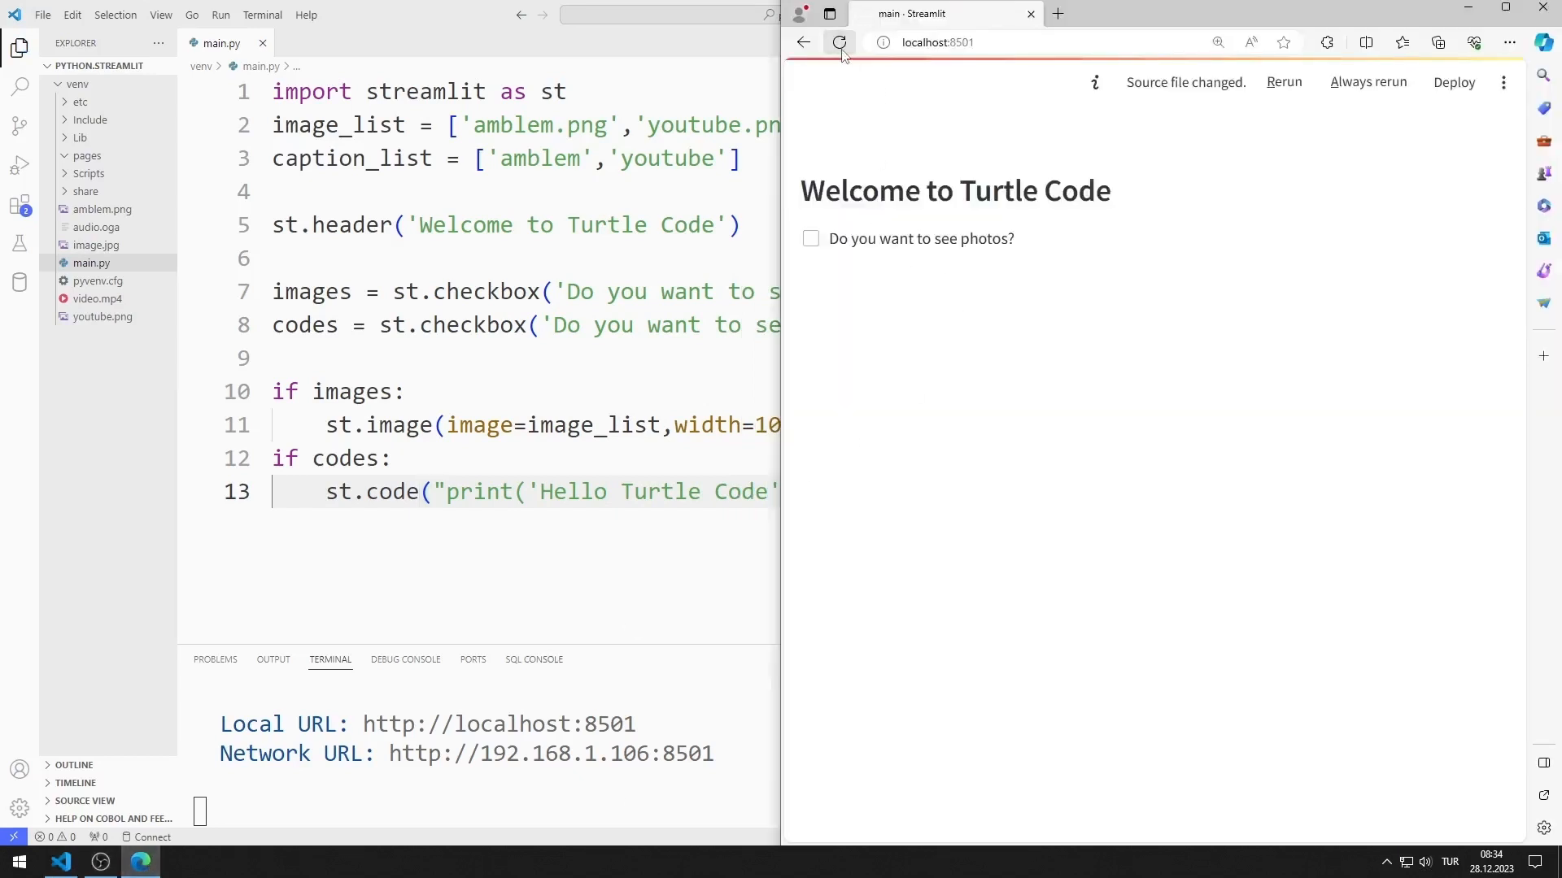
Rerun, tick the codes checkbox to show the code block, untick it, then tick photos
click(839, 42)
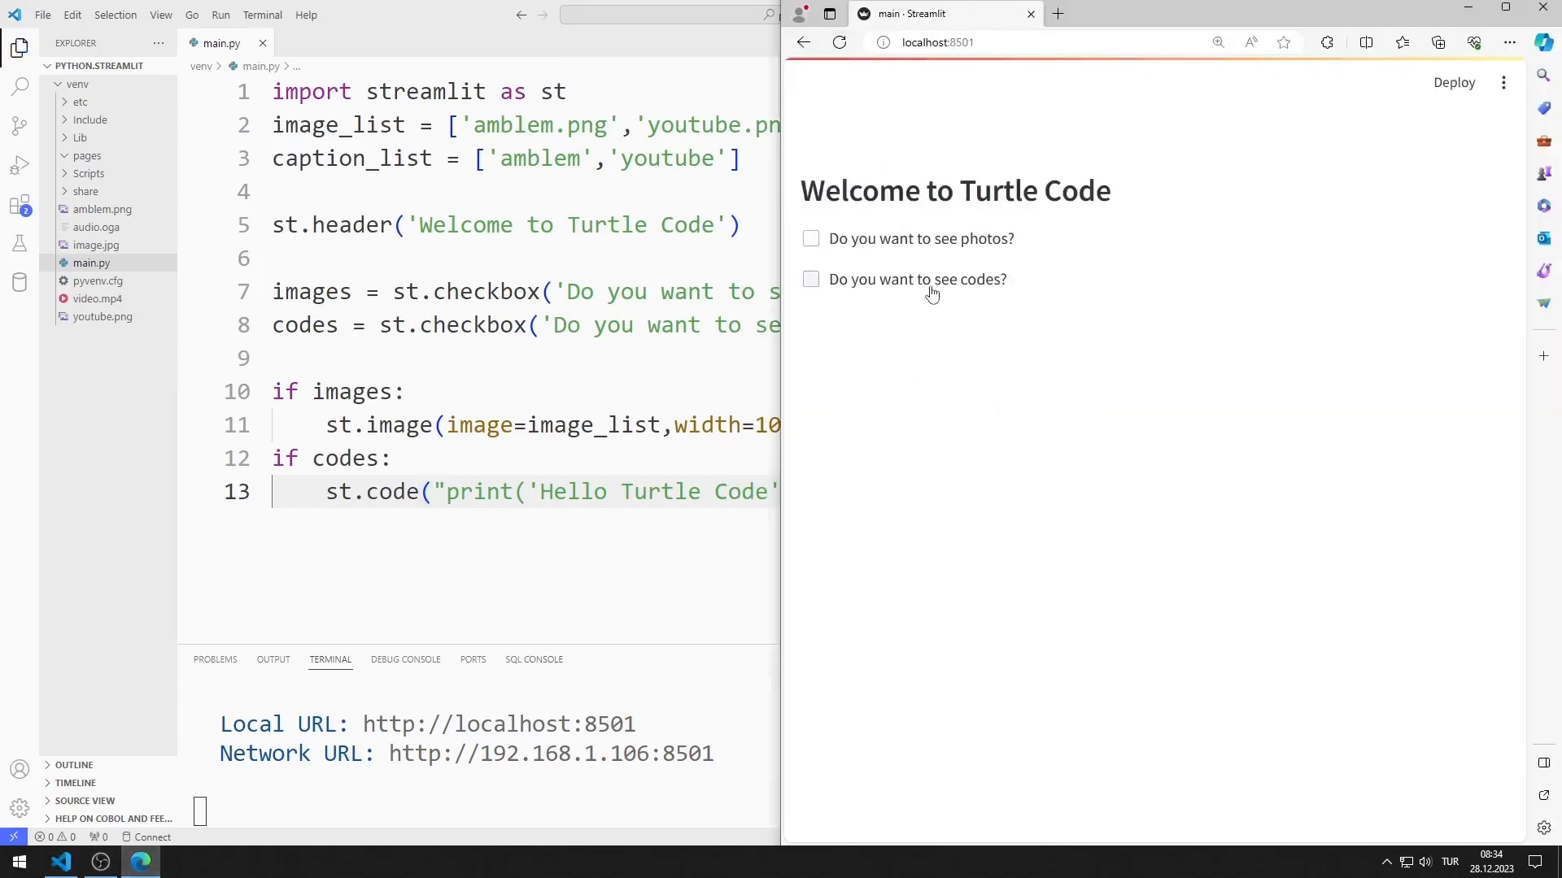
click(810, 279)
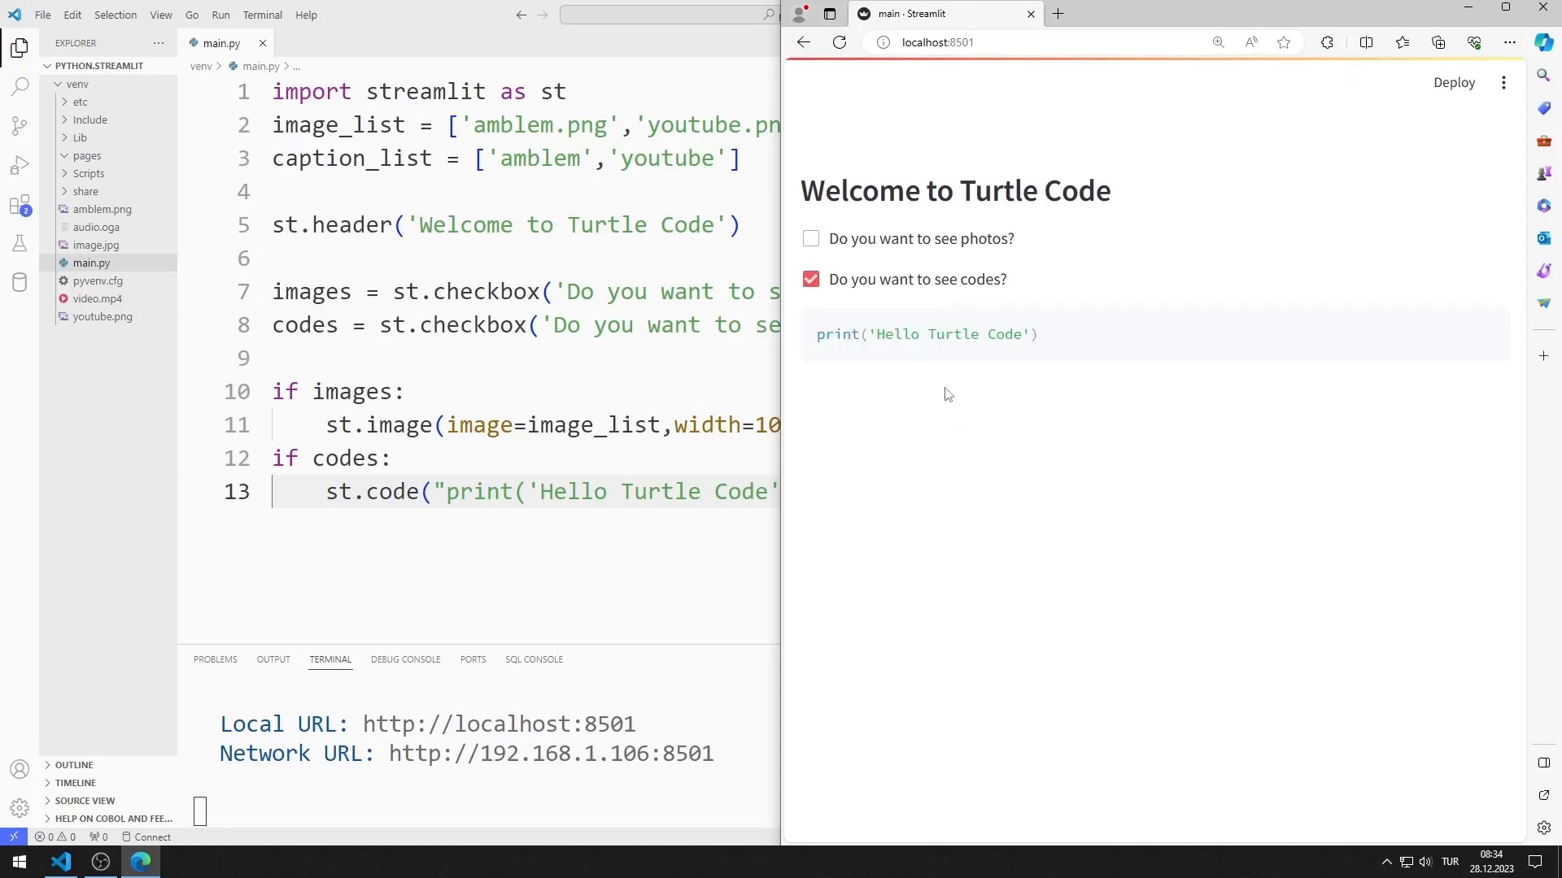
mouse_move(931, 291)
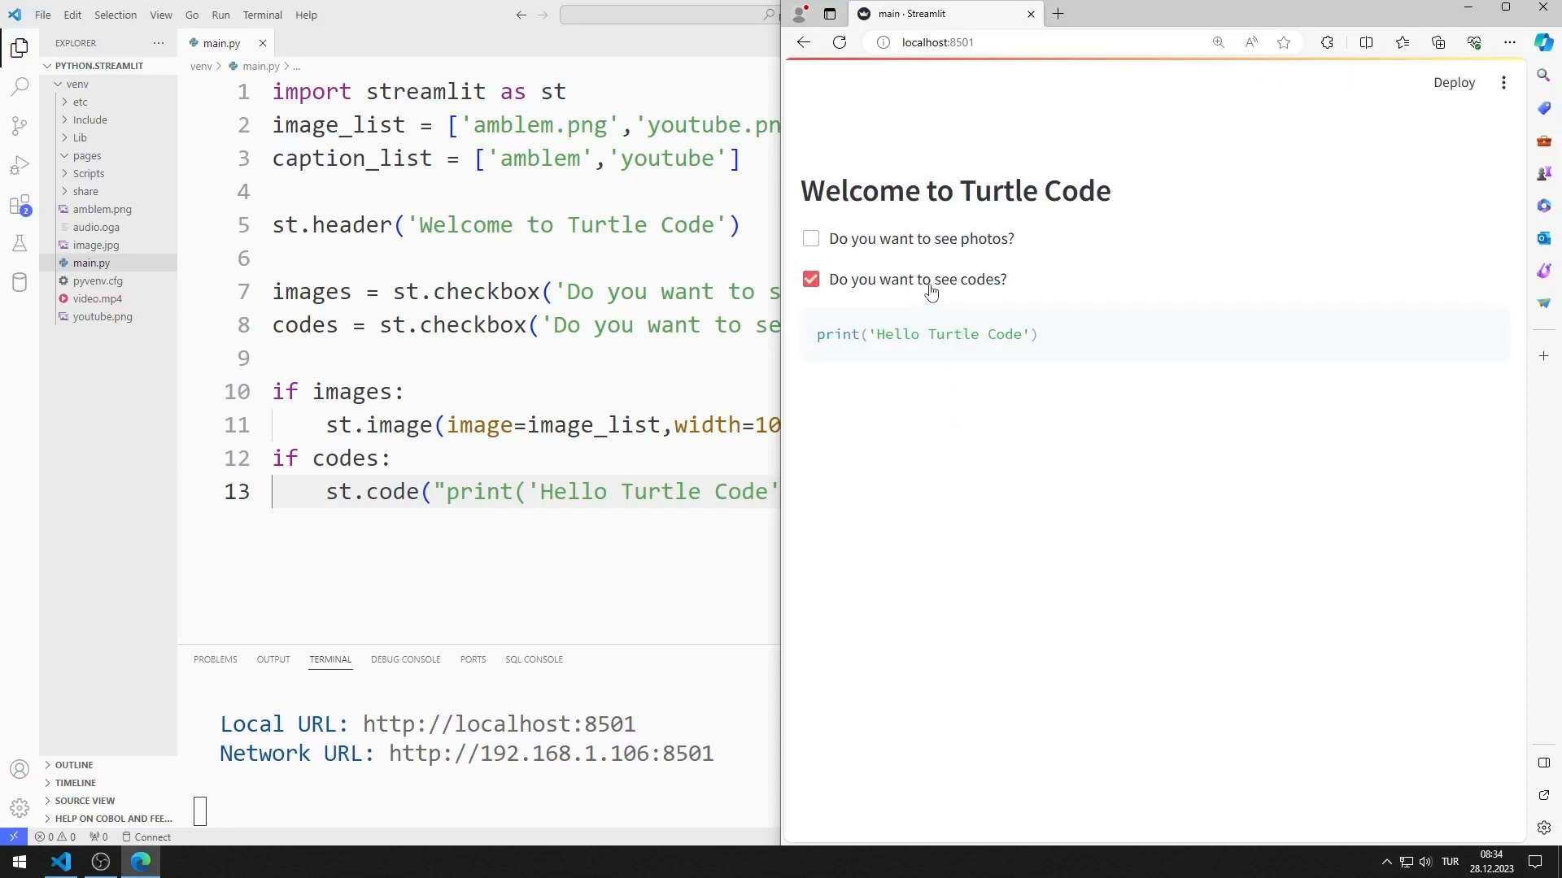
click(811, 238)
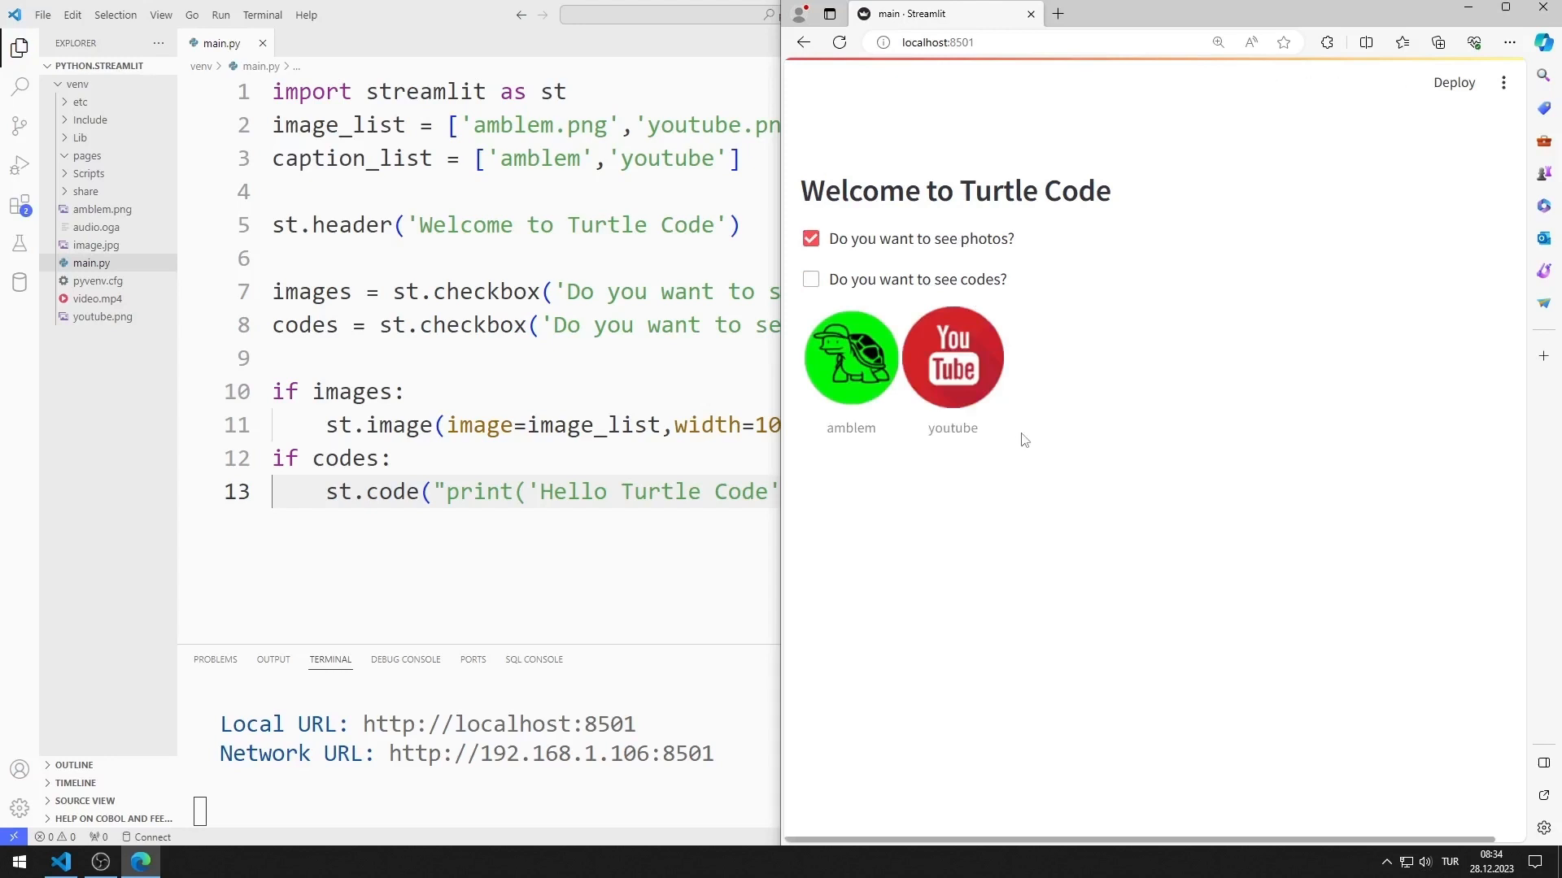
click(810, 238)
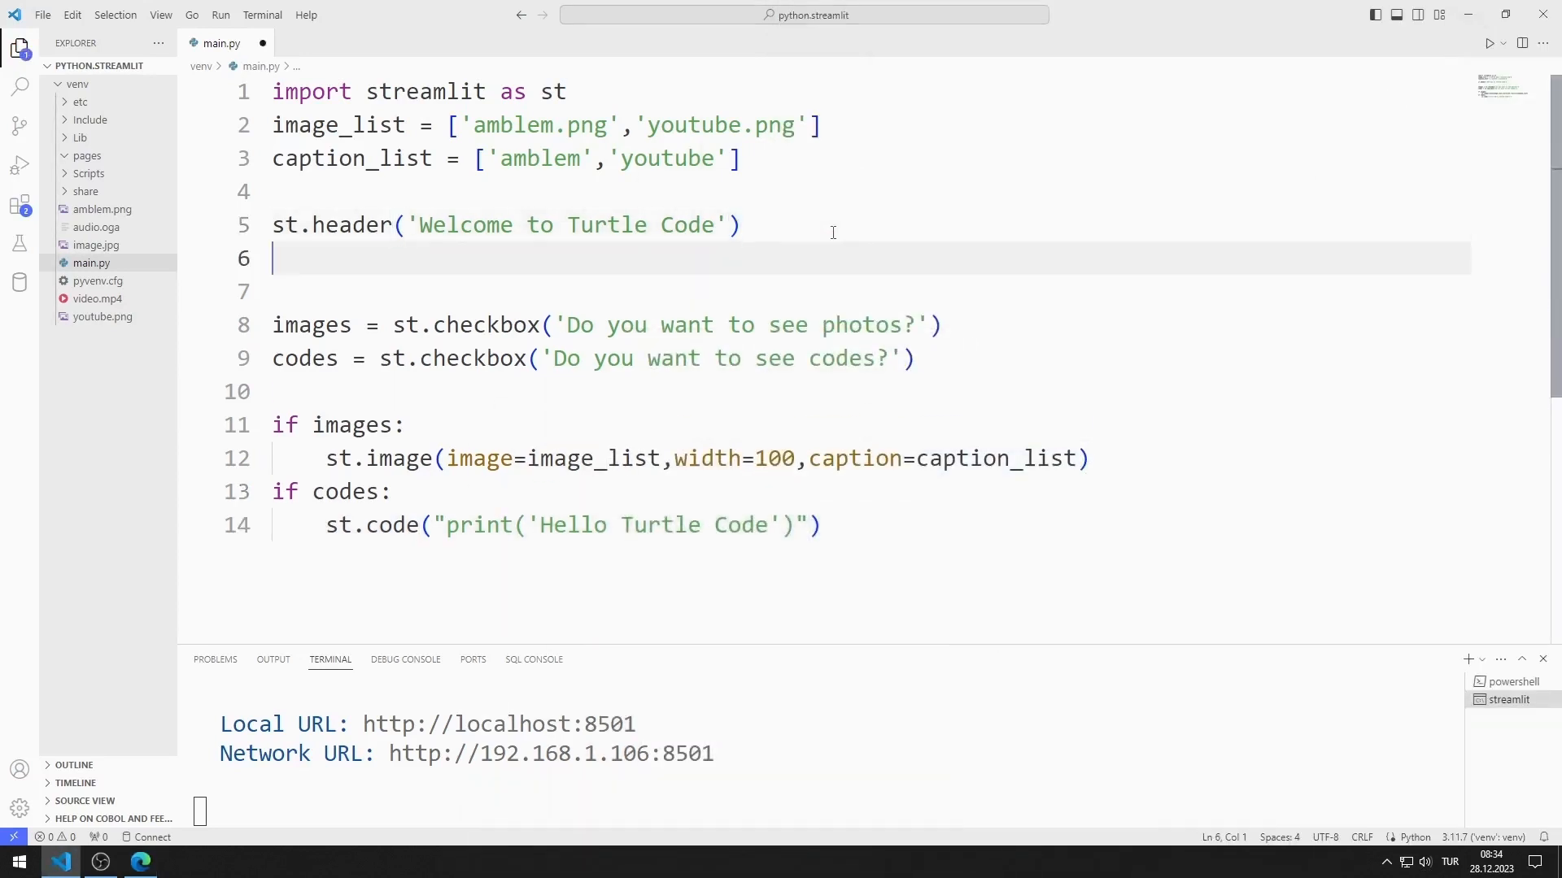
Add checks = st.columns(2) to split the page into two columns
text(chec)
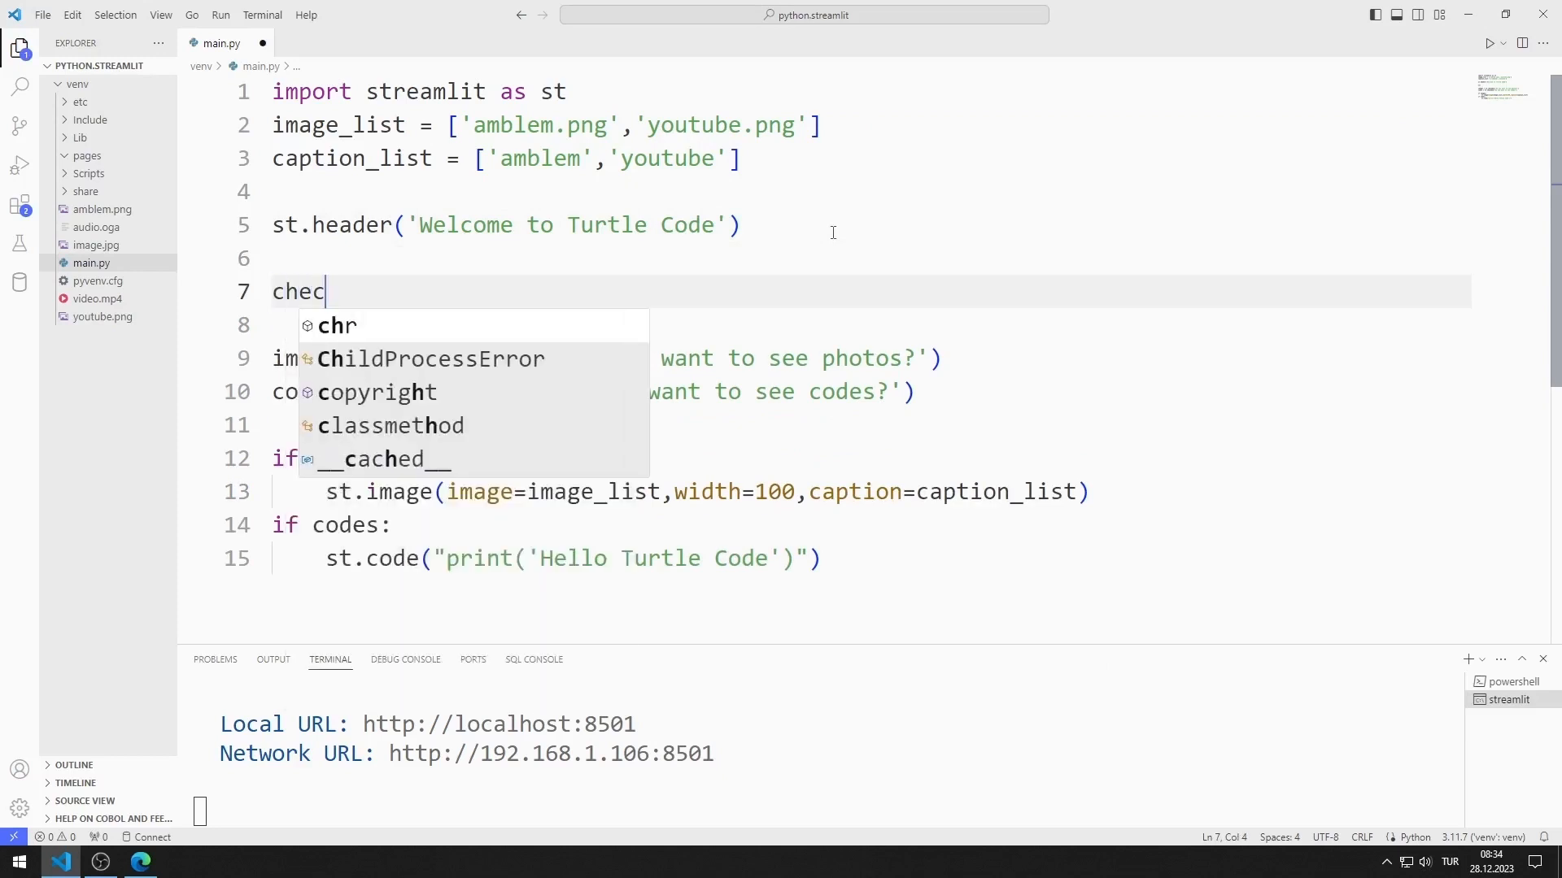
text(ks =)
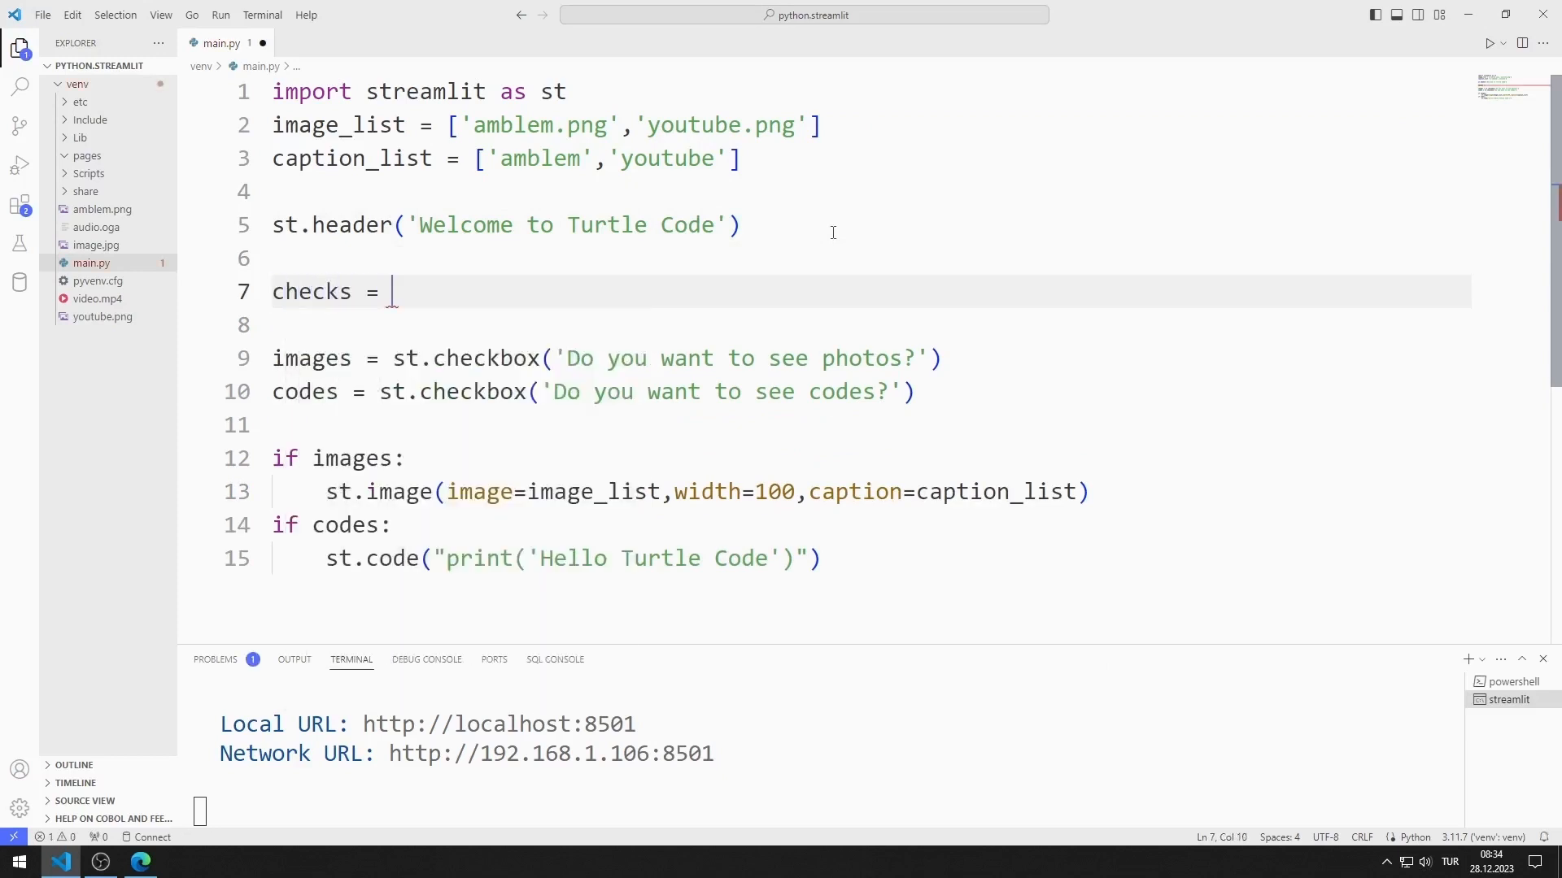
text(st.colu)
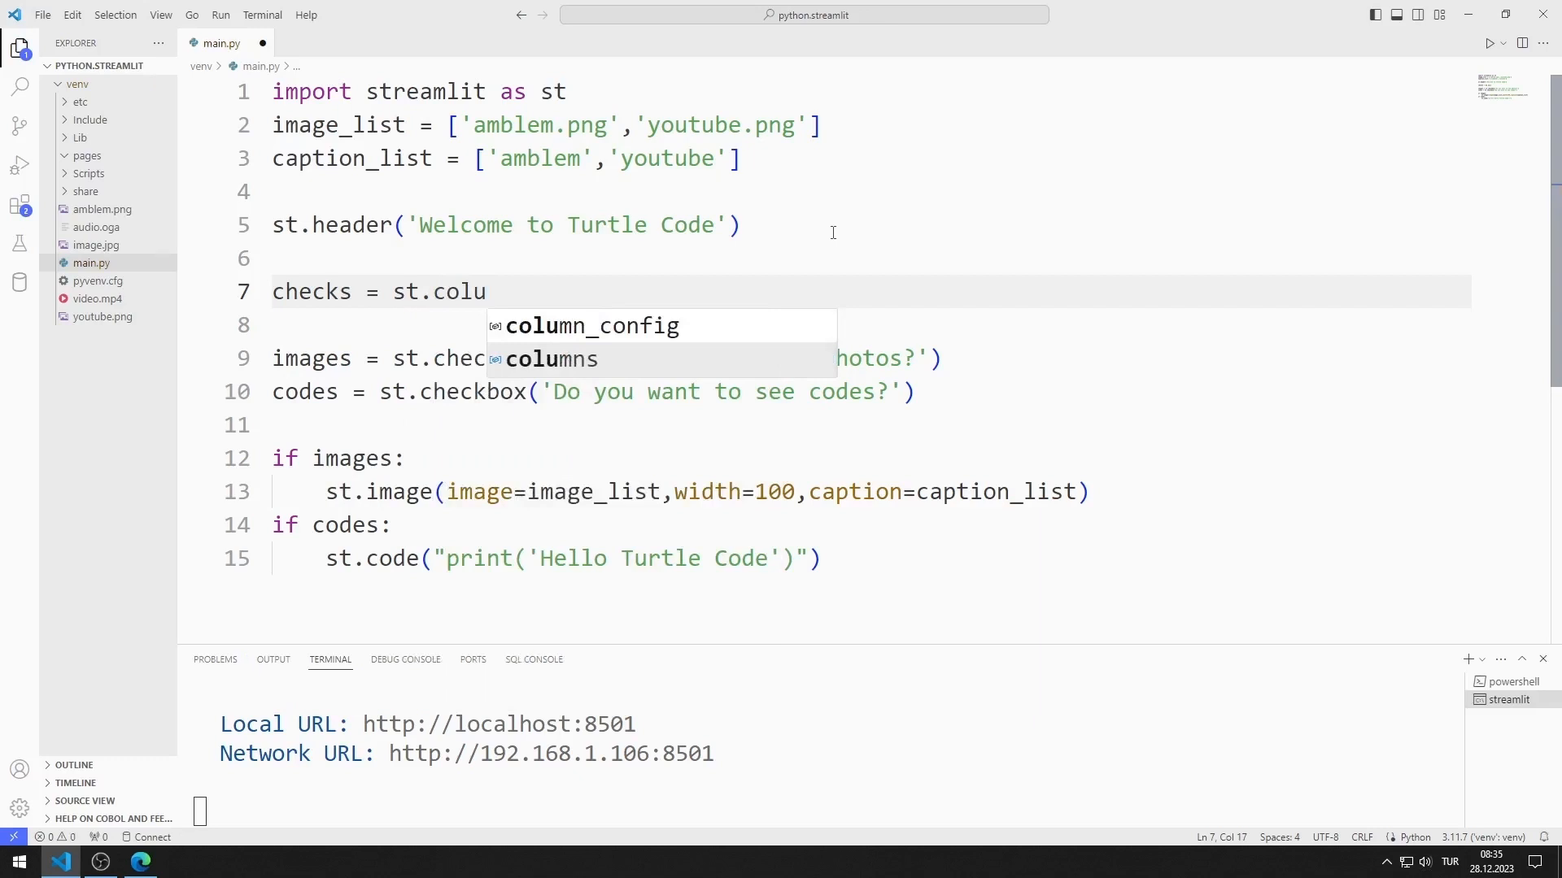
click(550, 360)
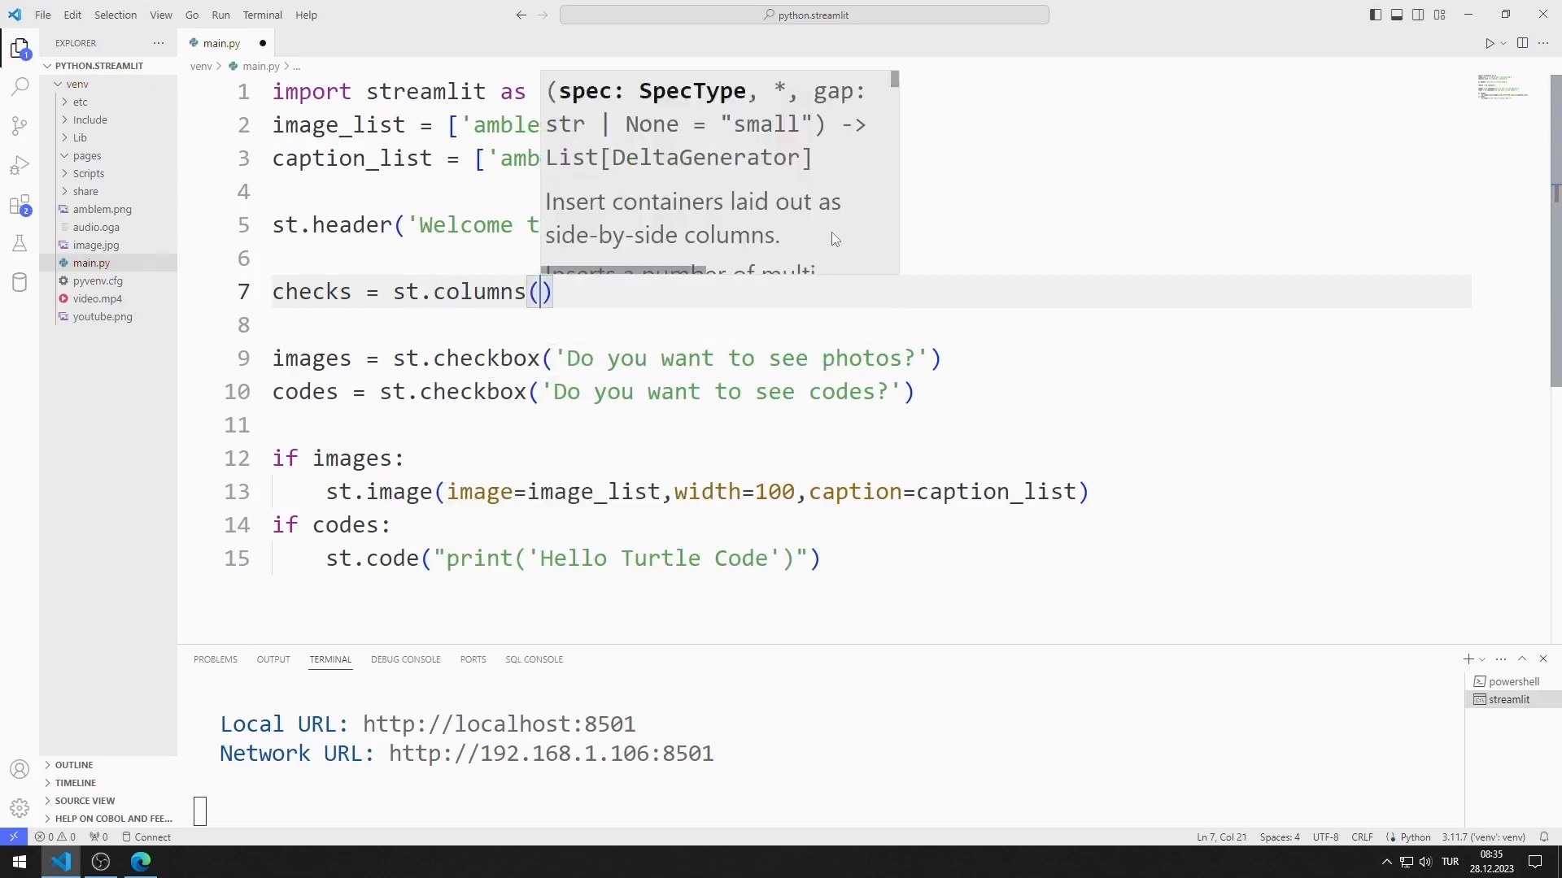
text(2)
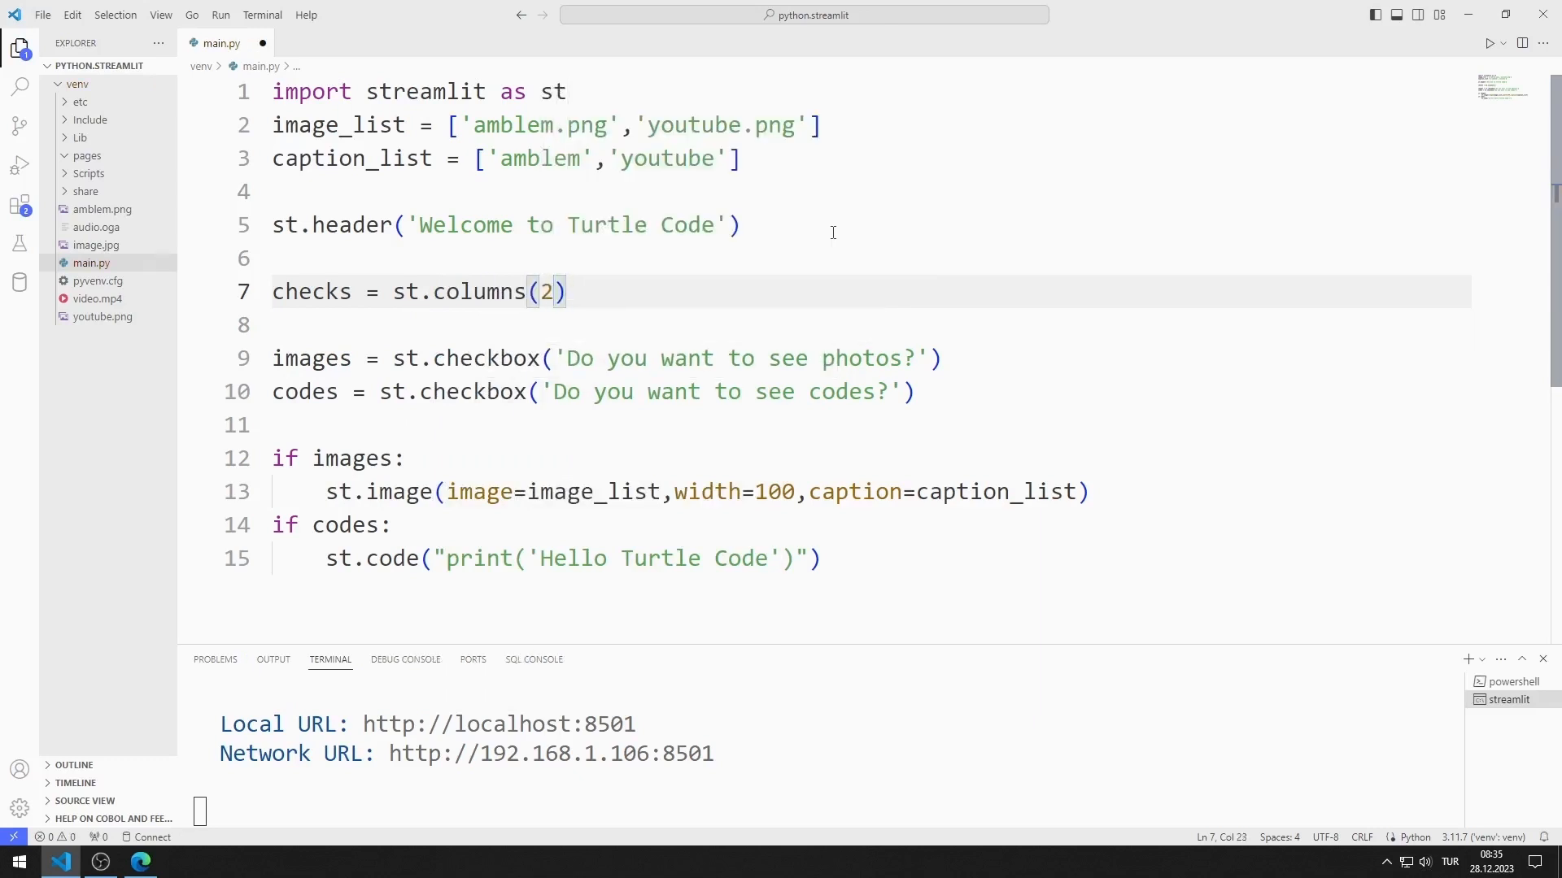
Wrap the photos checkbox in with checks[0]: and the codes checkbox in with checks[1]:
text(with checks[)
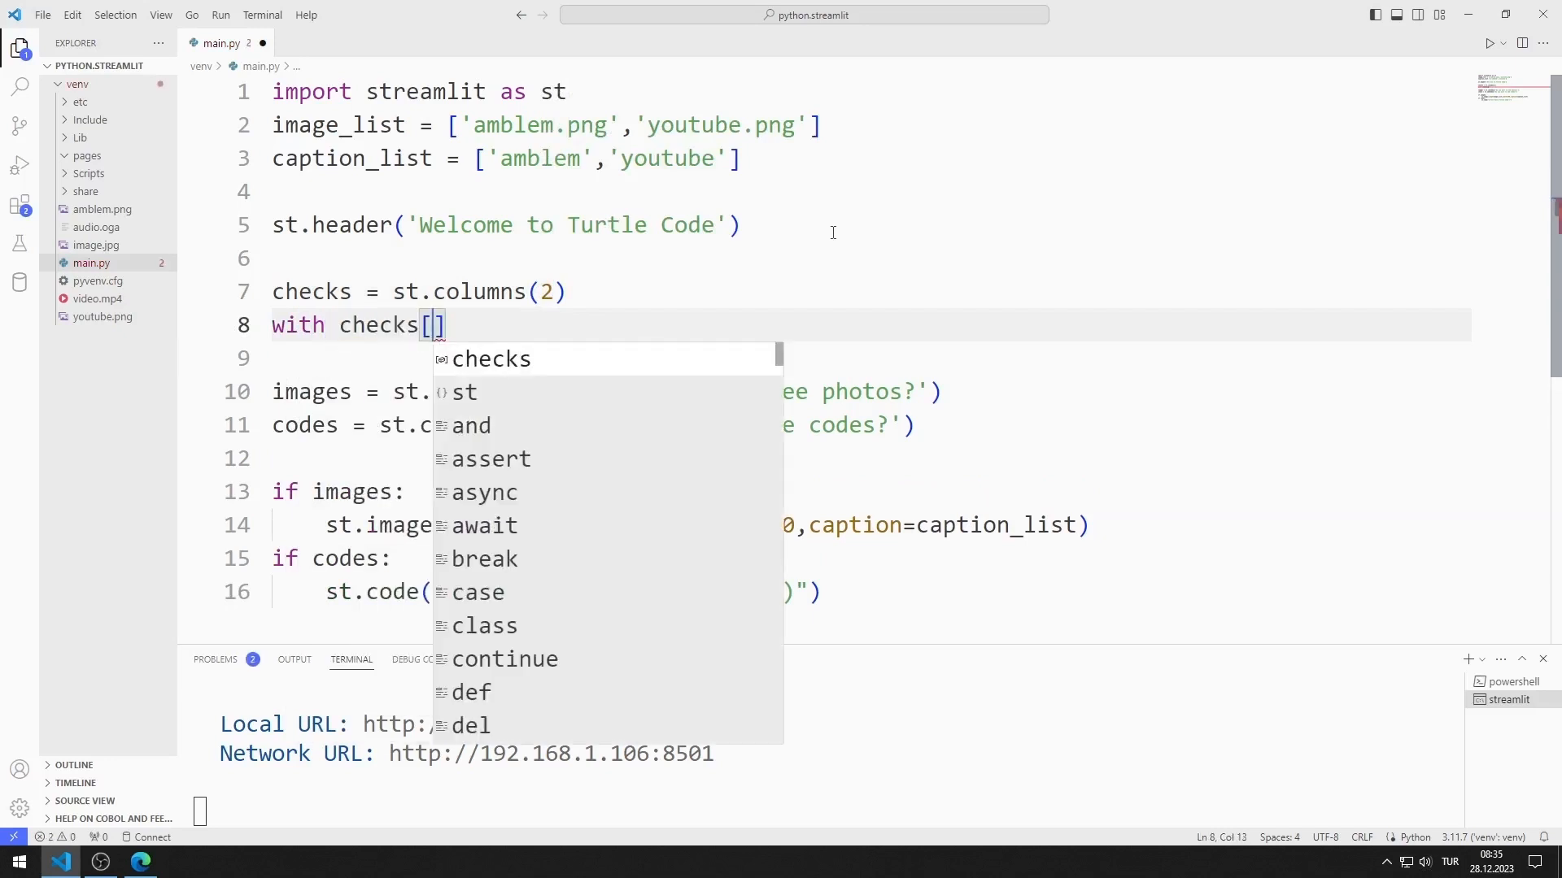
text(0)
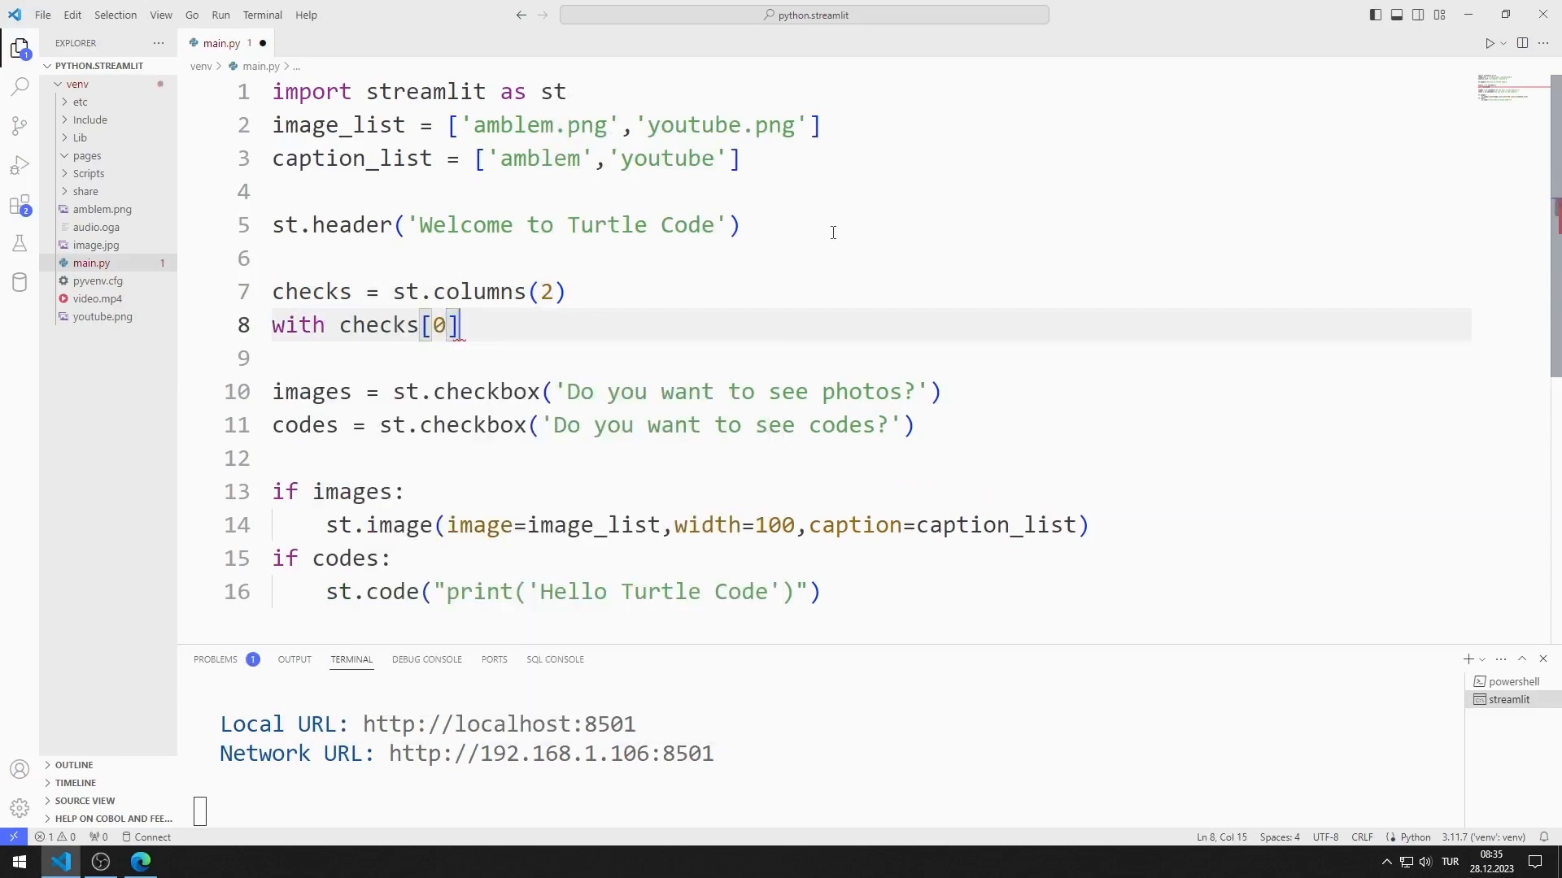
text(:)
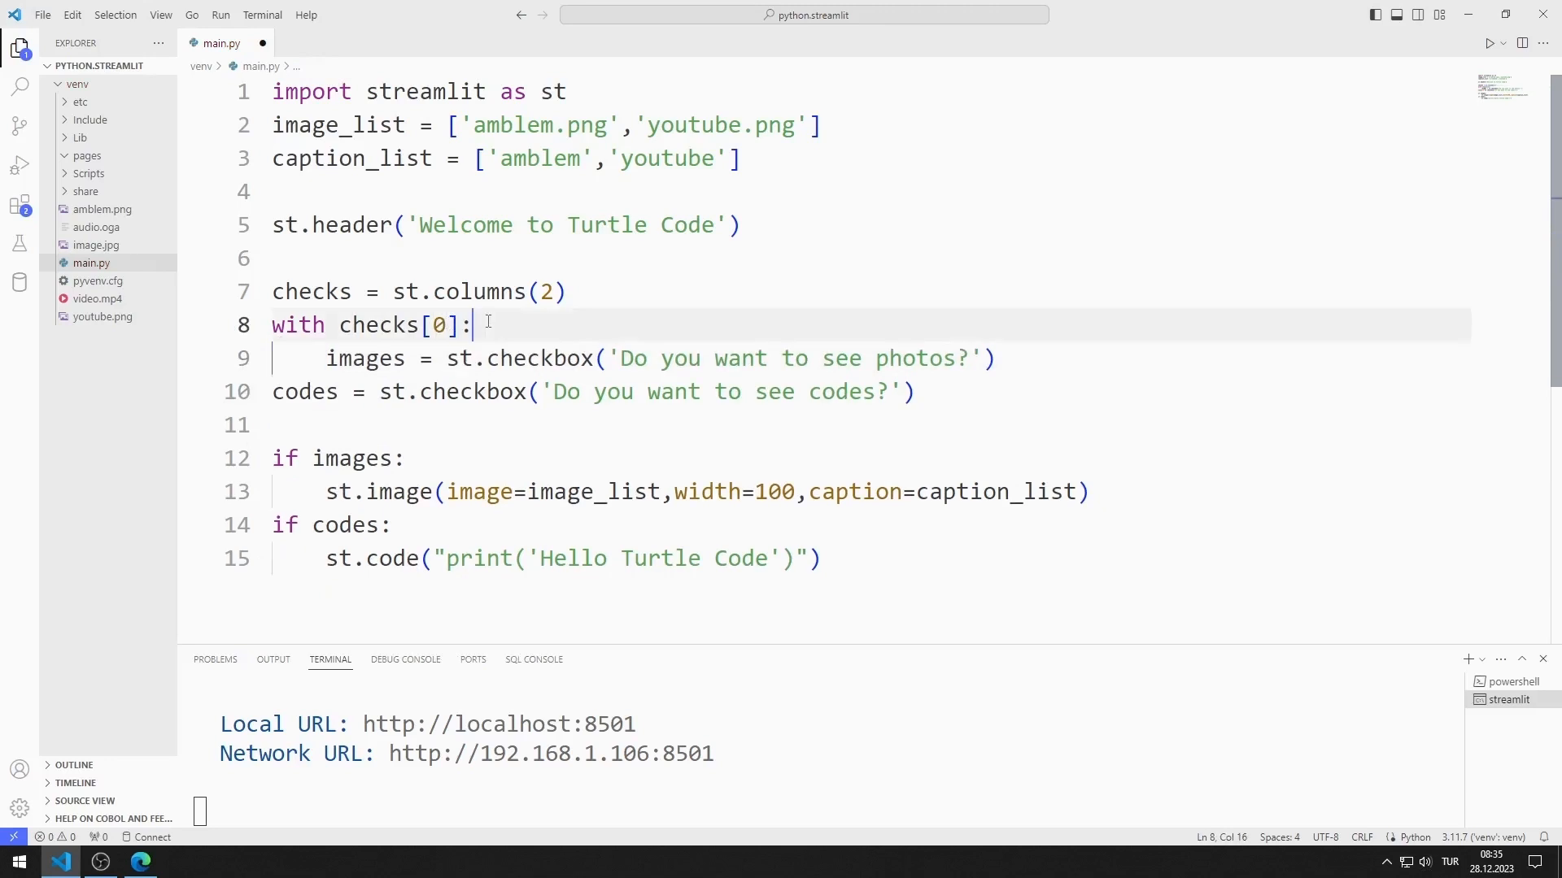
key(Enter)
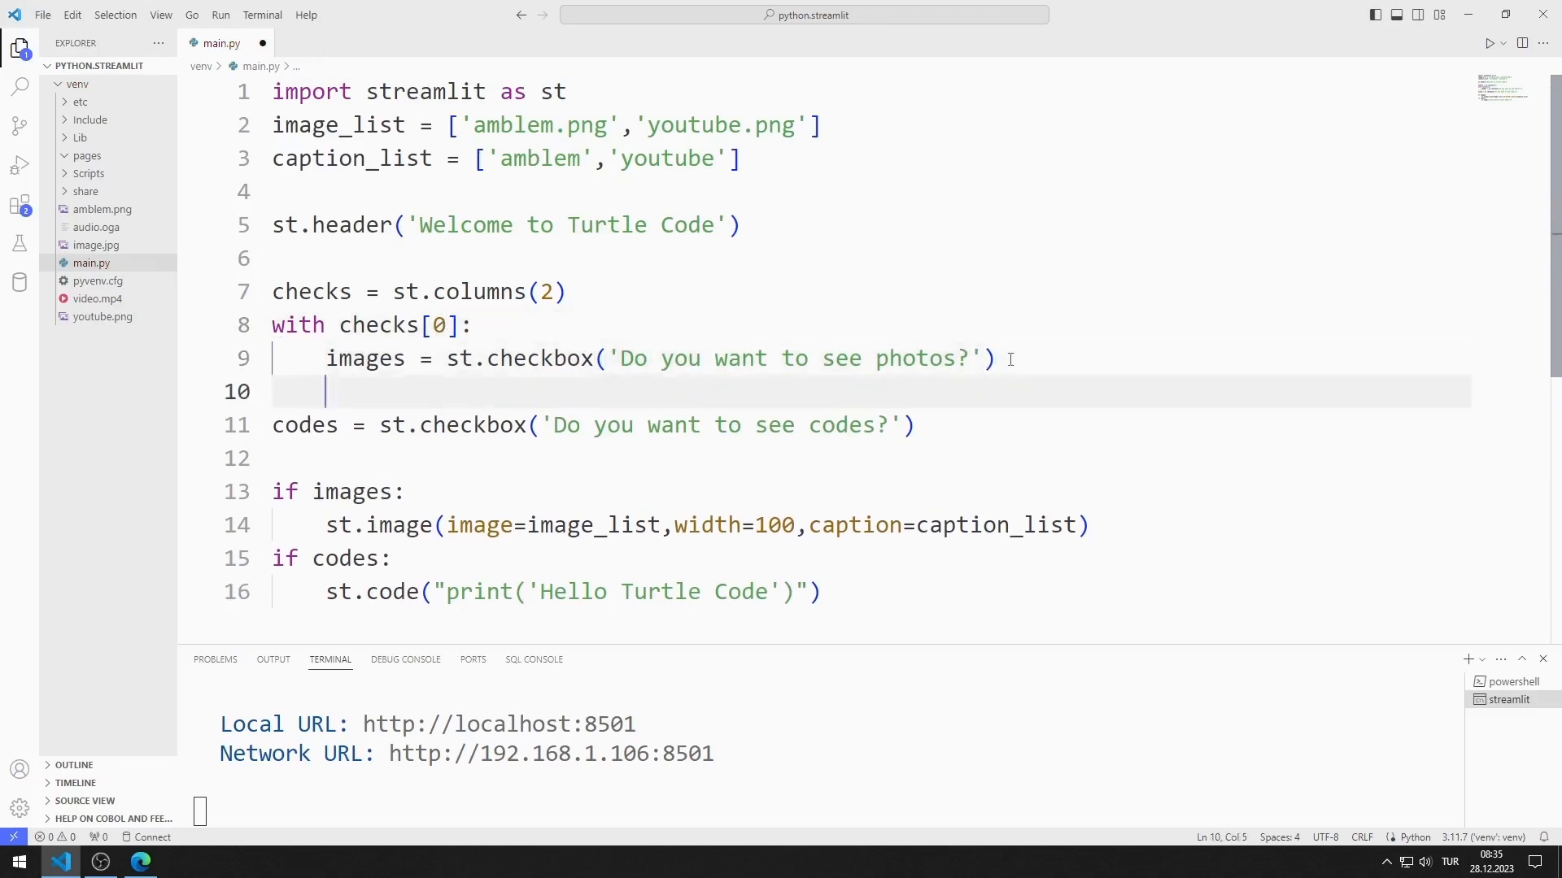
text(with)
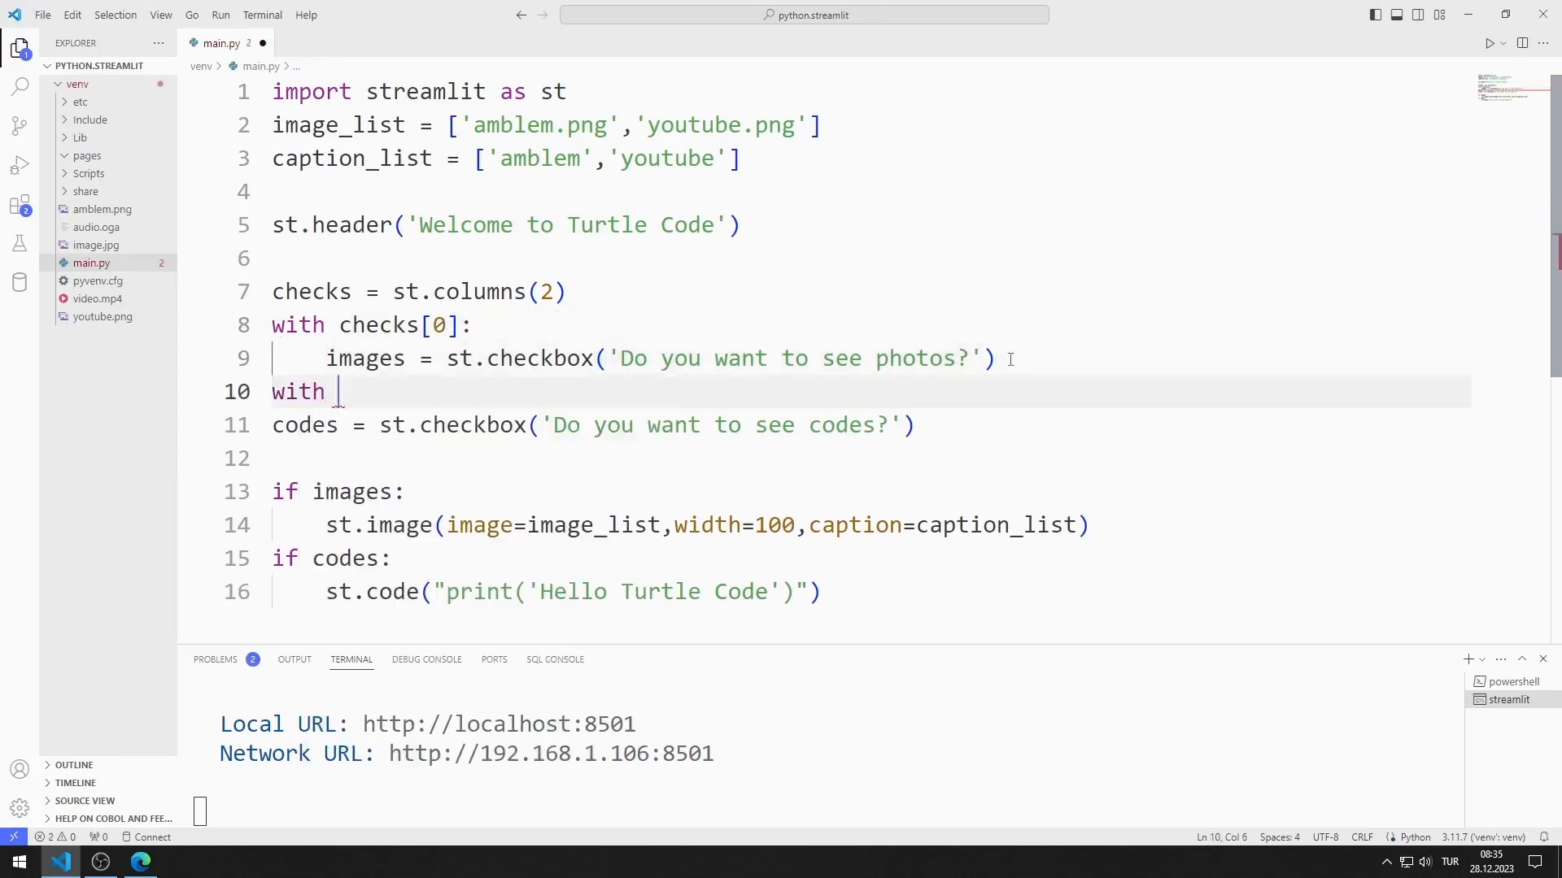
text(checks[])
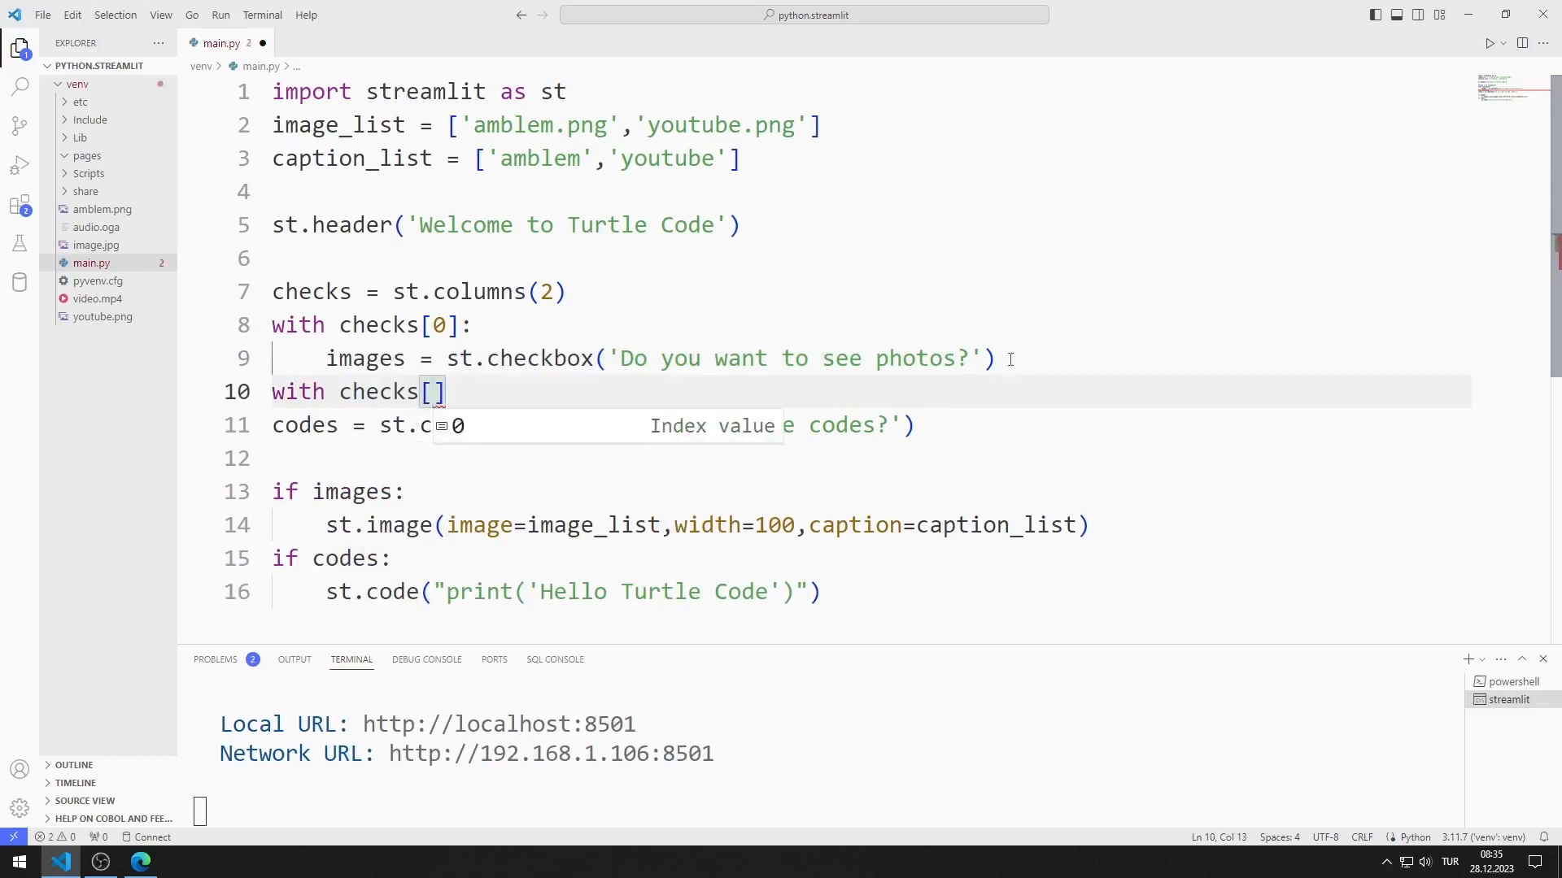
text(1:)
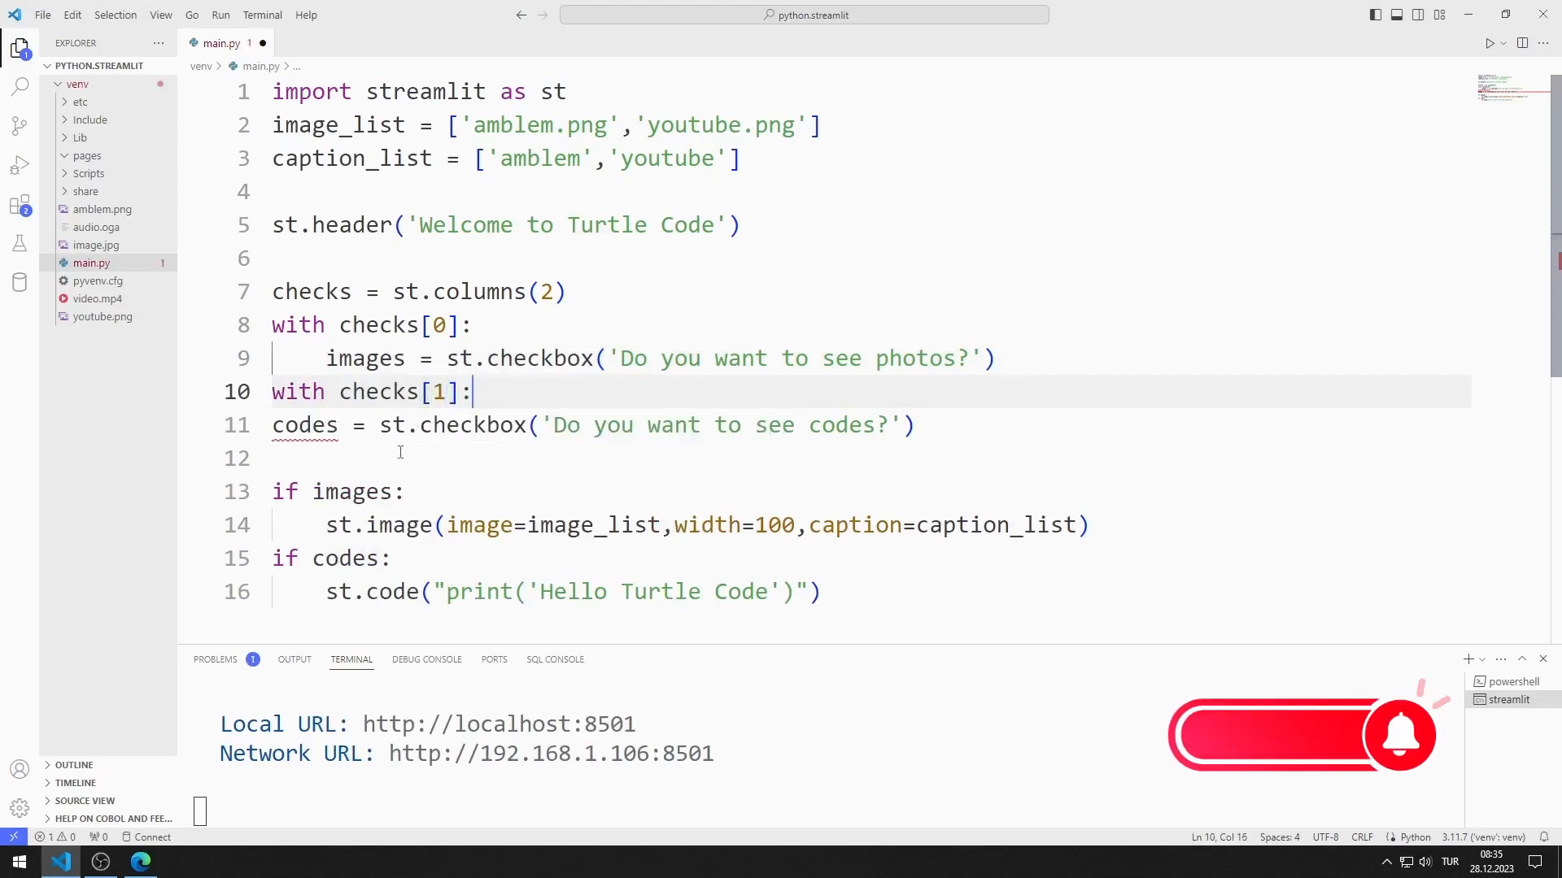
double_click(304, 424)
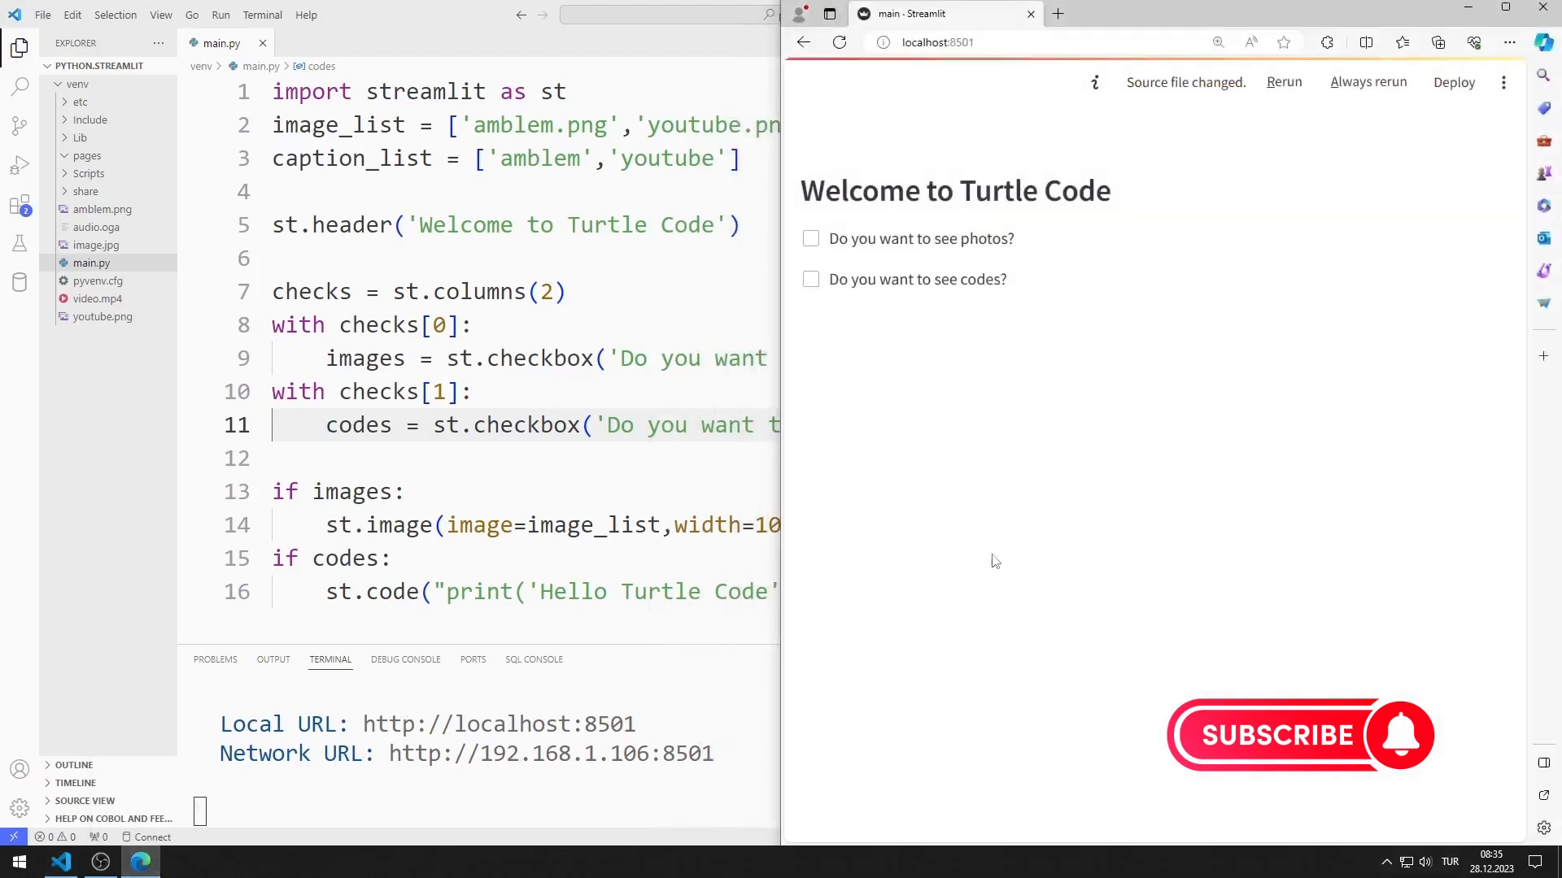
Rerun the app and toggle the side-by-side photos and codes checkboxes, leaving only codes ticked to reveal print('Hello Turtle Code')
click(1285, 81)
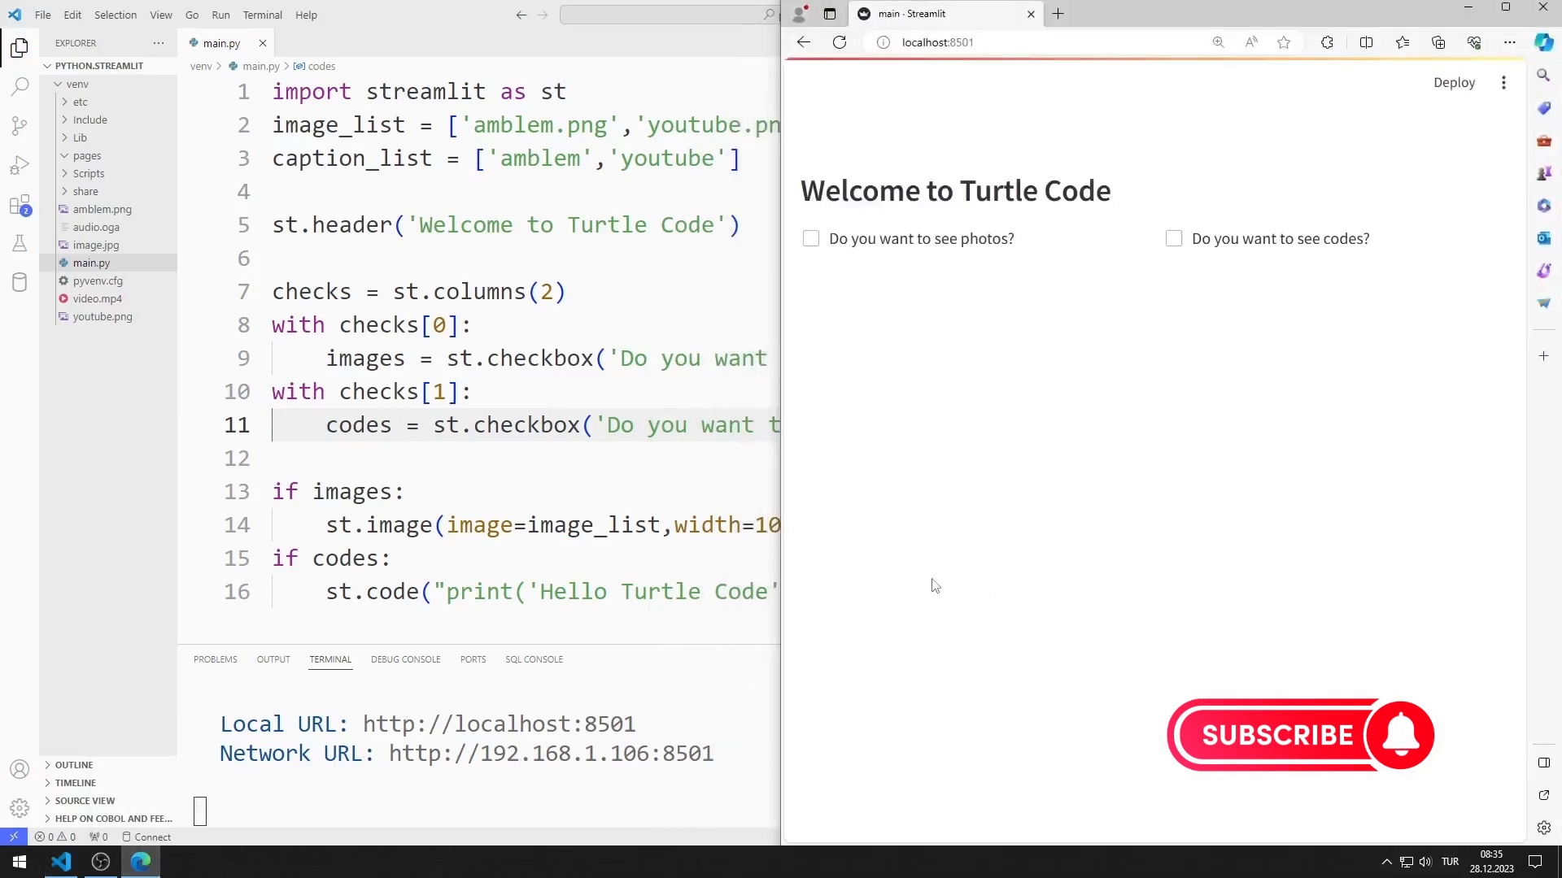
click(810, 238)
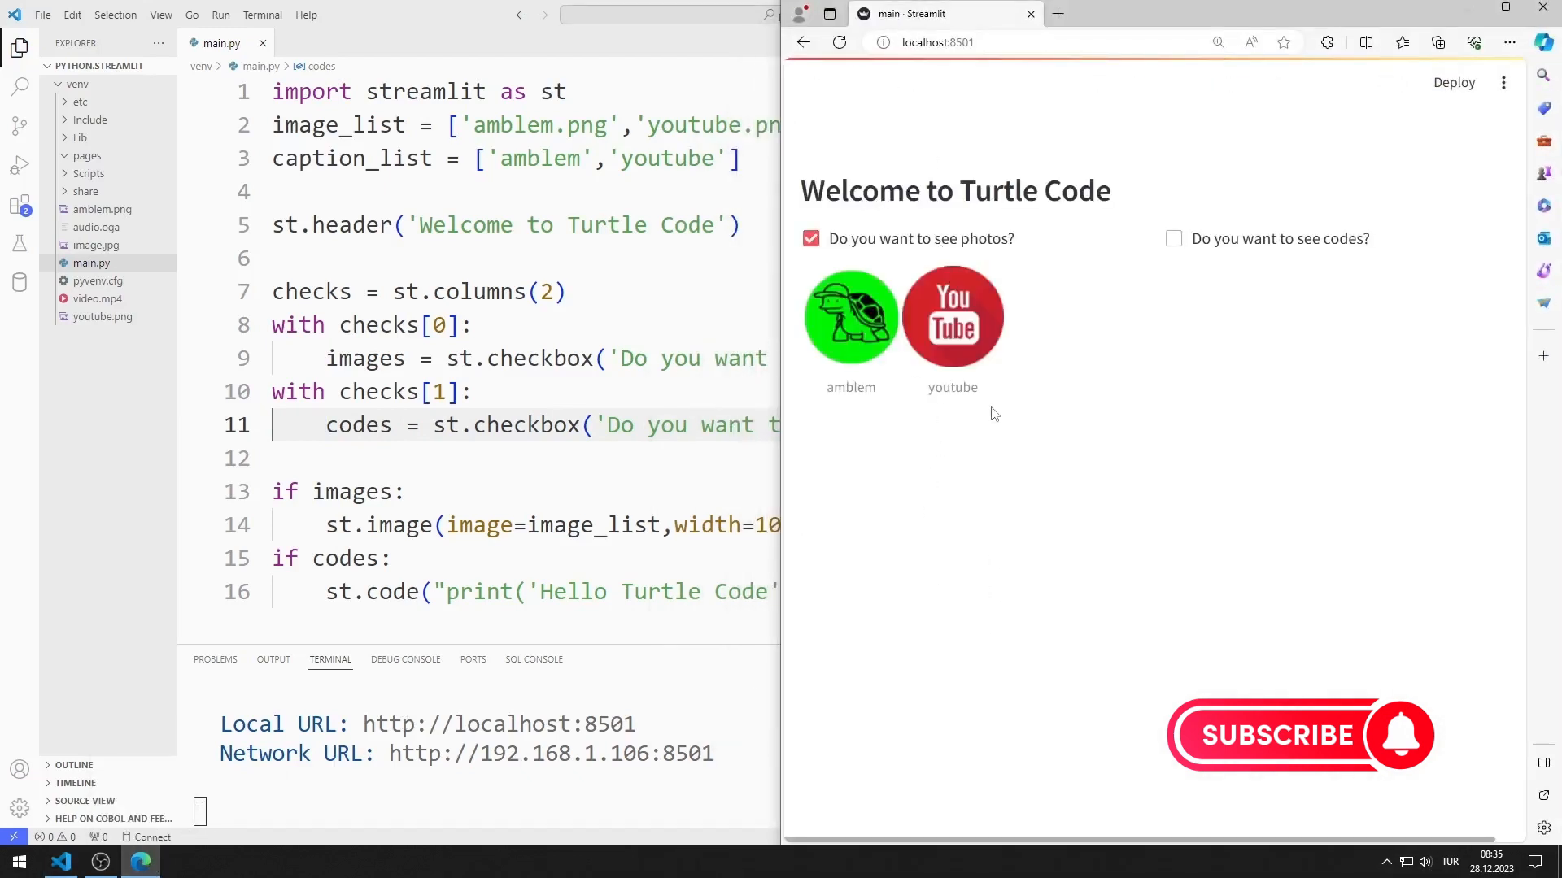
click(1173, 239)
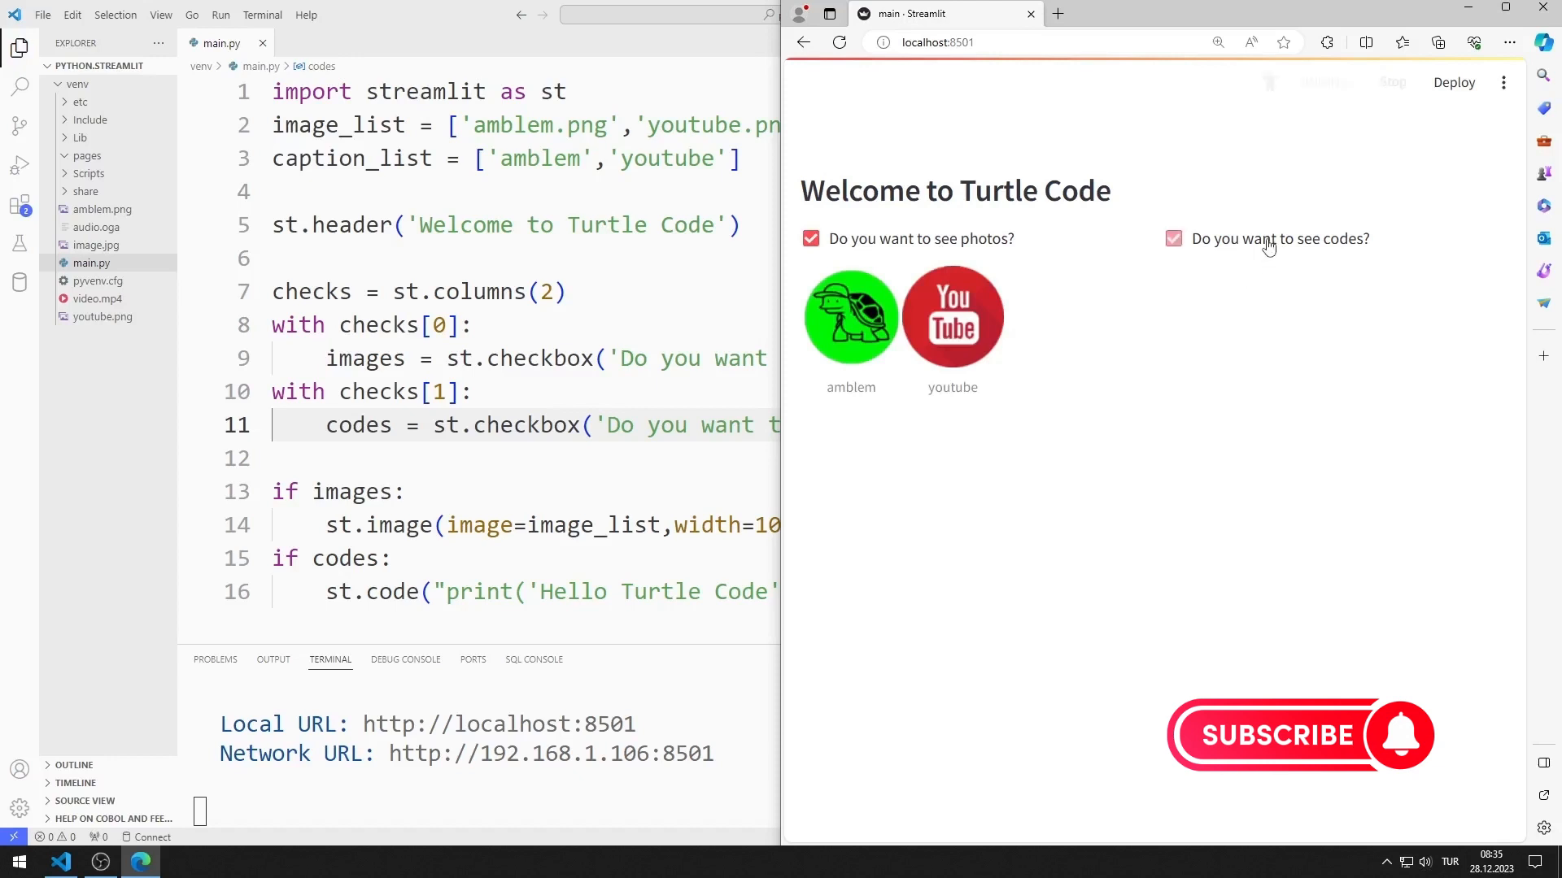
click(1173, 238)
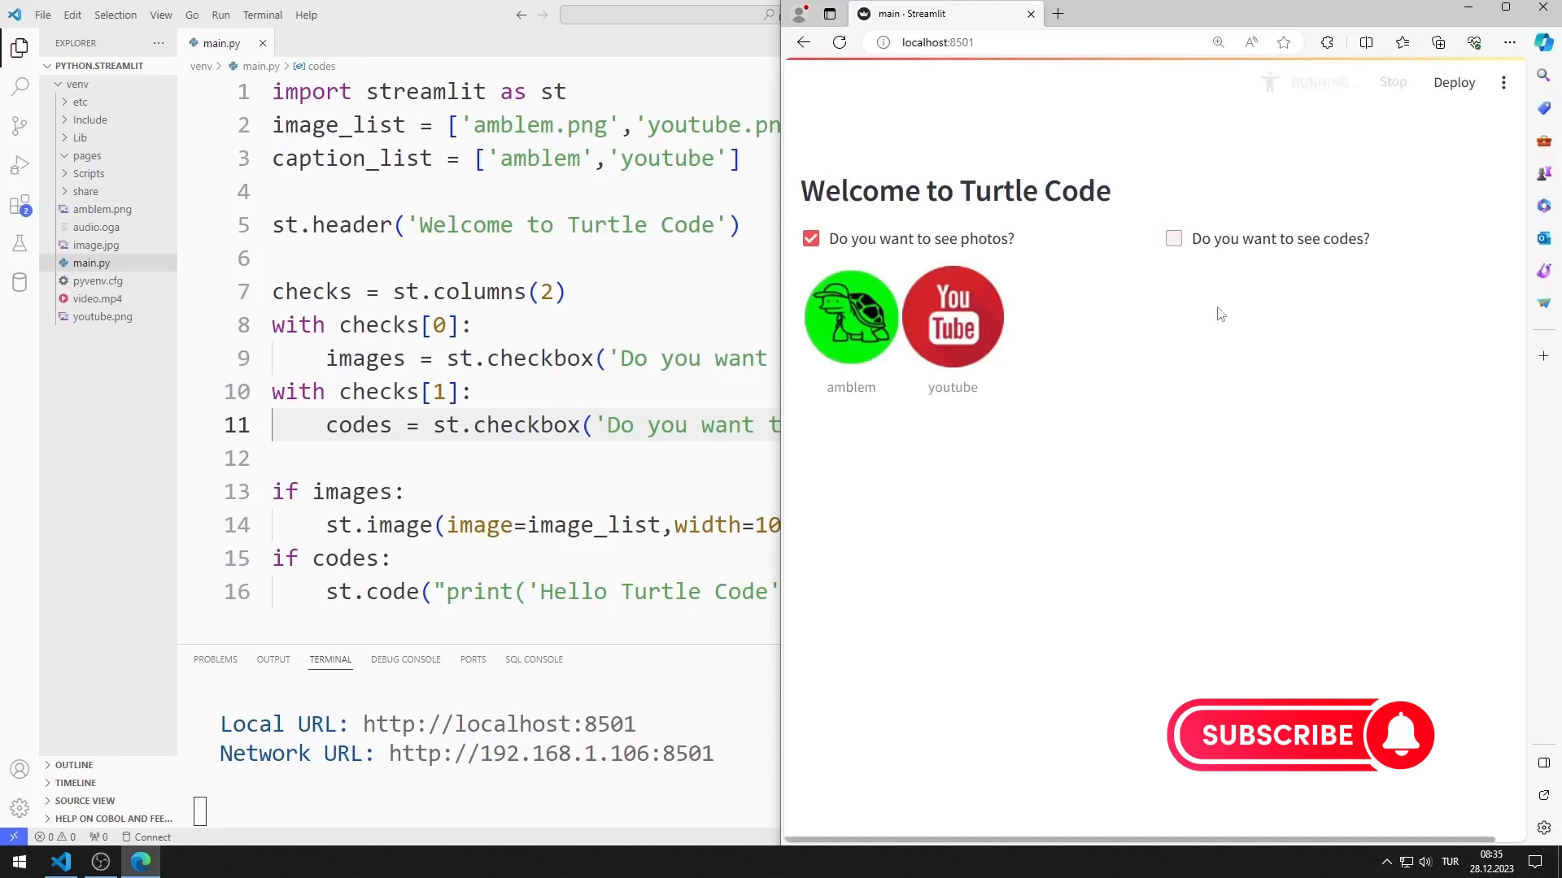
click(810, 238)
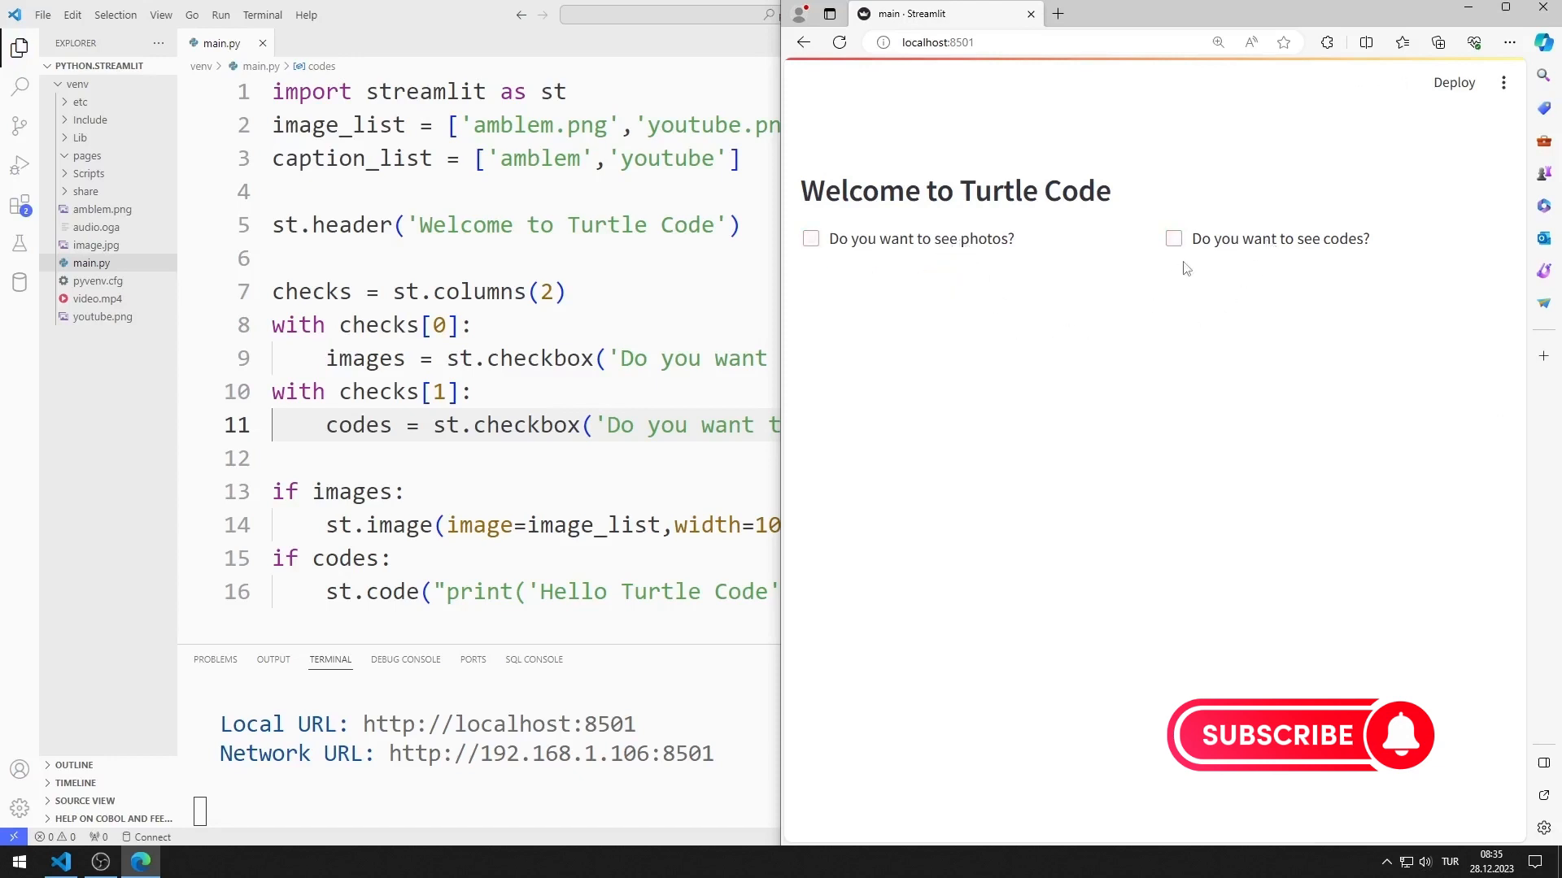
click(1173, 239)
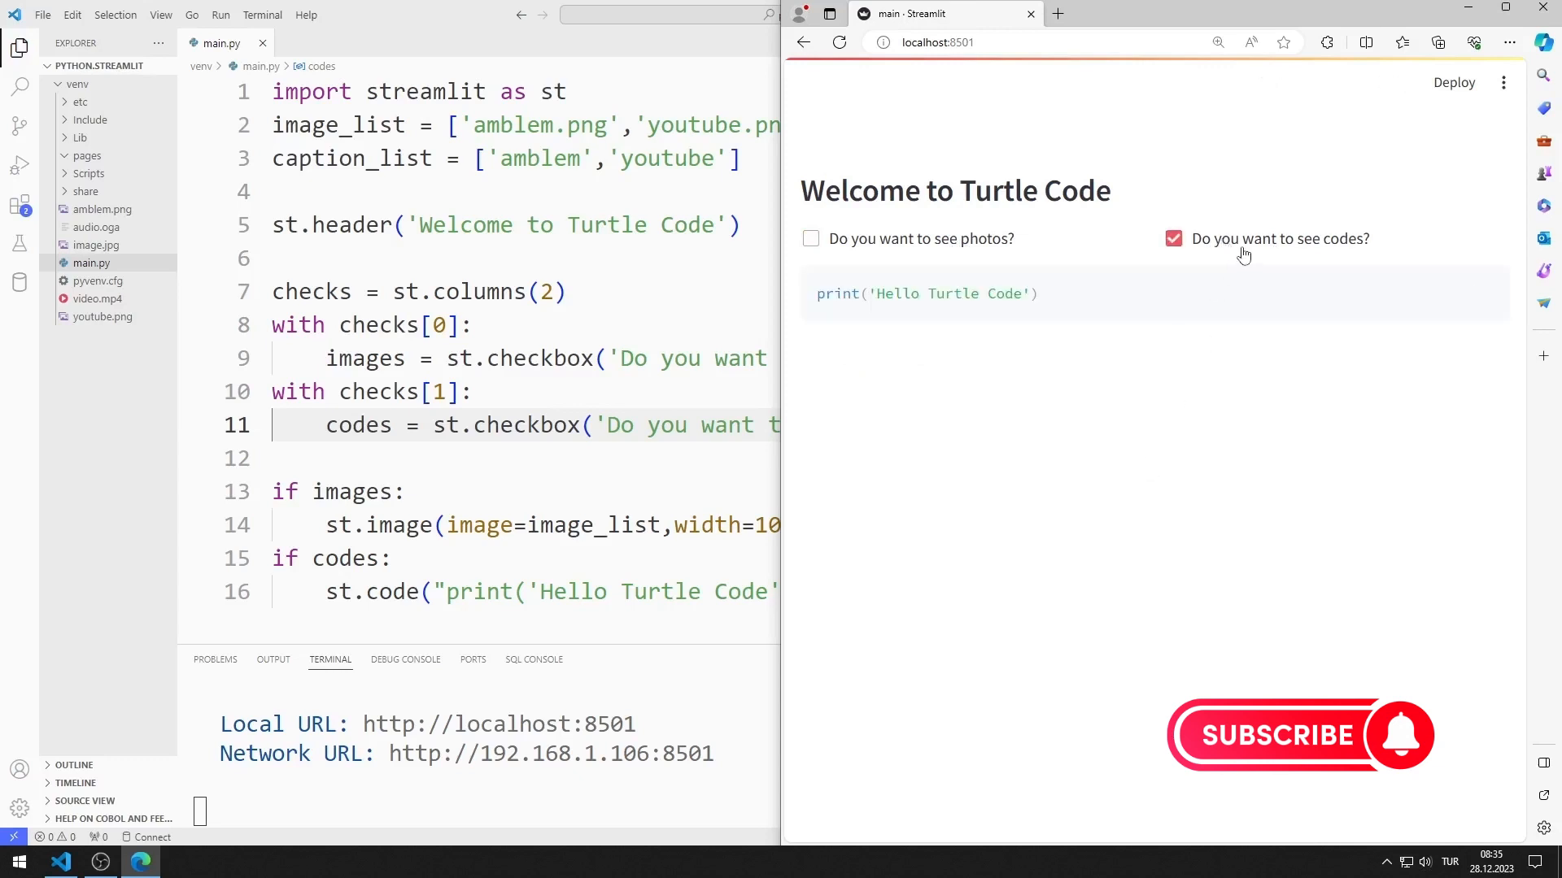